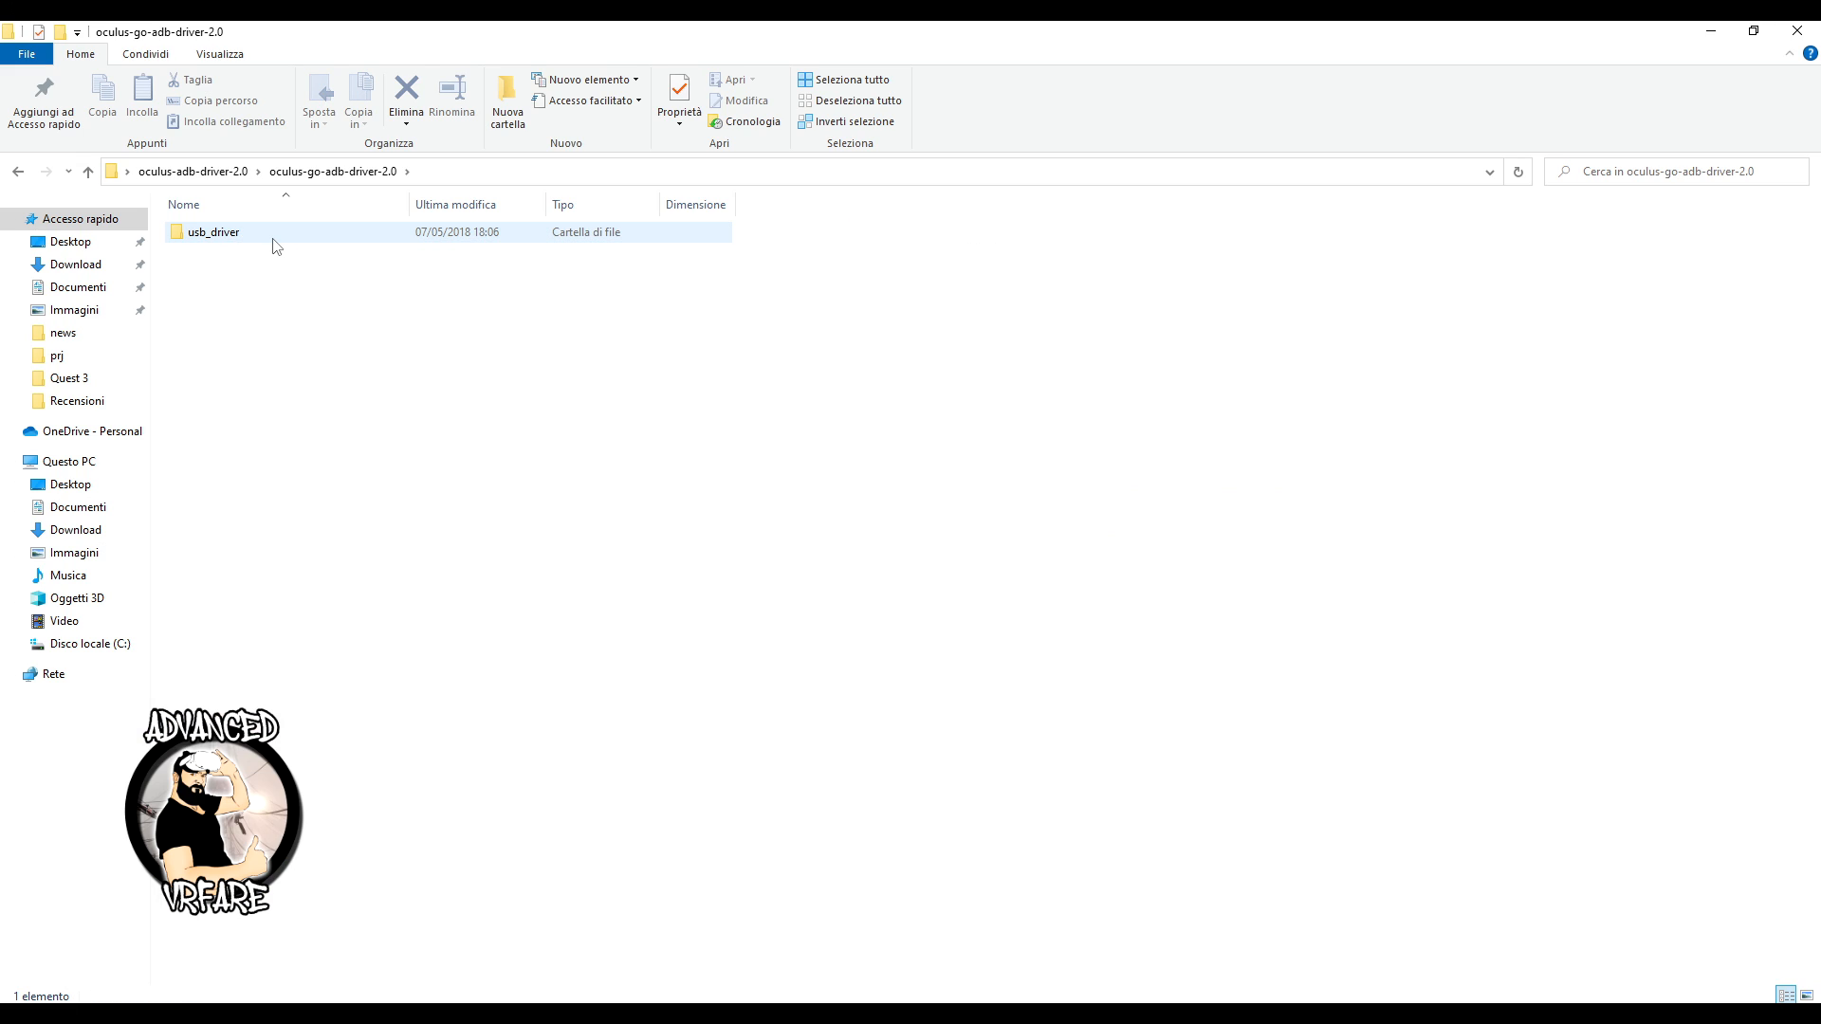
Open the usb_driver folder and toggle file name extensions off, then back on
double_click(213, 231)
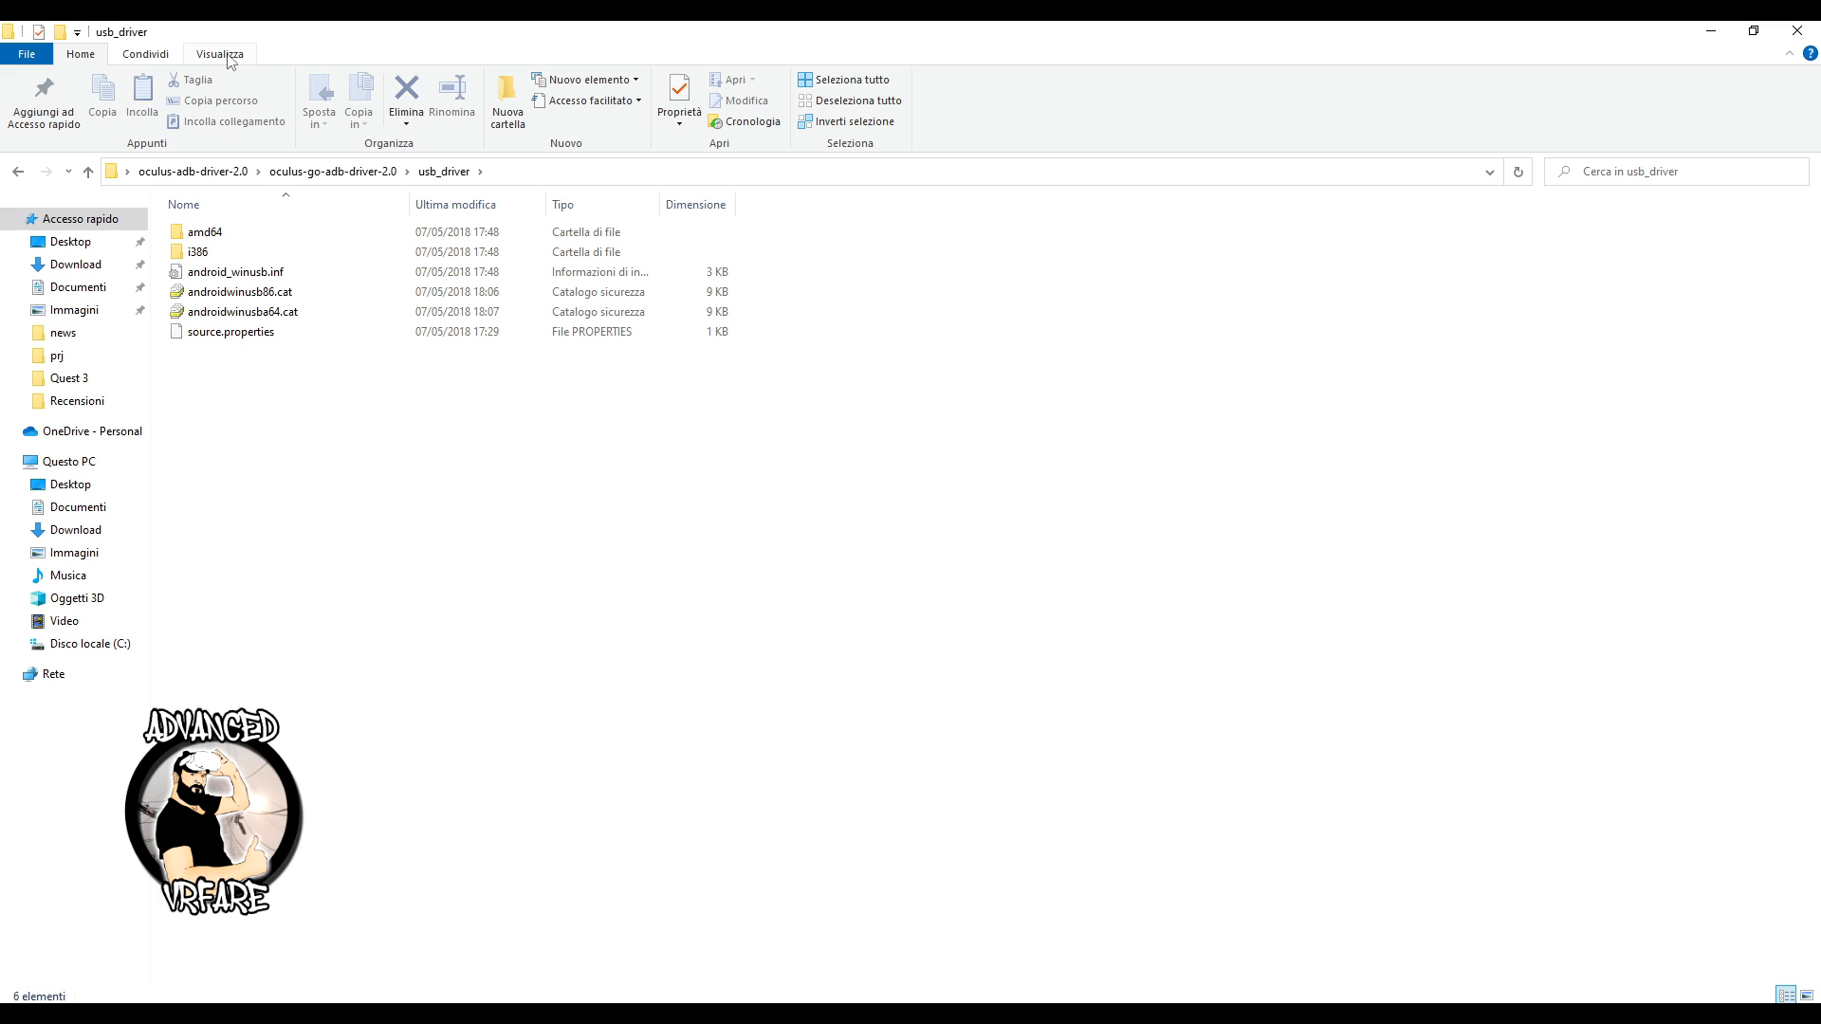
left_click(219, 53)
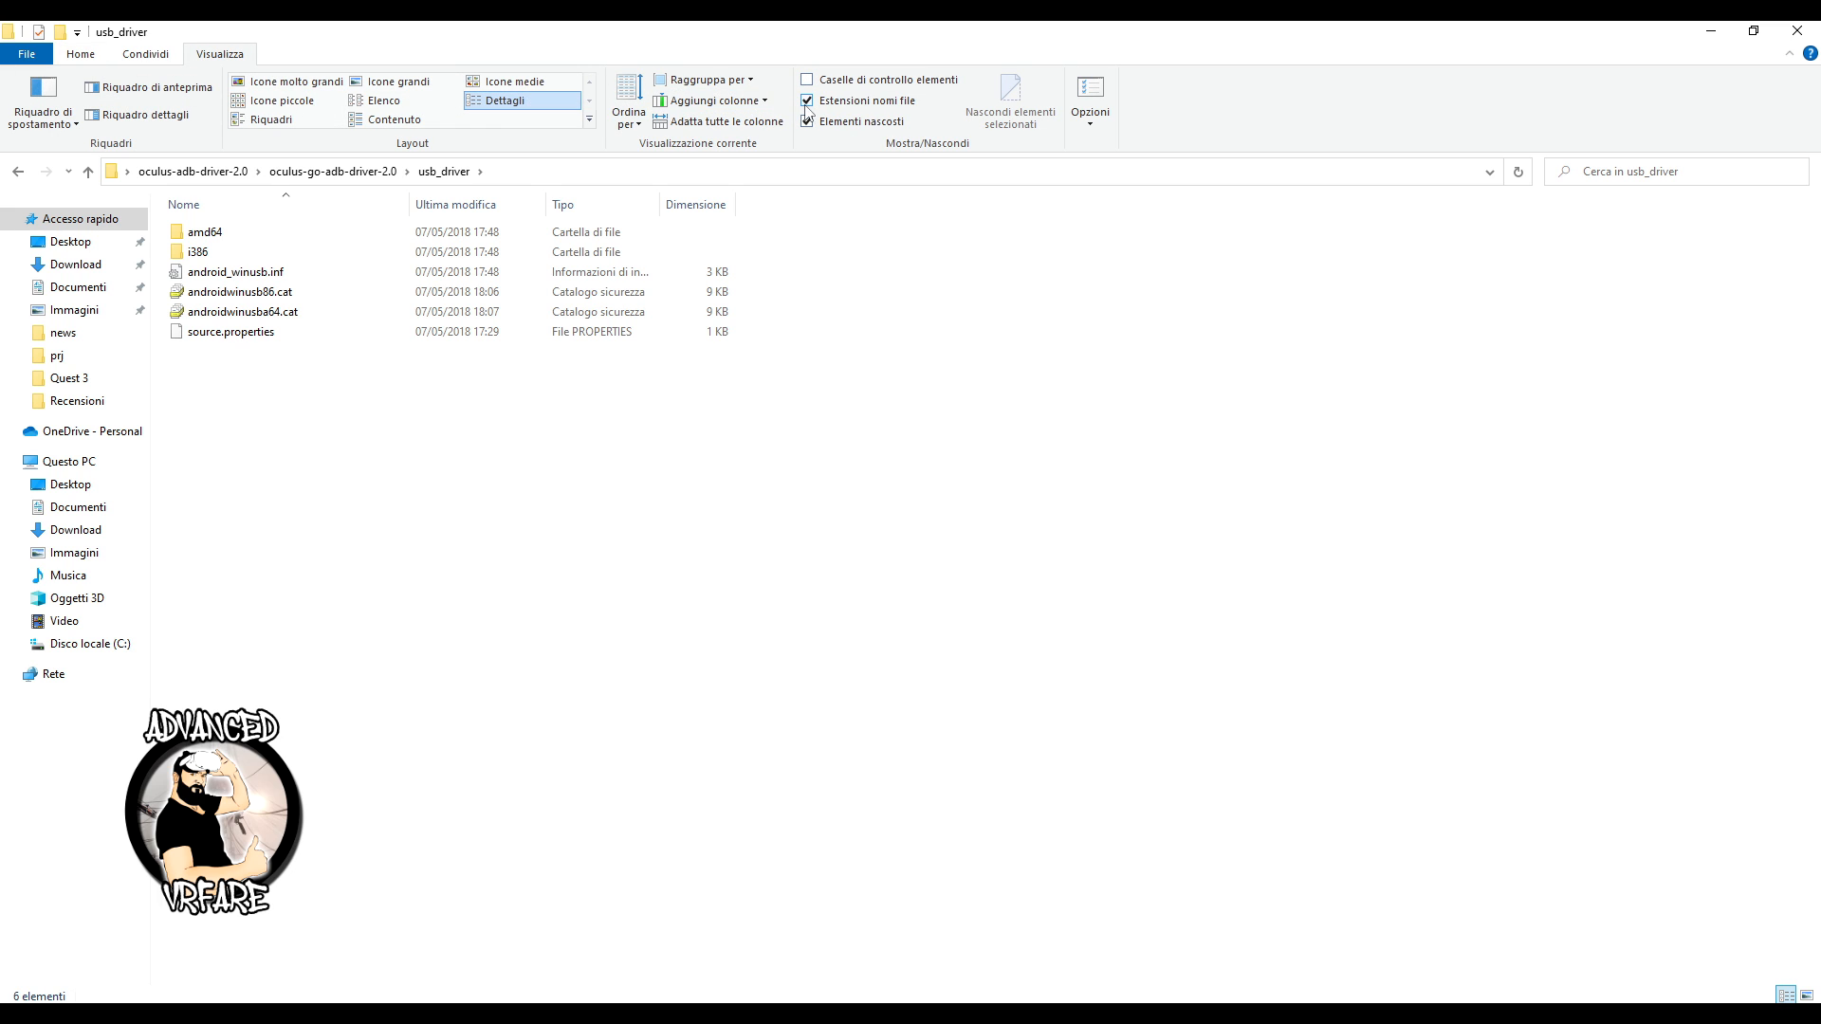
left_click(807, 102)
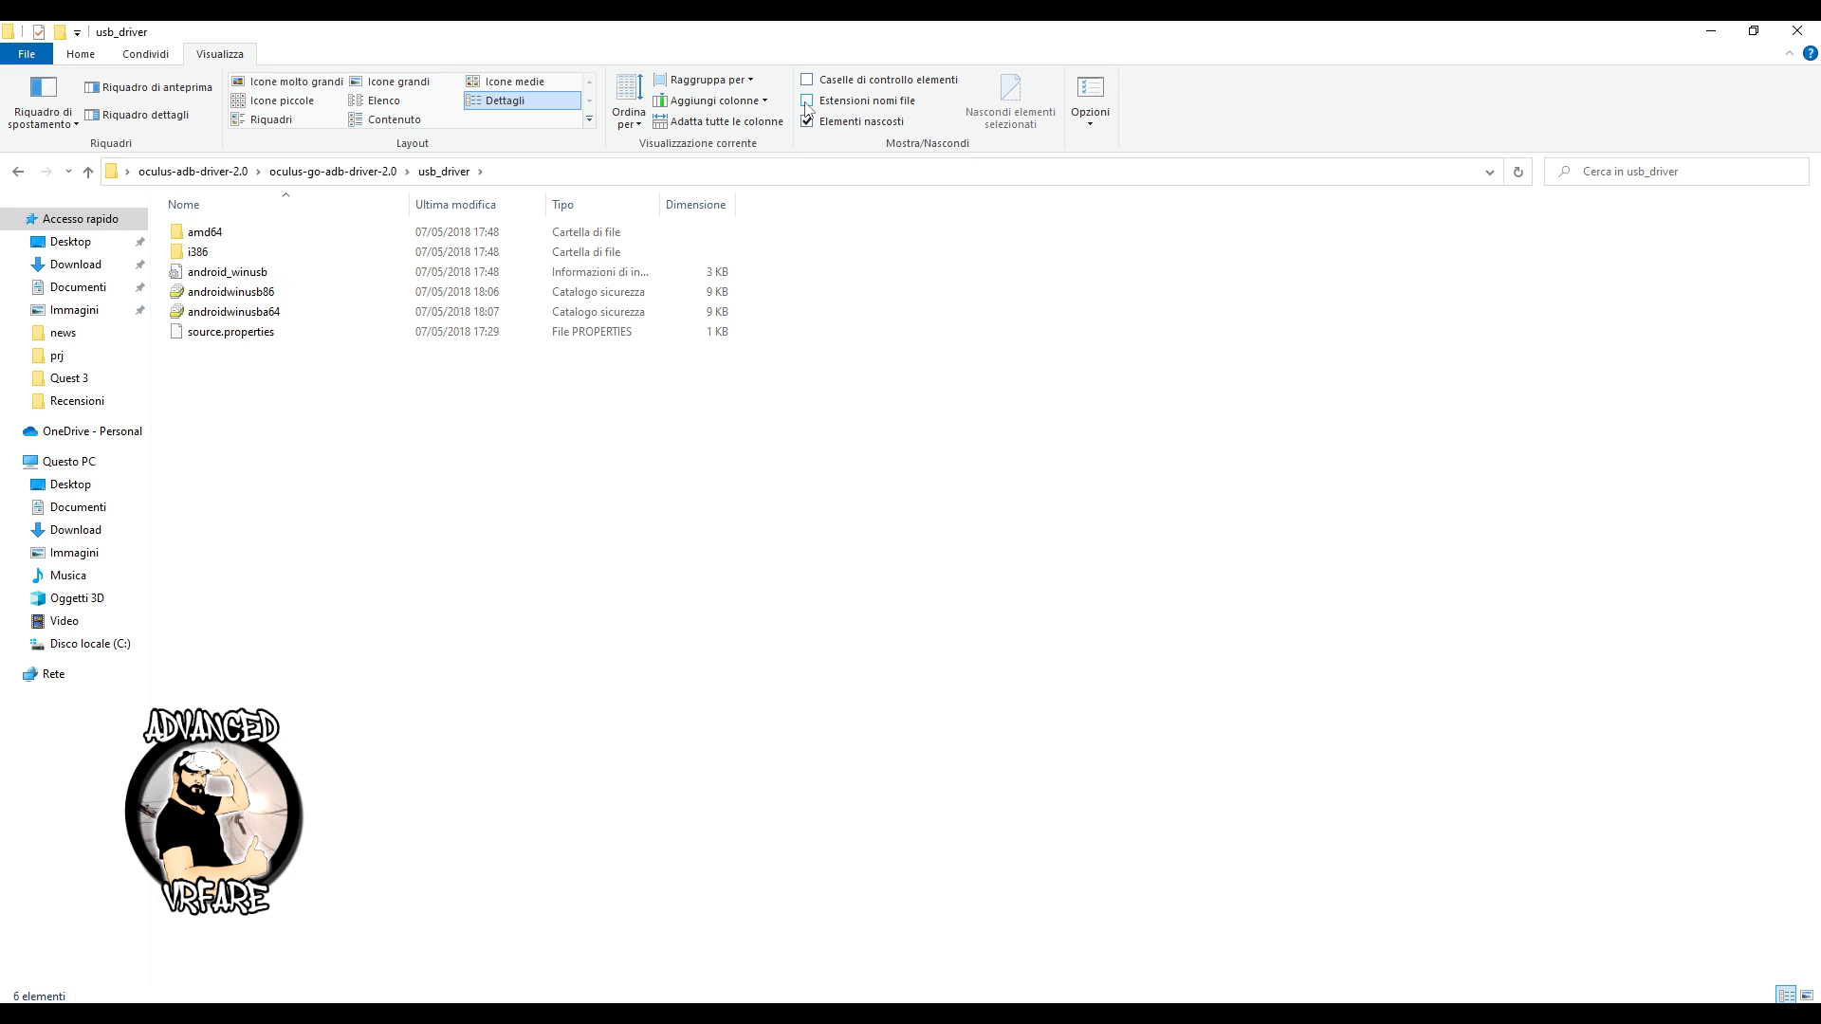
left_click(233, 272)
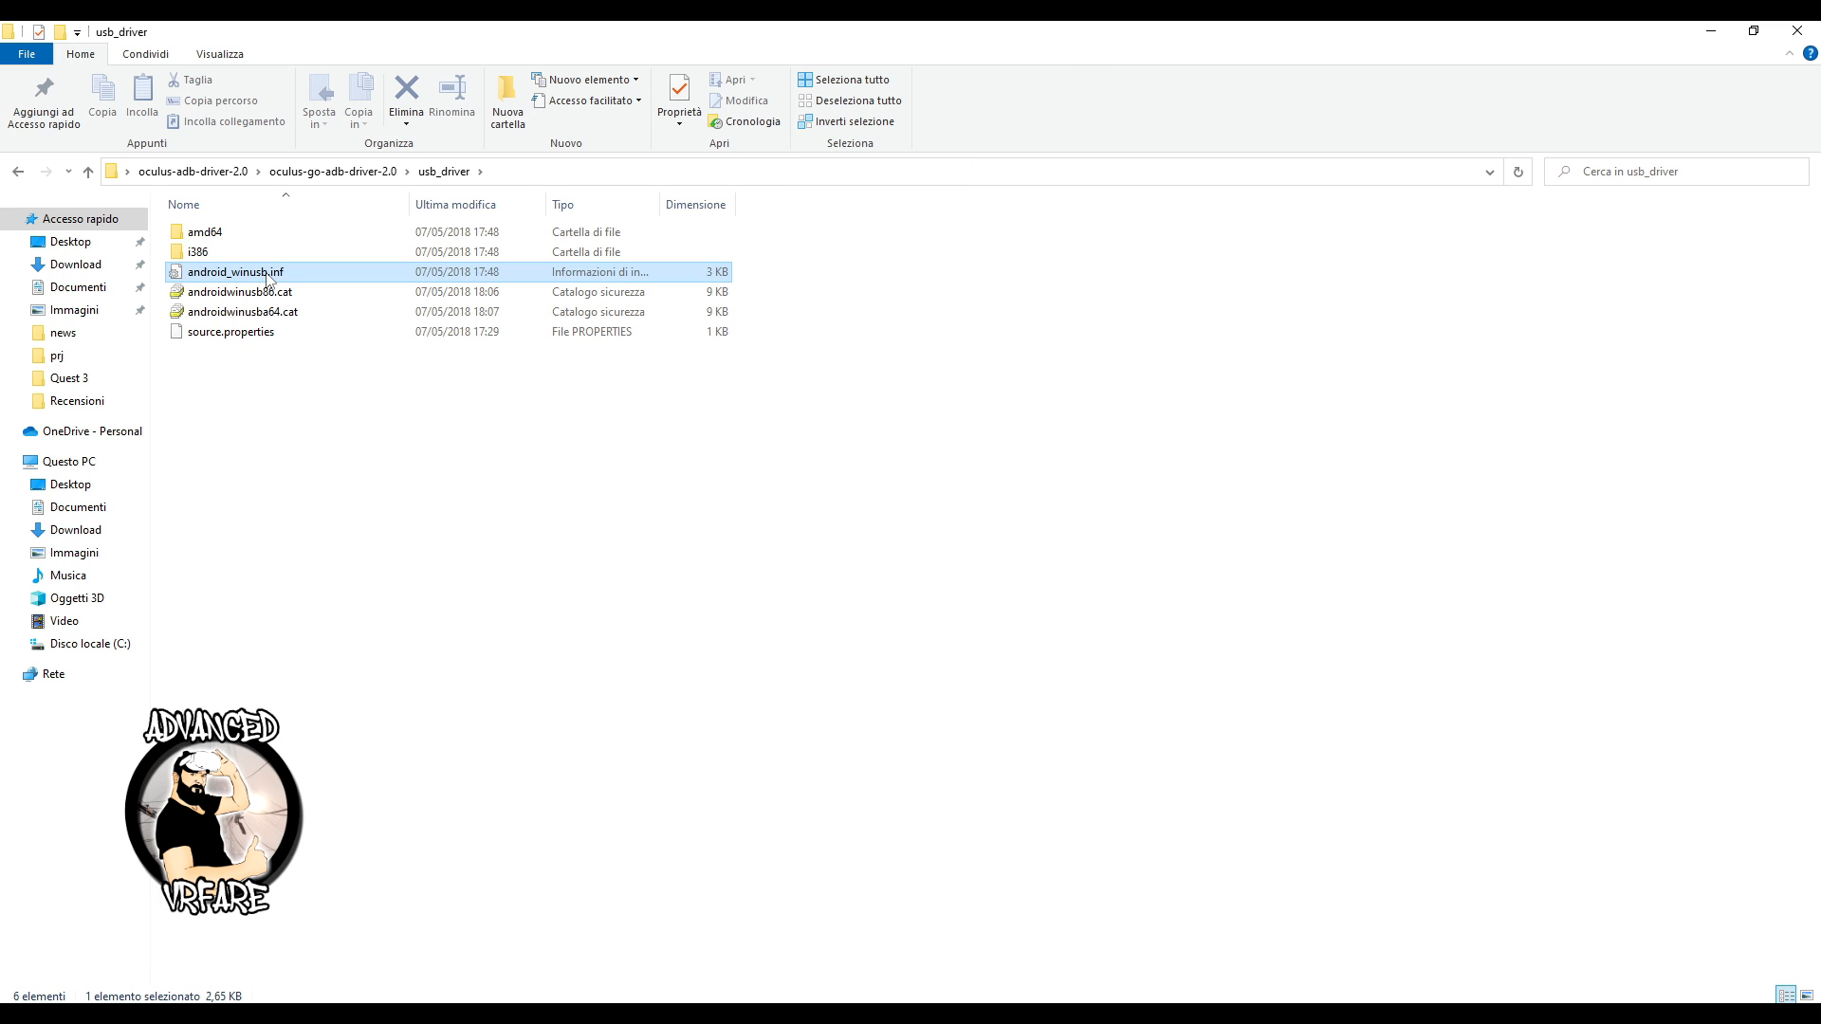
Install the android_winusb.inf driver from its context menu and confirm the completion message
right_click(237, 272)
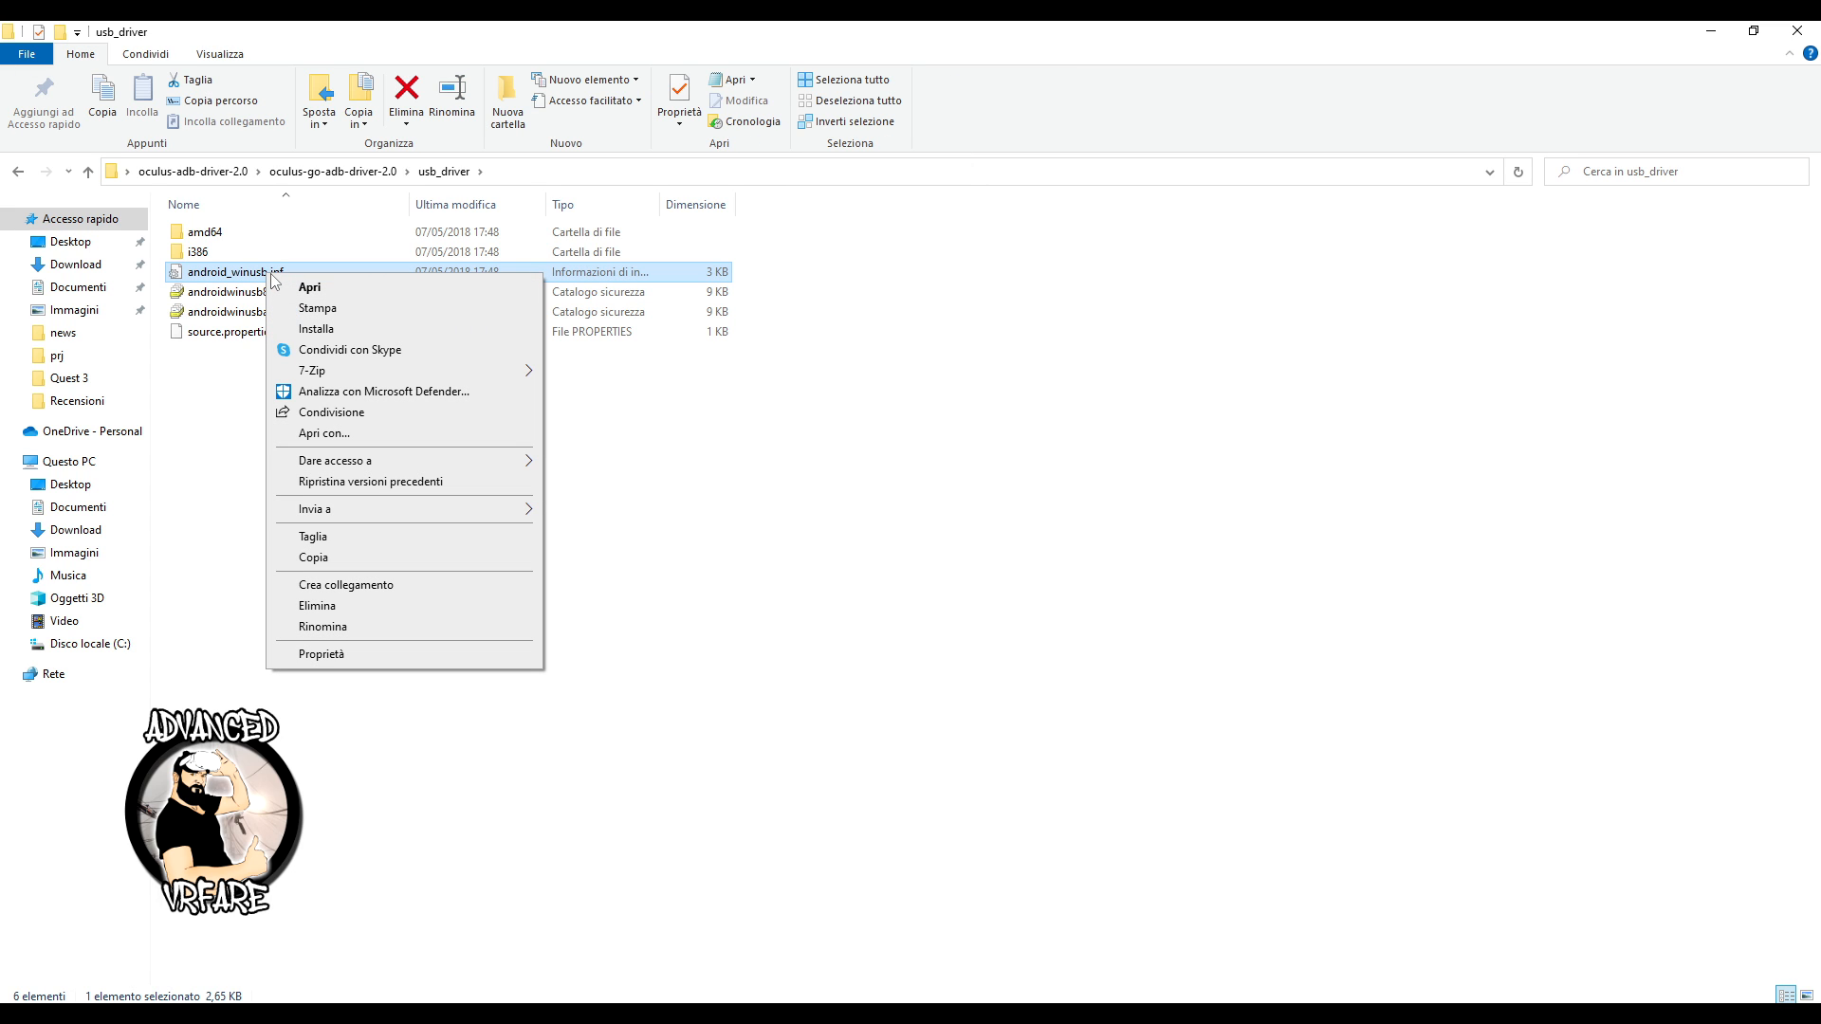
mouse_move(339, 330)
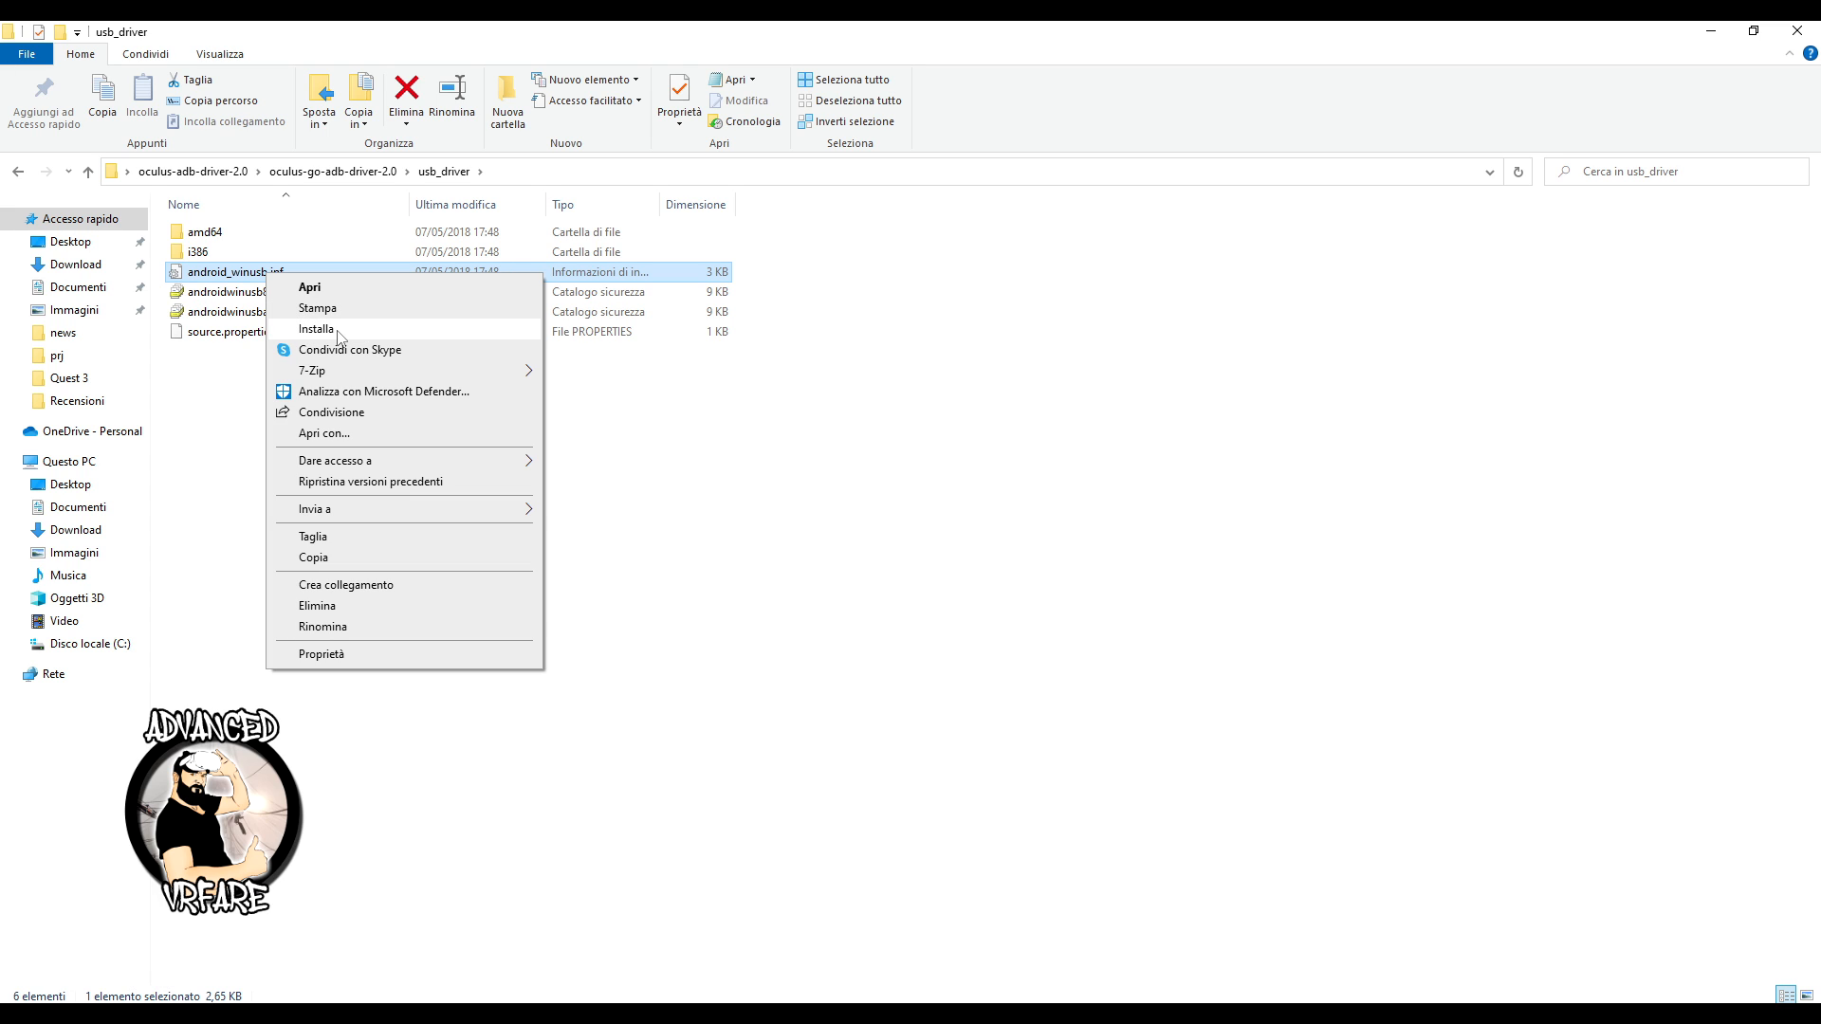
left_click(315, 329)
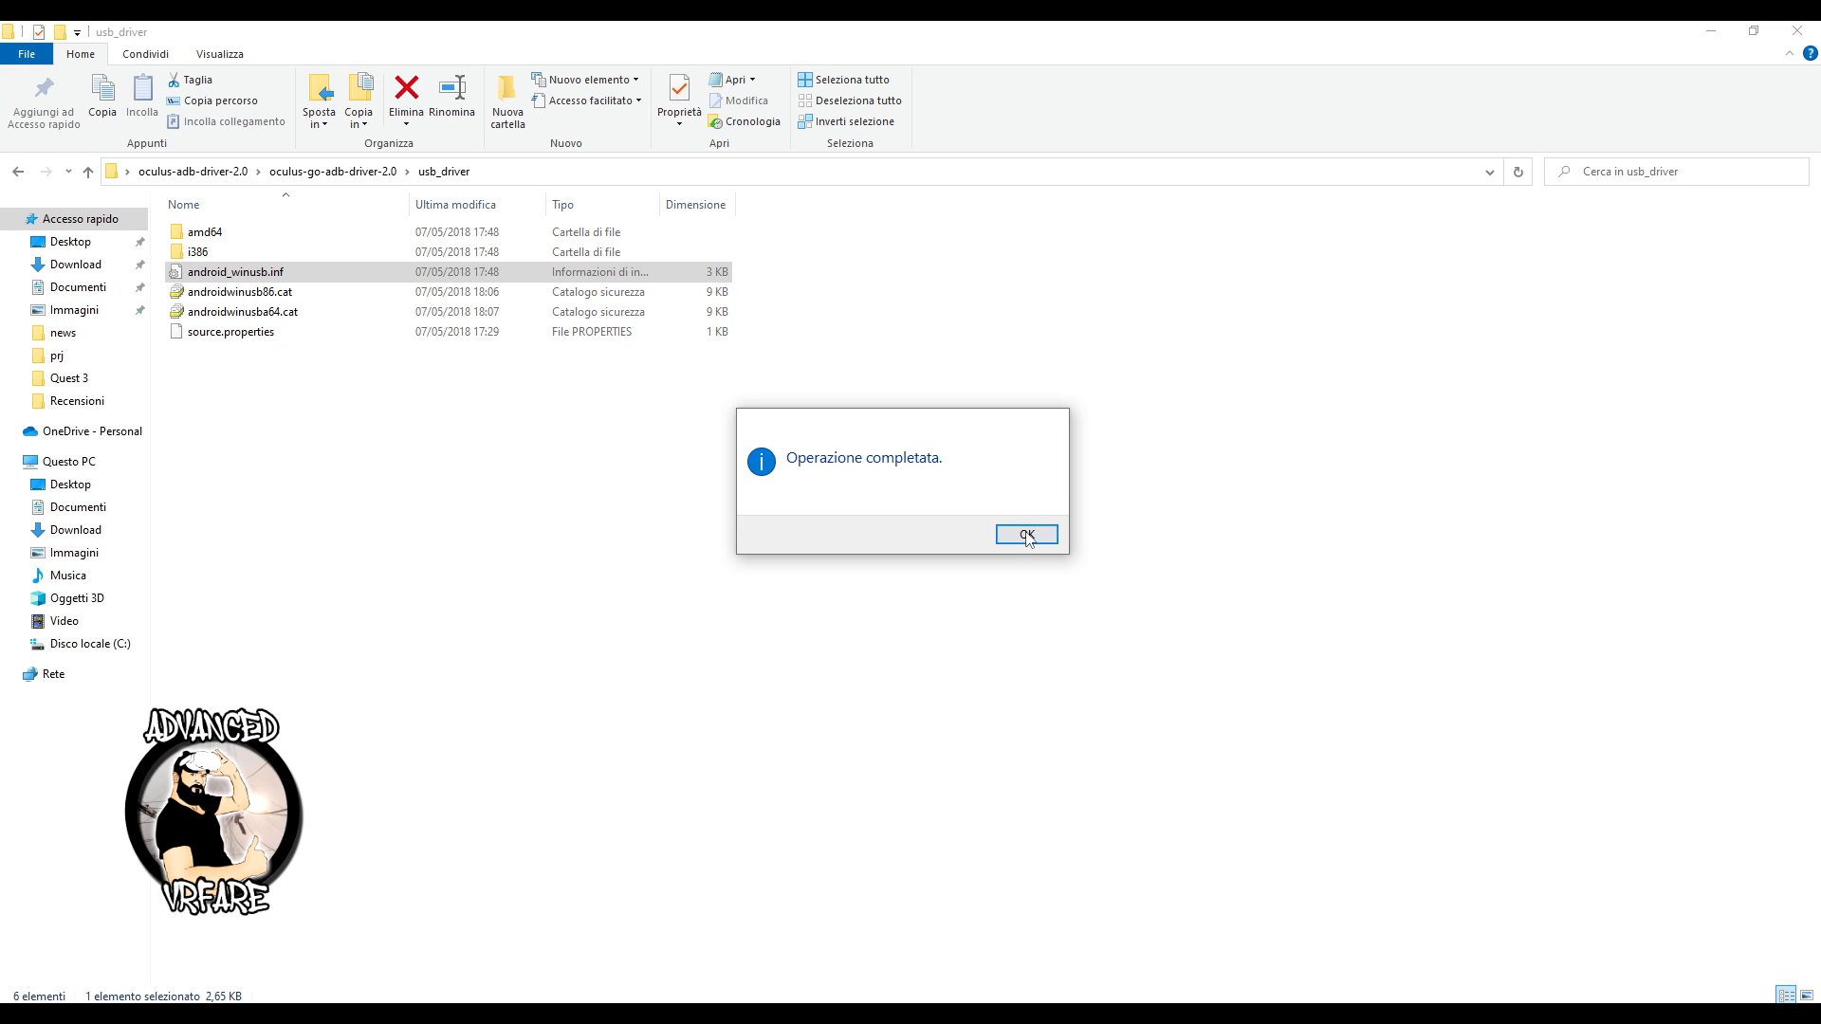
left_click(1024, 535)
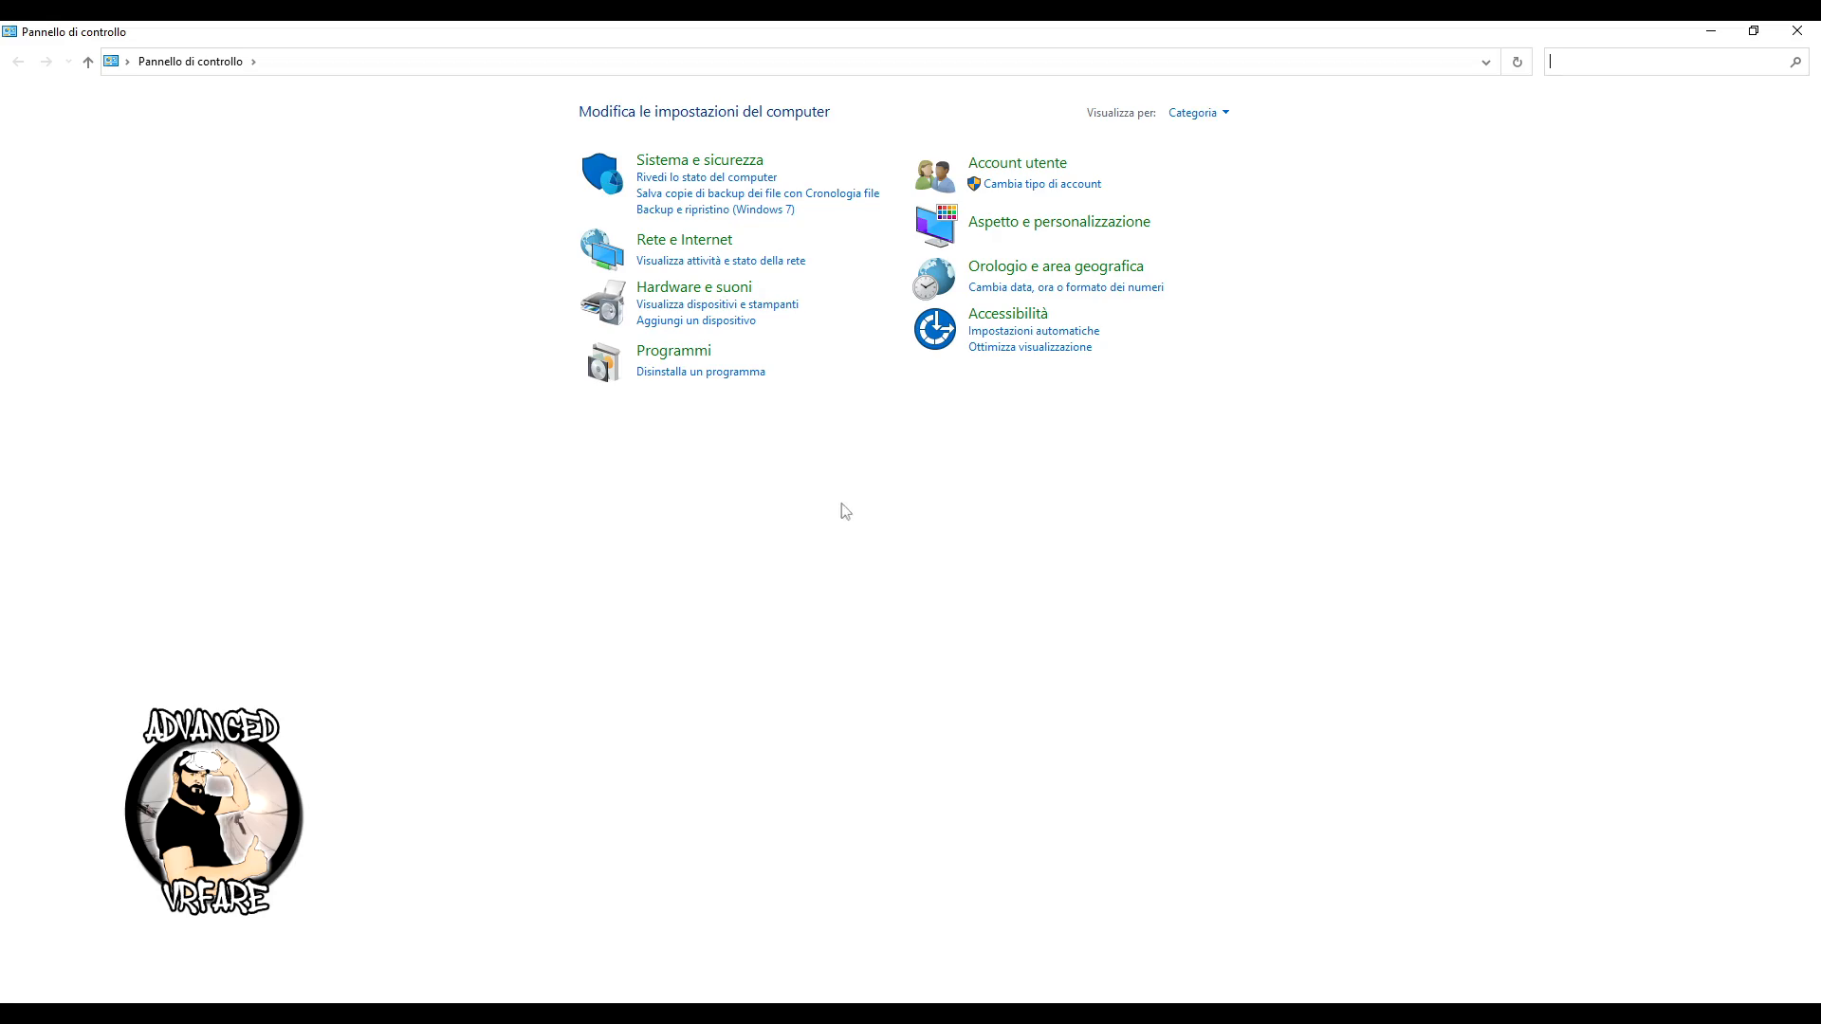
Open Device Manager and start Add legacy hardware with manual installation from a list
left_click(694, 287)
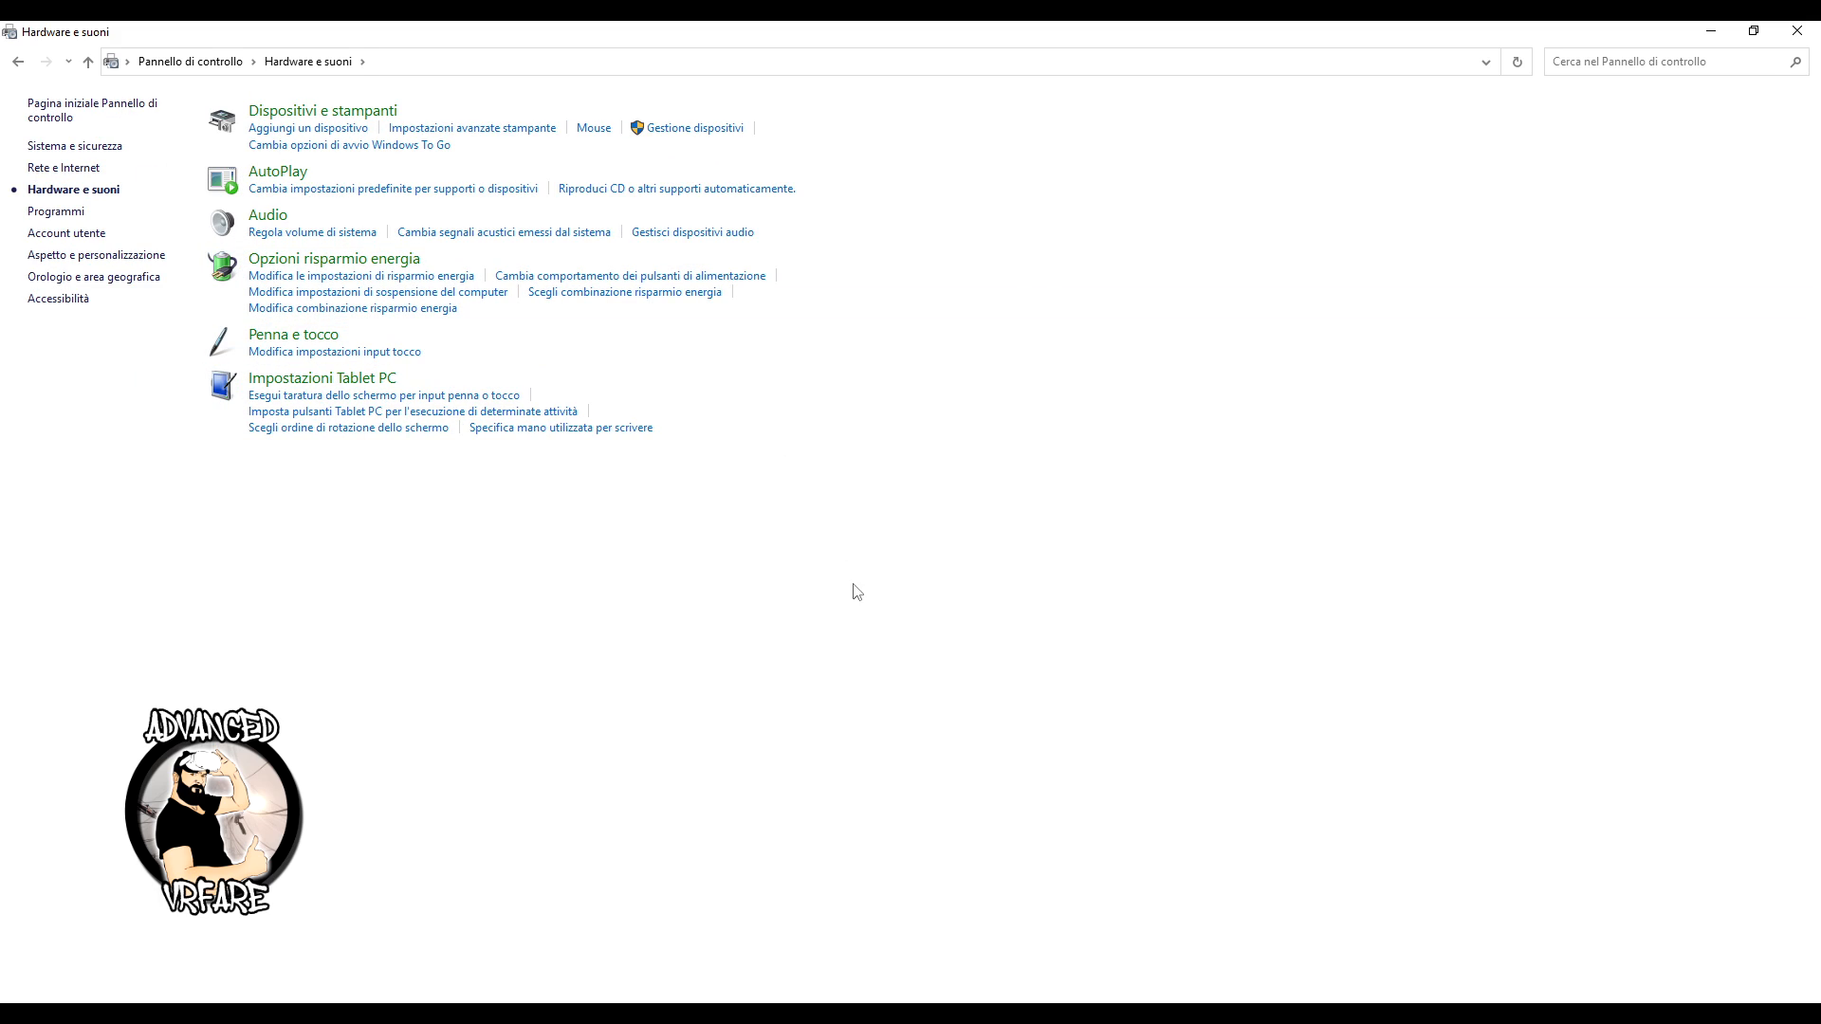
left_click(693, 128)
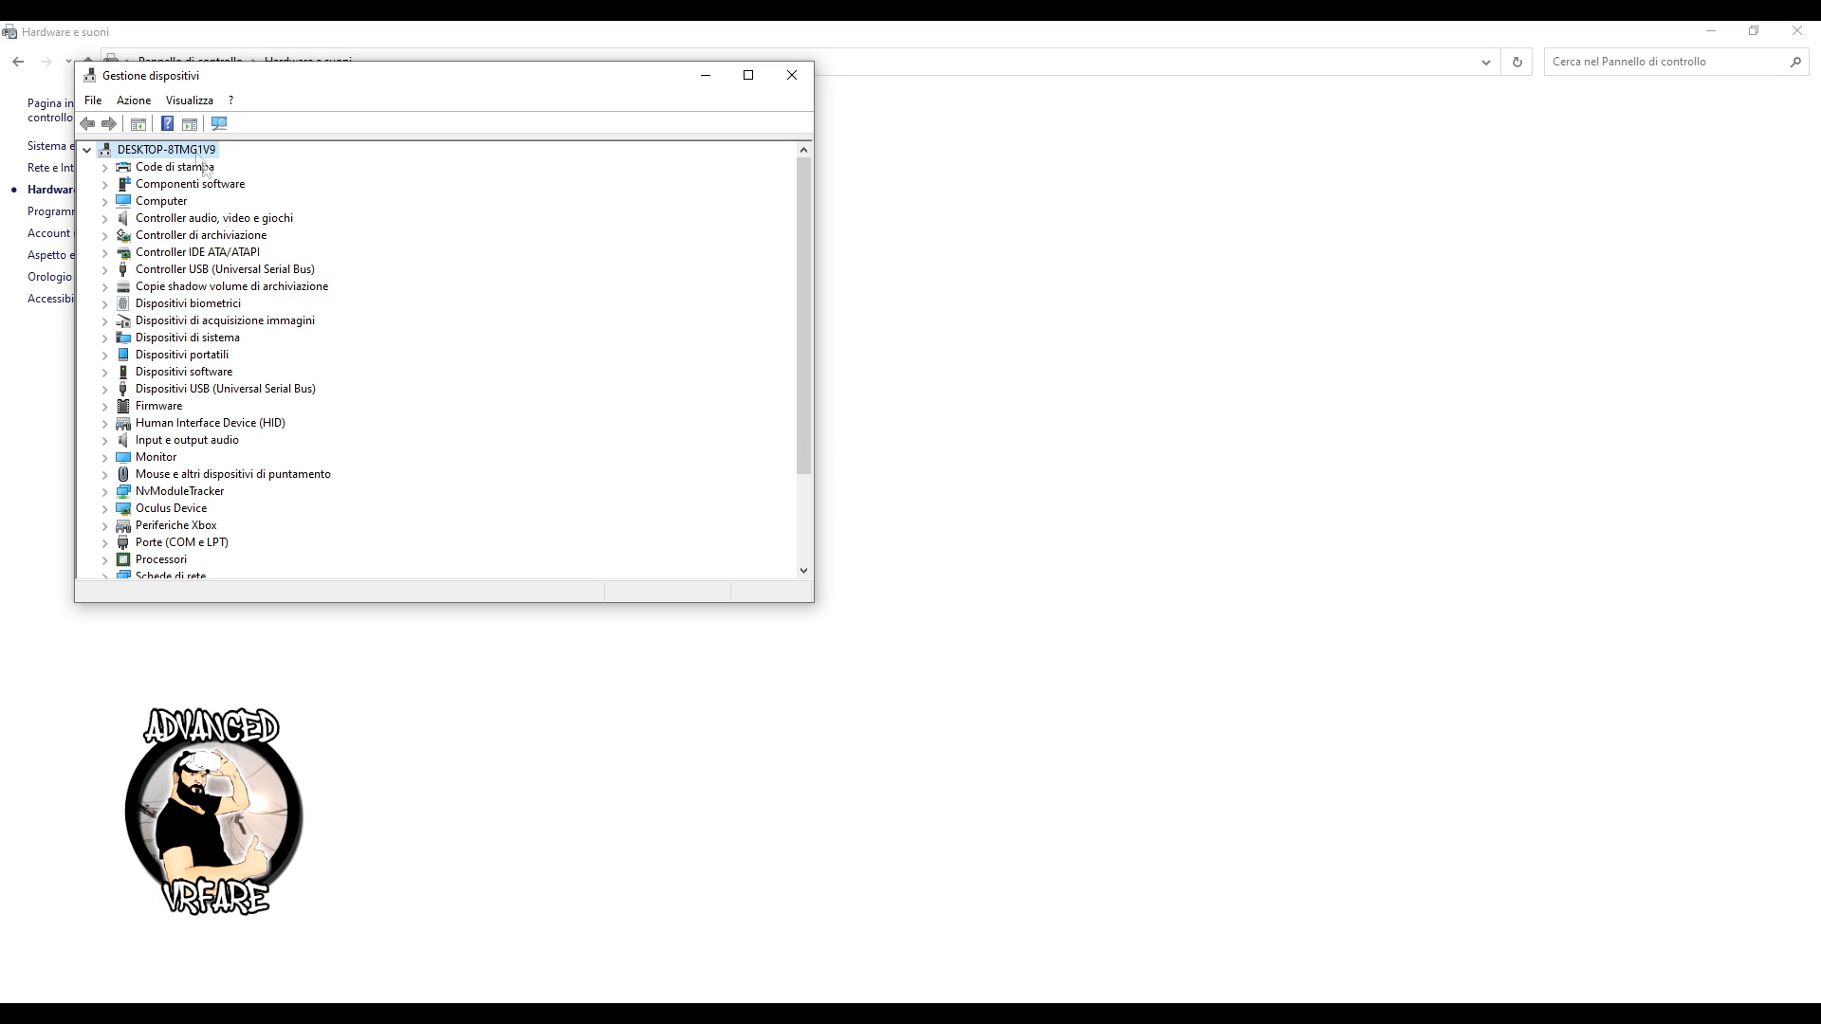
left_click(134, 99)
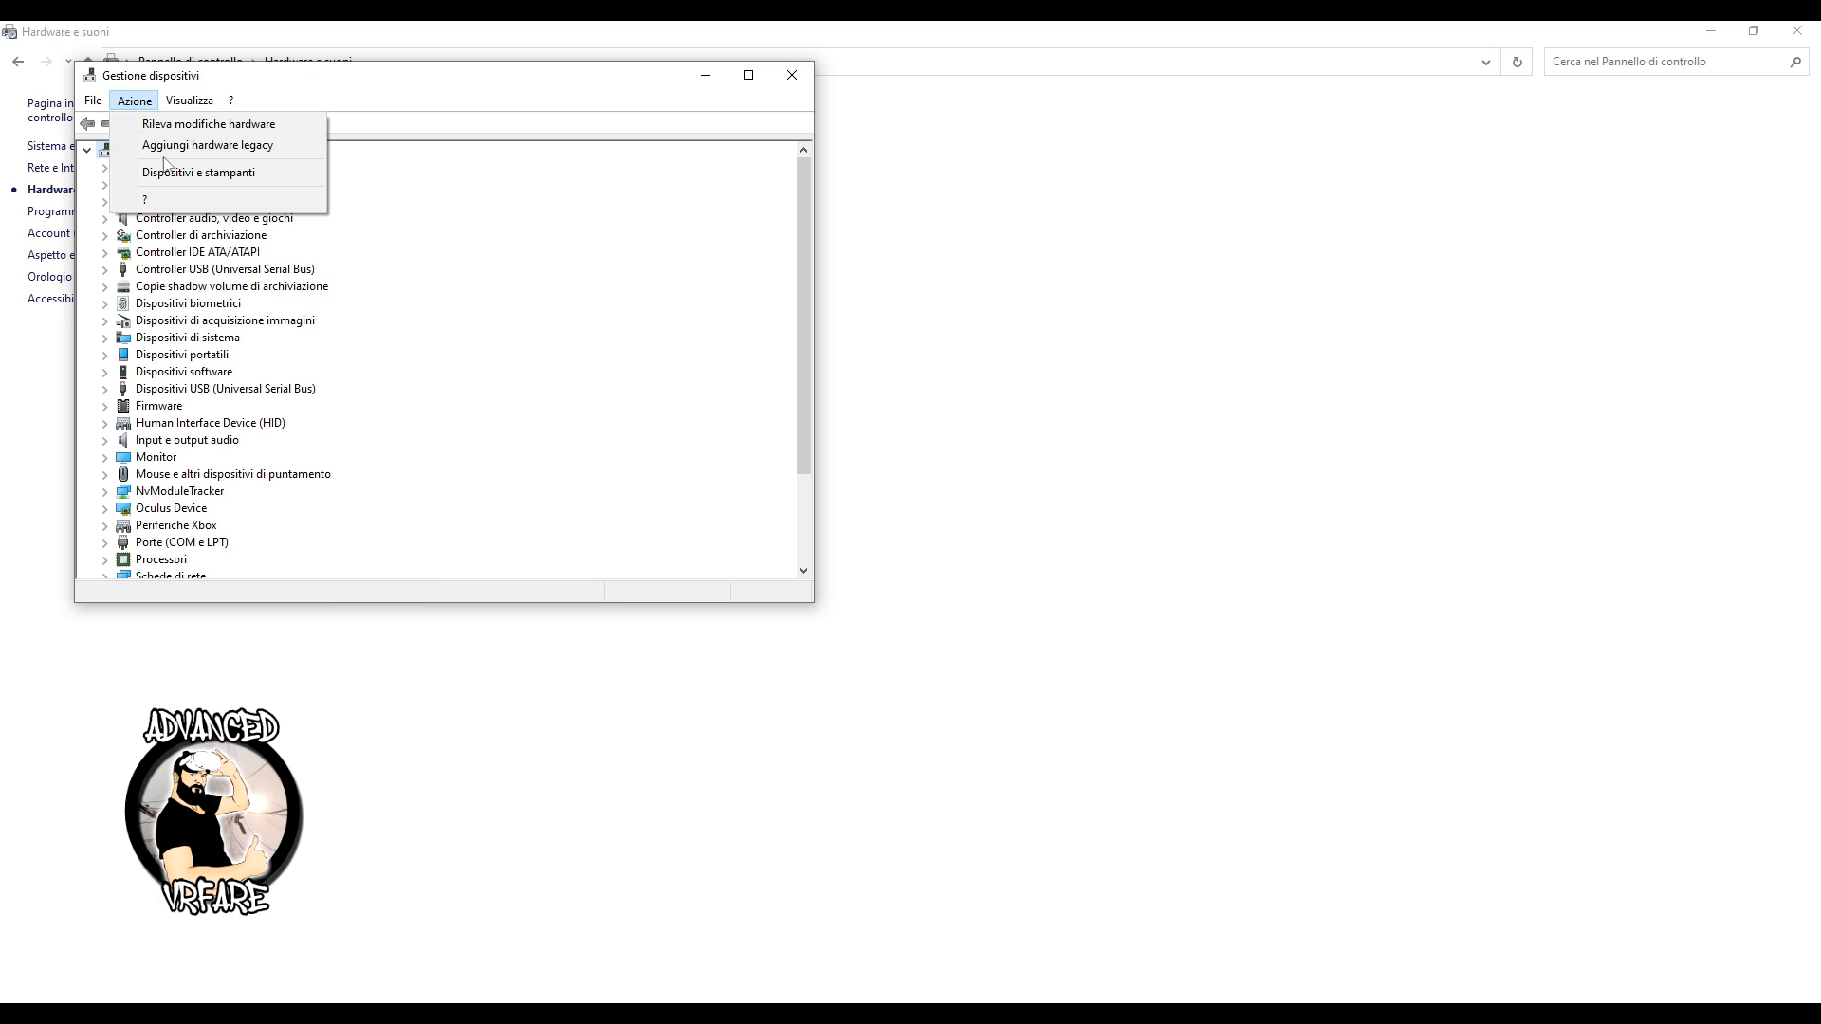
left_click(207, 144)
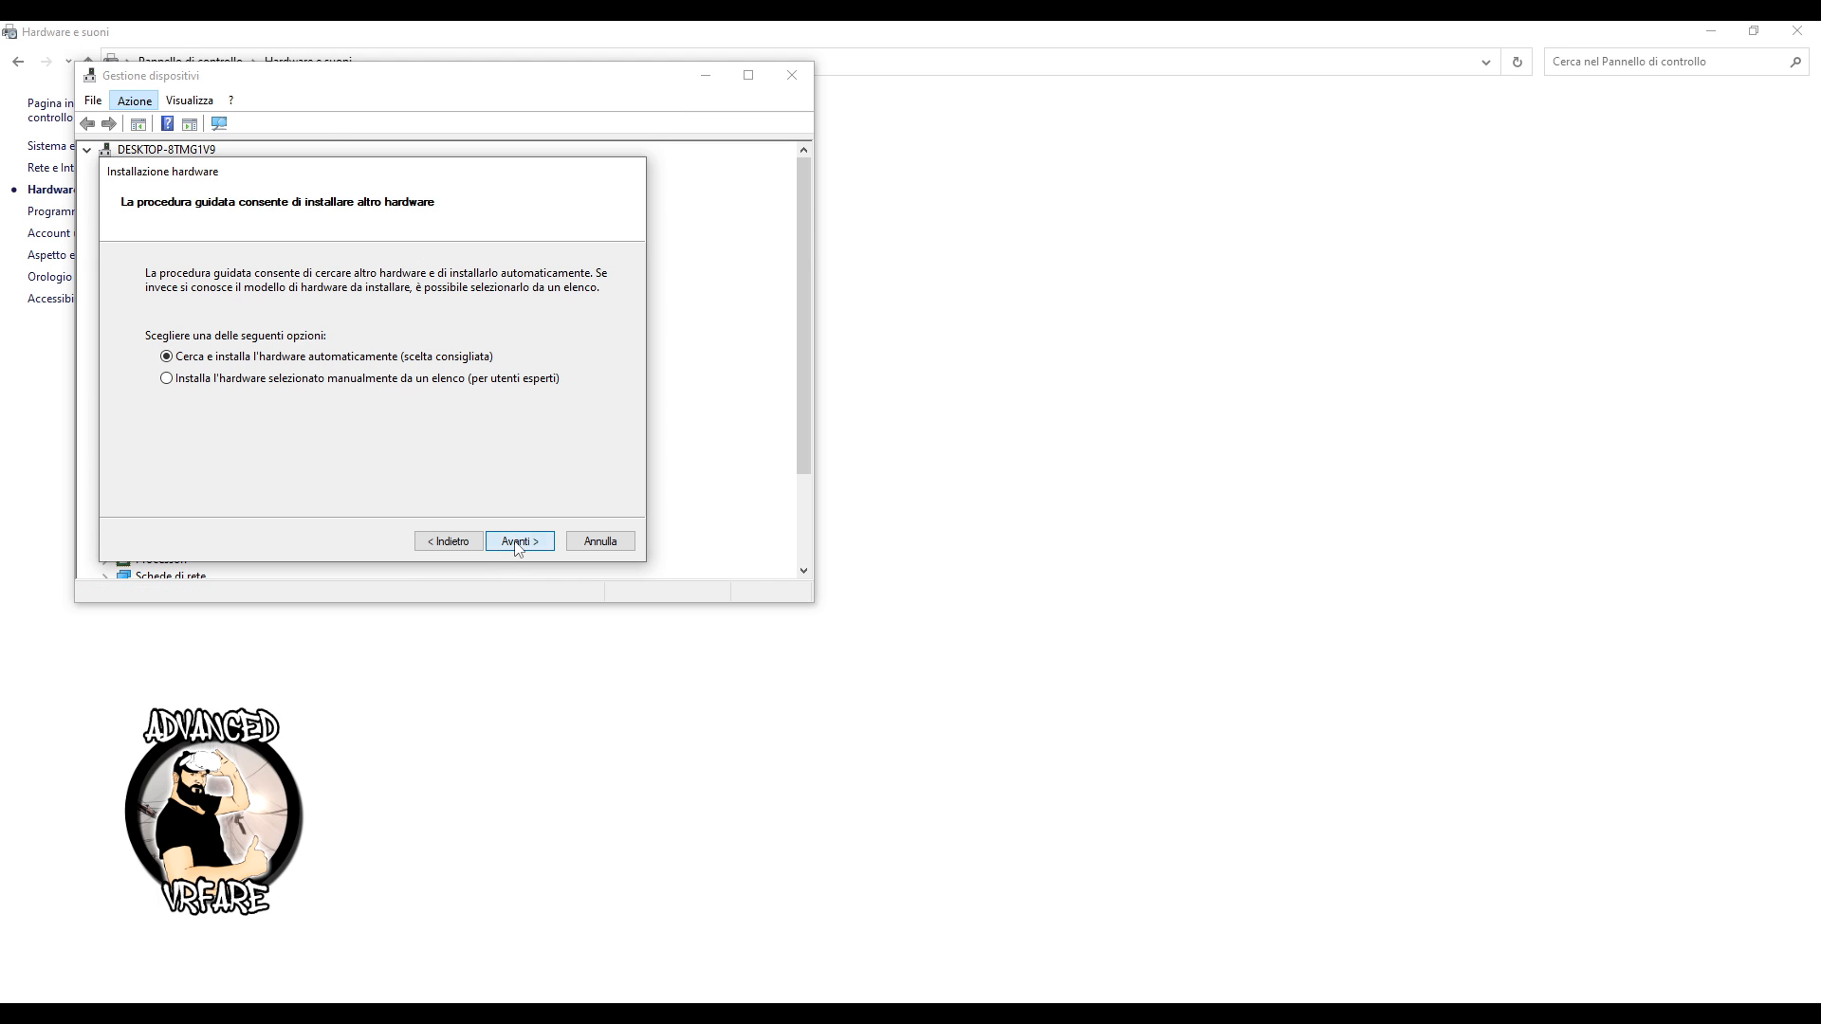
left_click(166, 377)
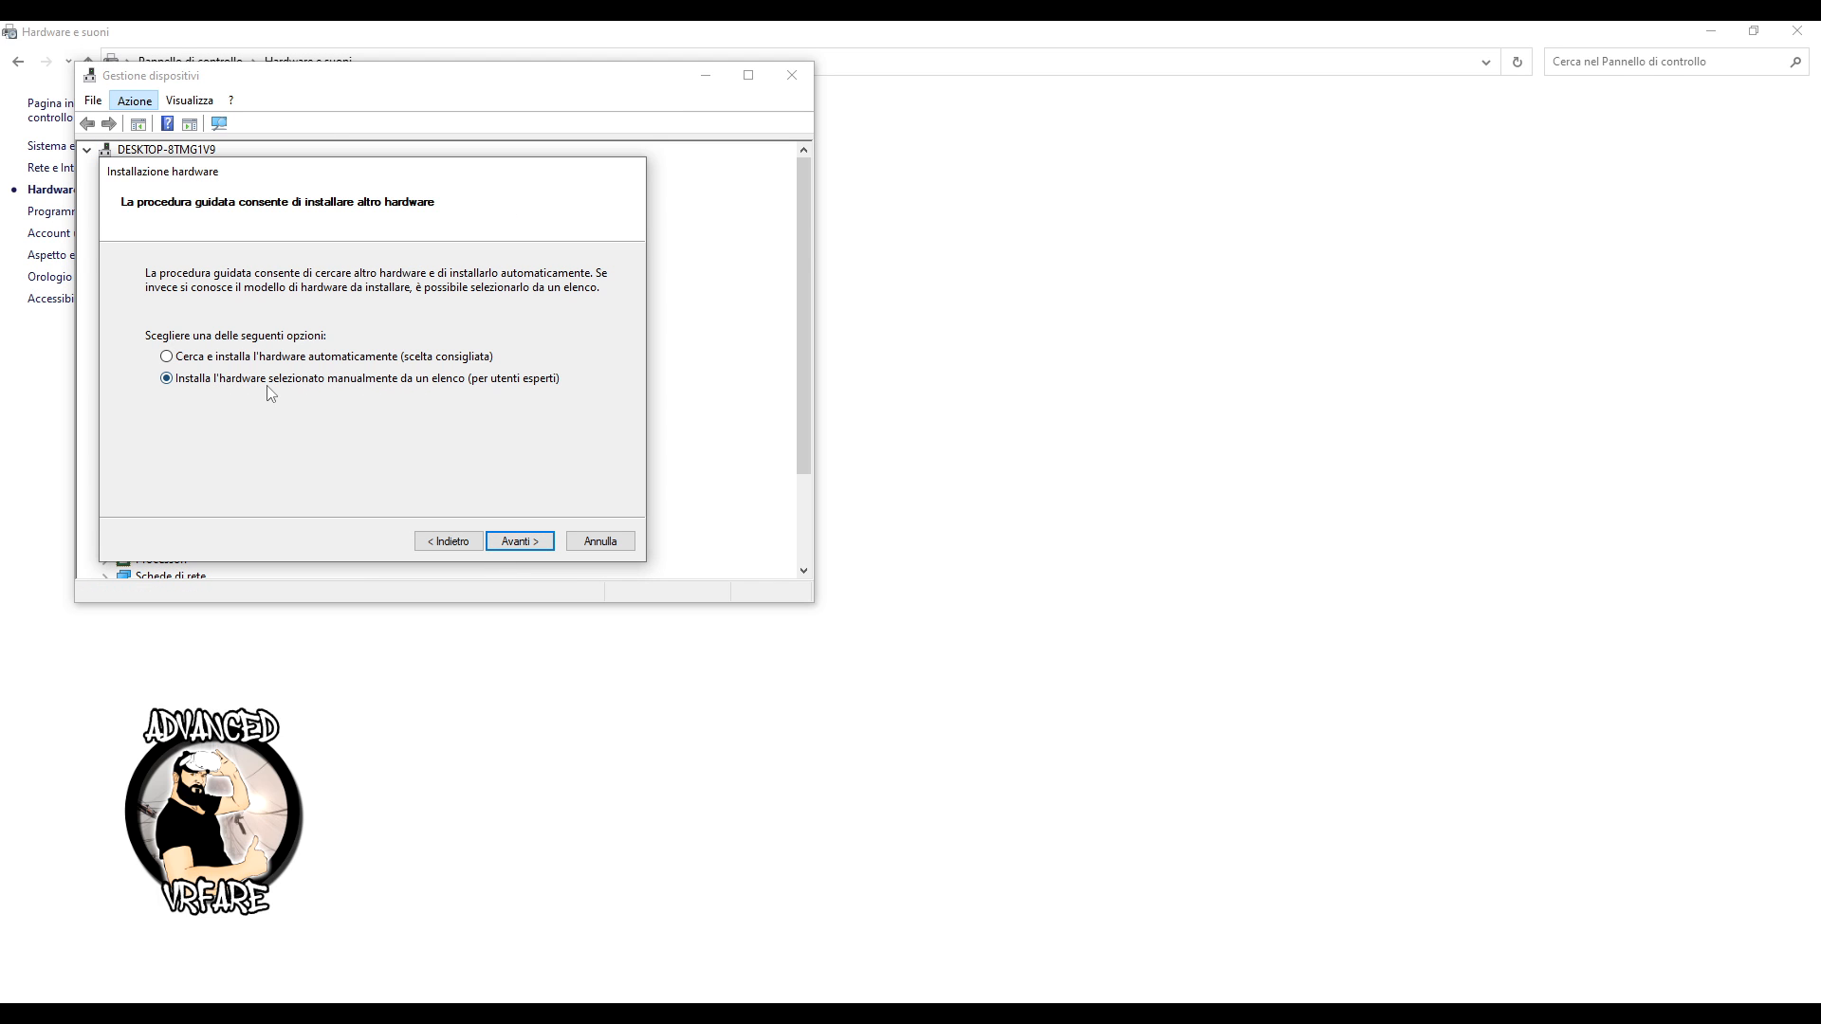
left_click(519, 542)
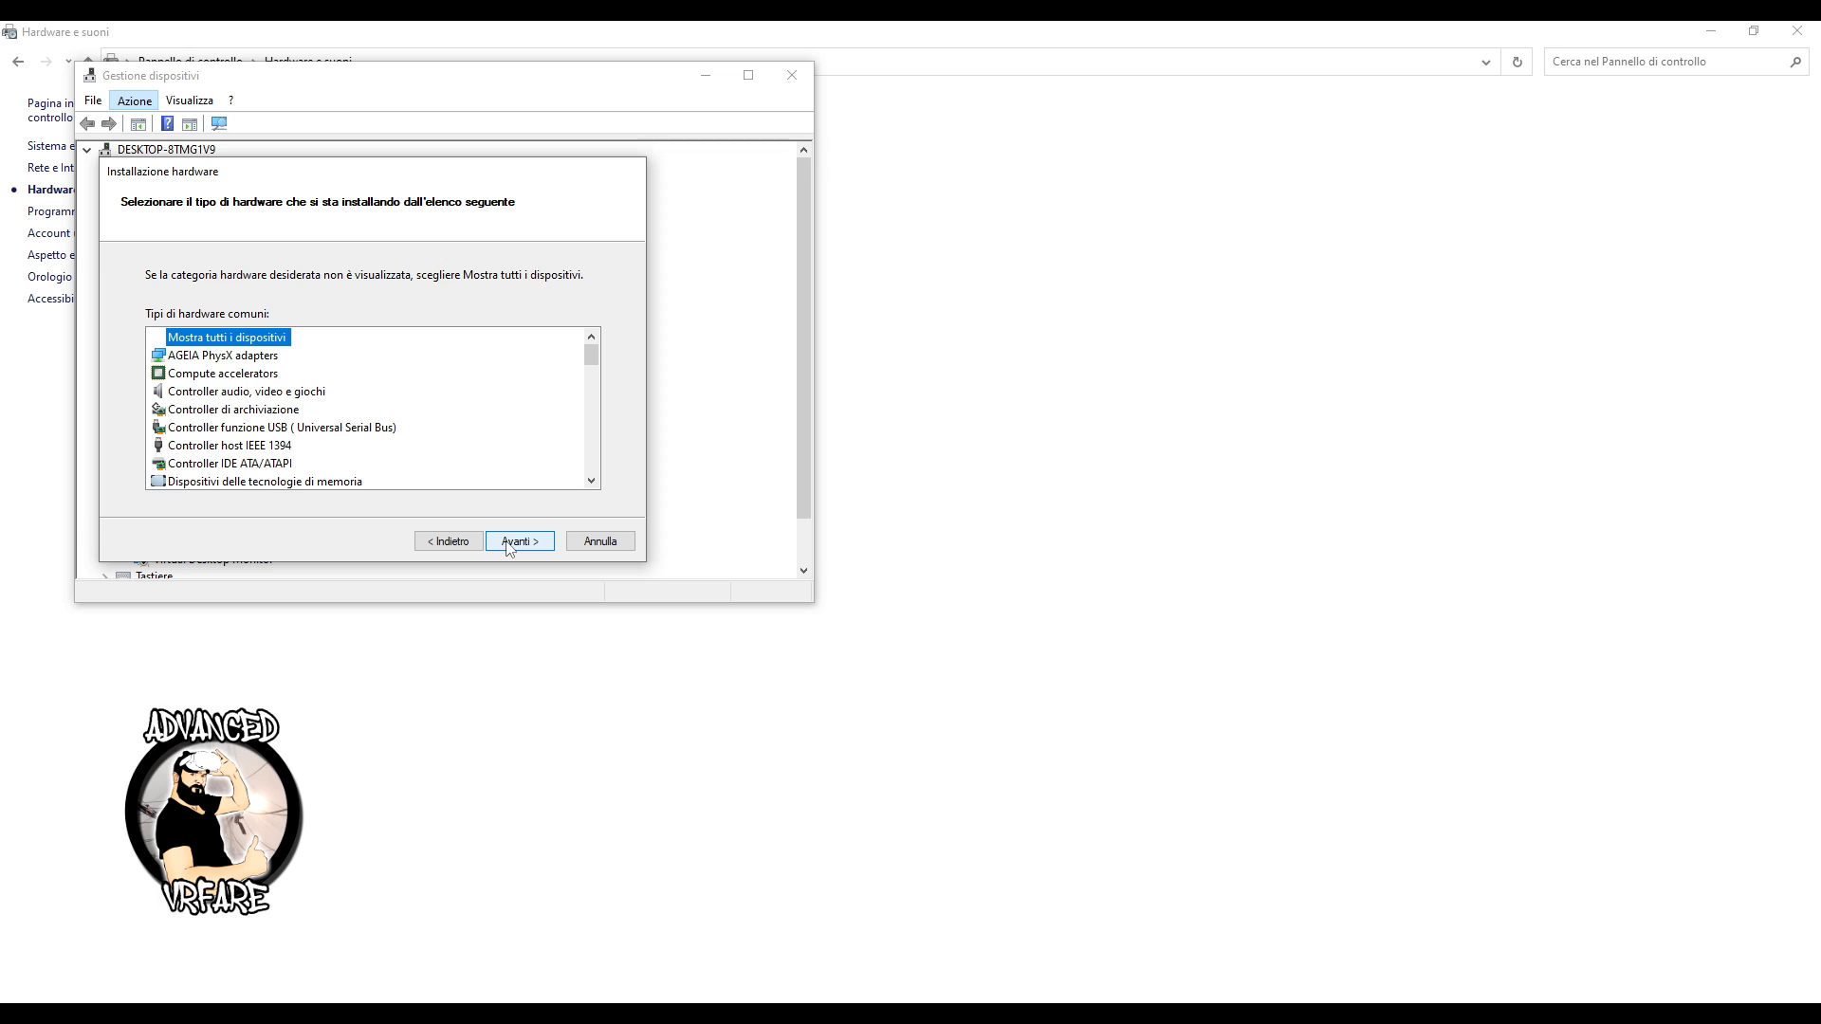
Load android_winusb.inf via Have Disk and install the Oculus ADB Interface model
left_click(519, 540)
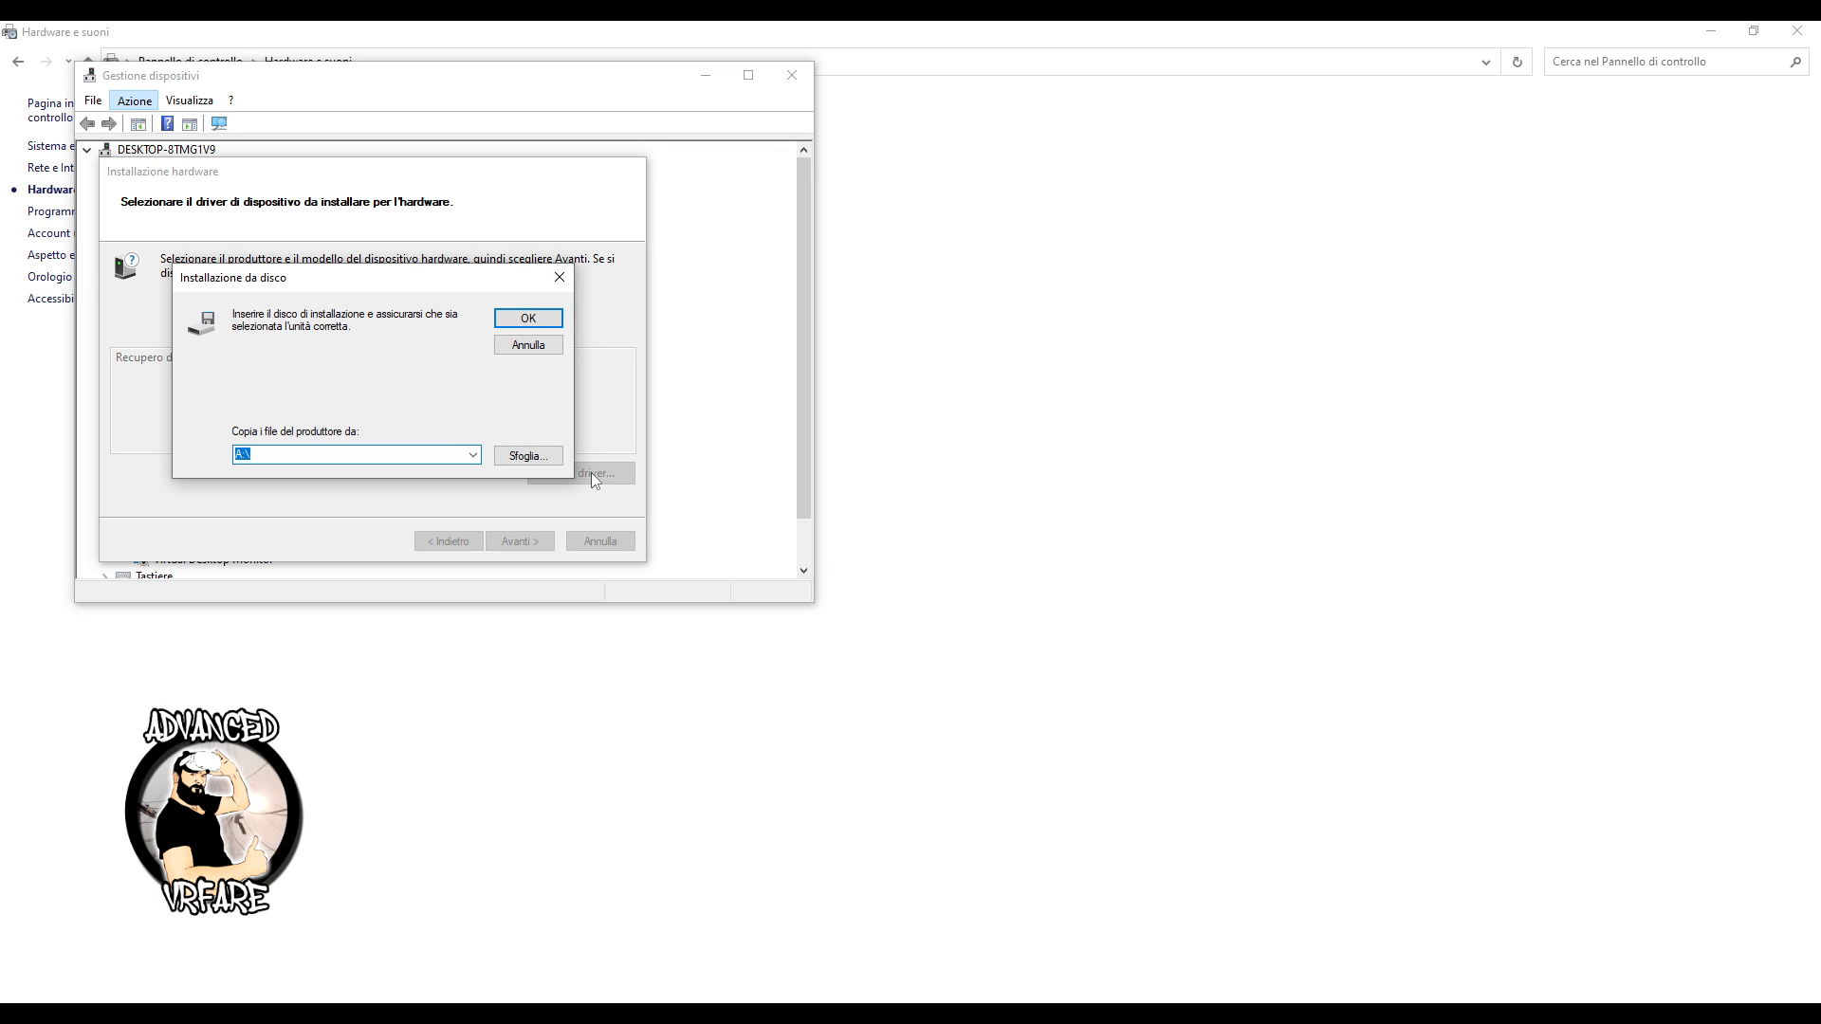
left_click(527, 455)
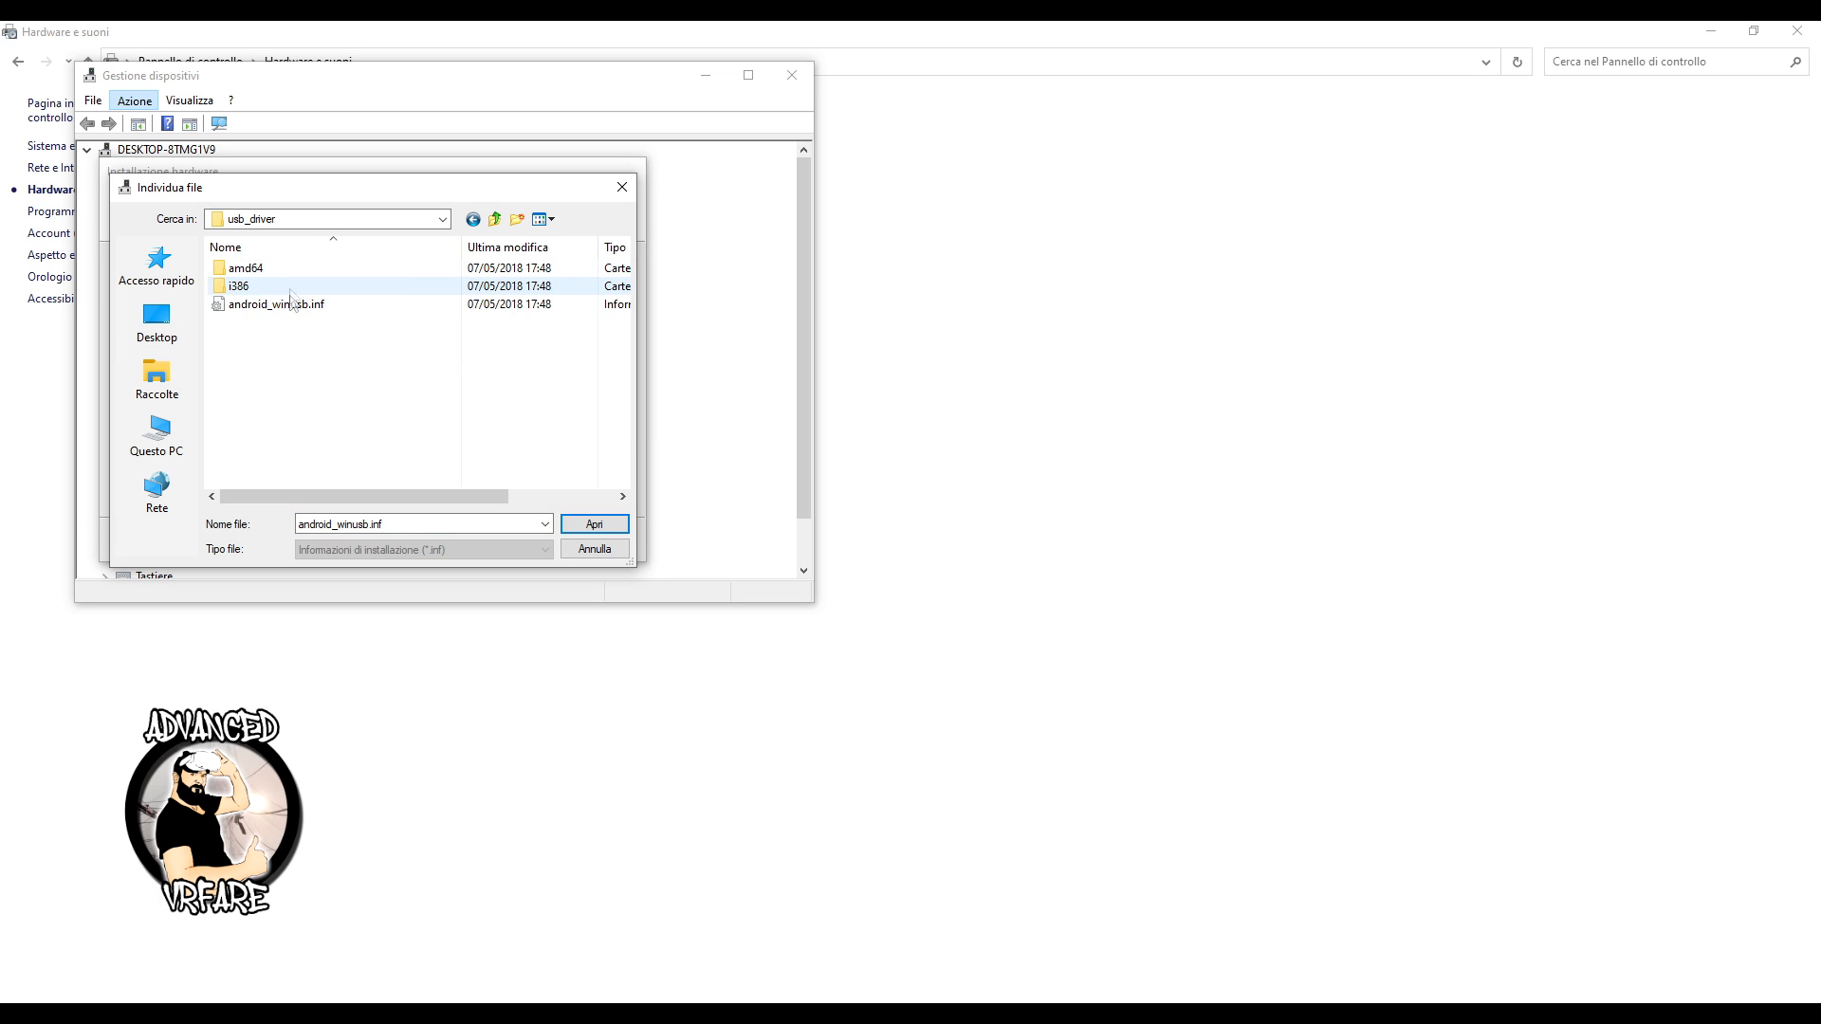
left_click(275, 304)
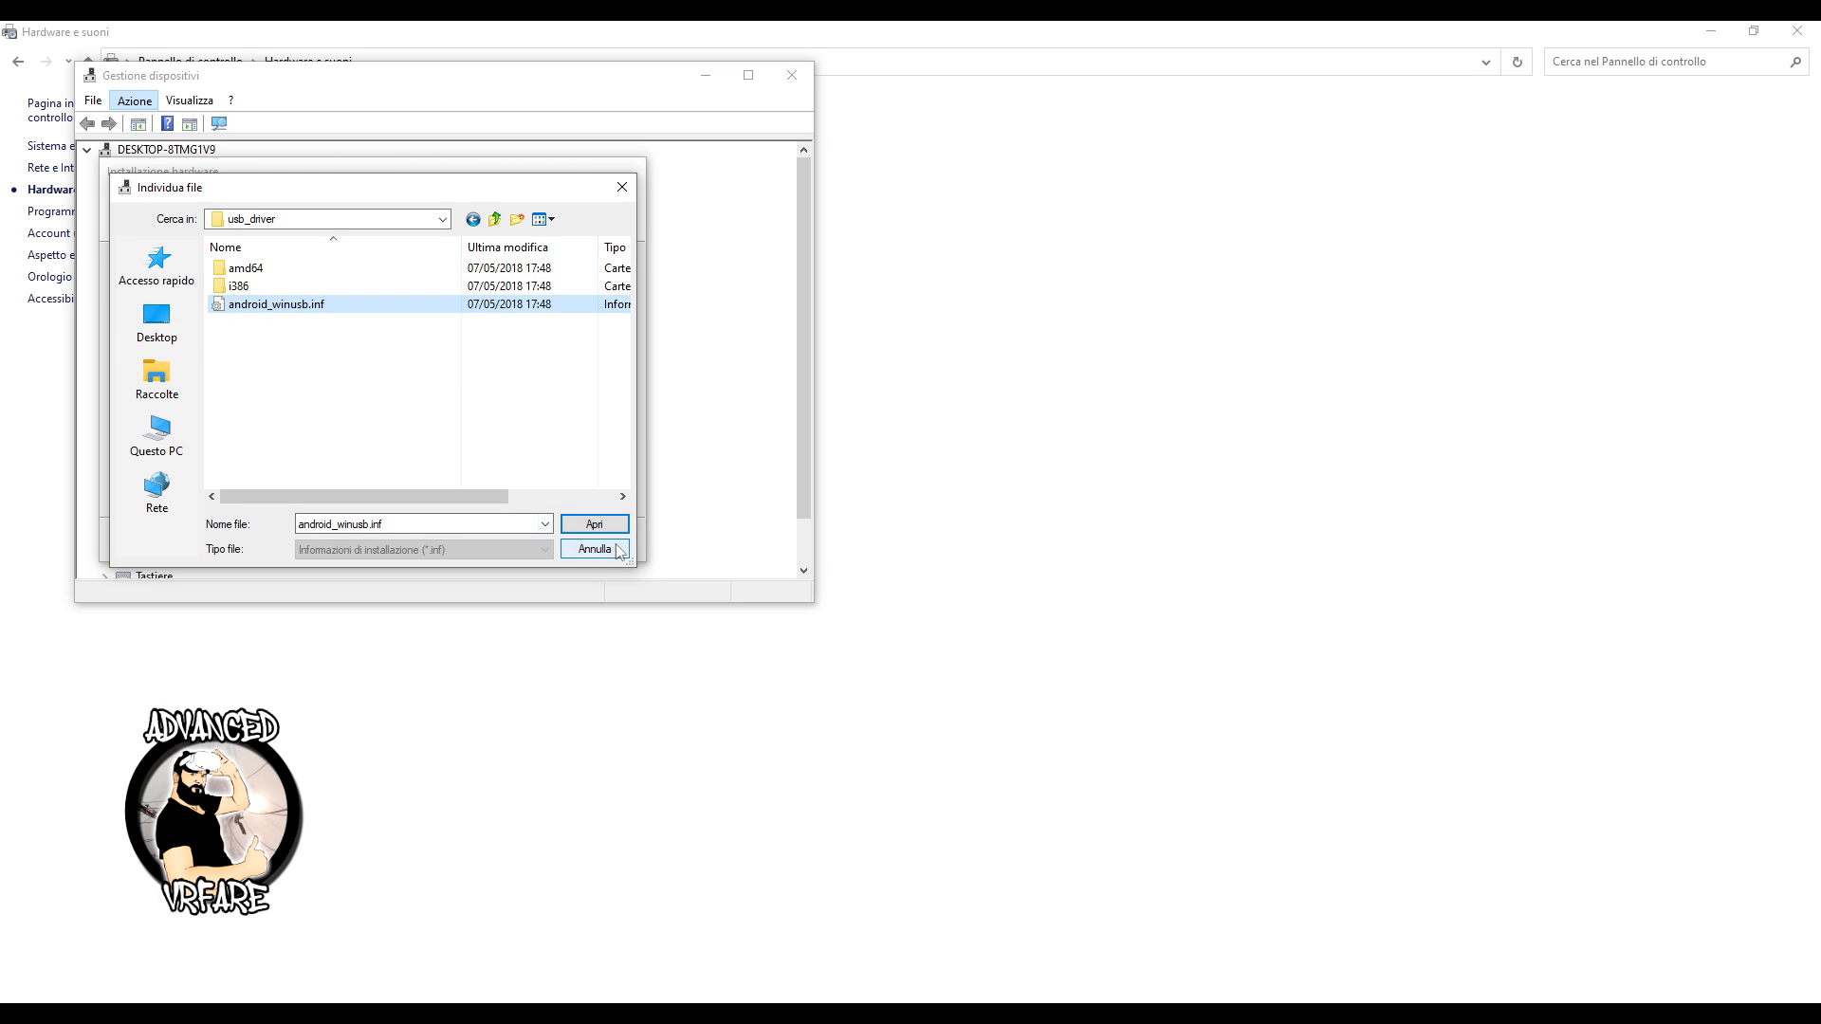
left_click(594, 524)
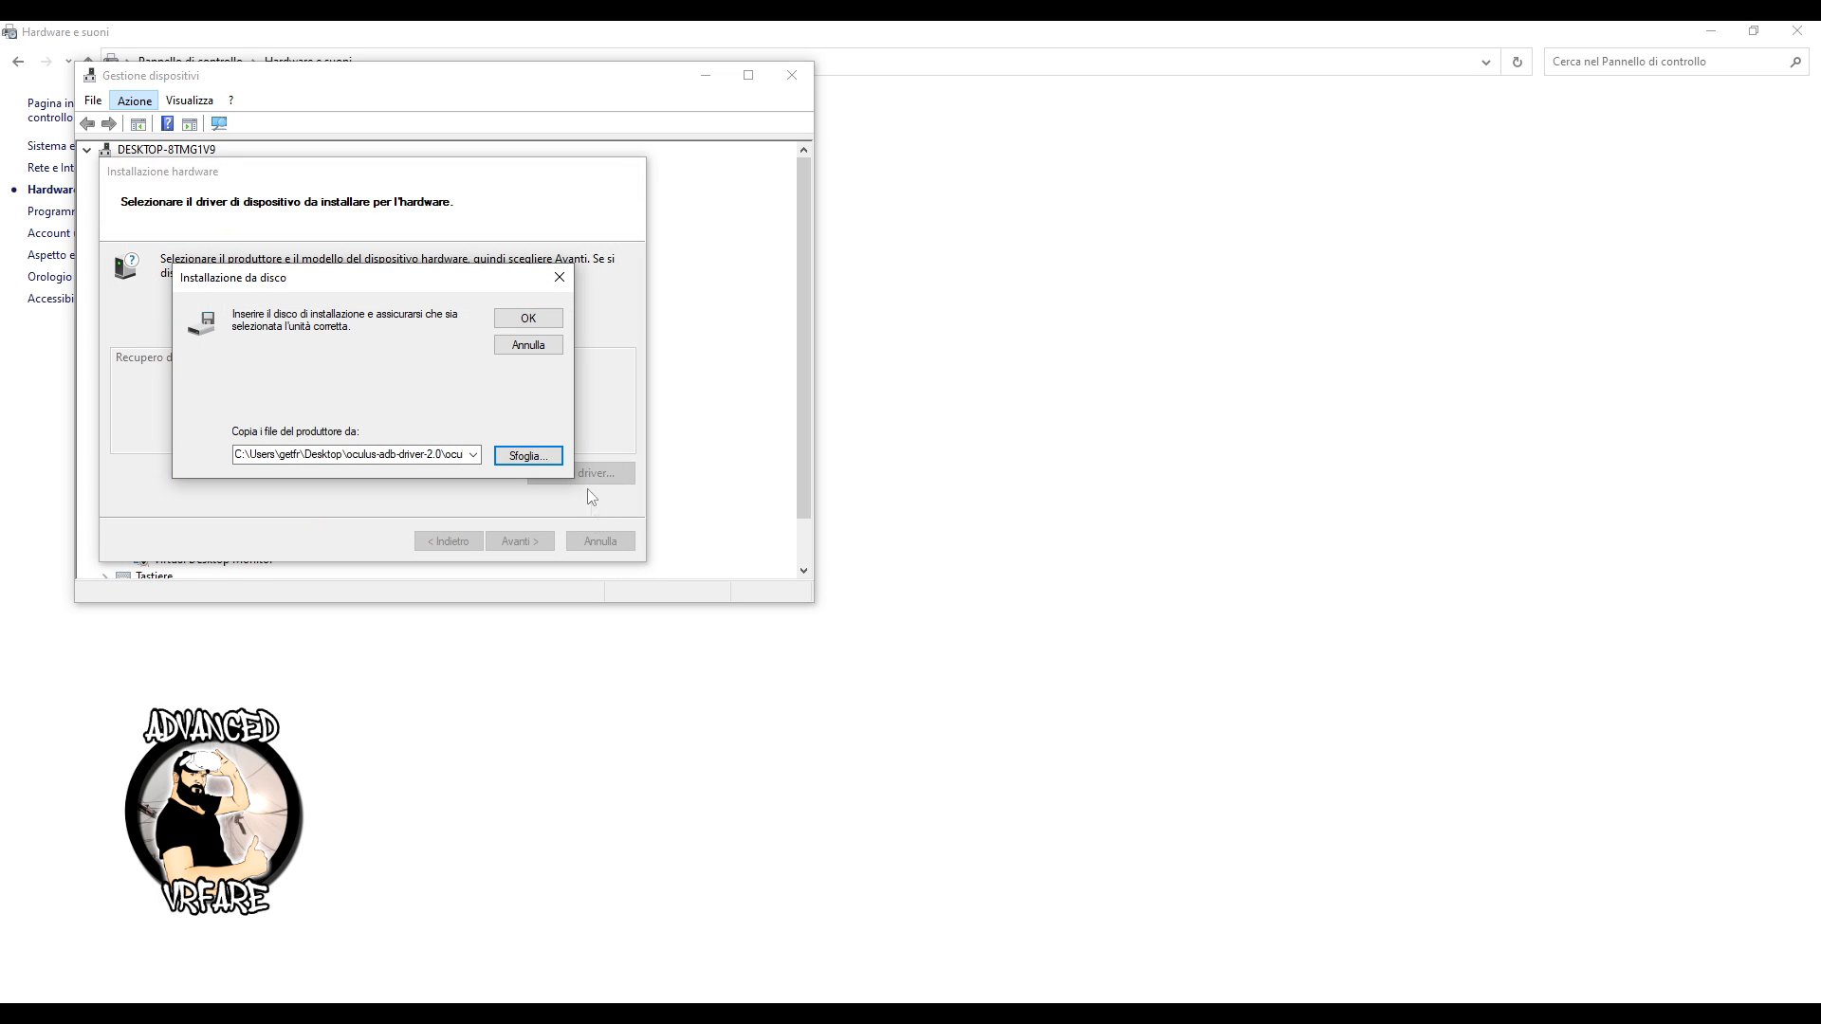
left_click(527, 318)
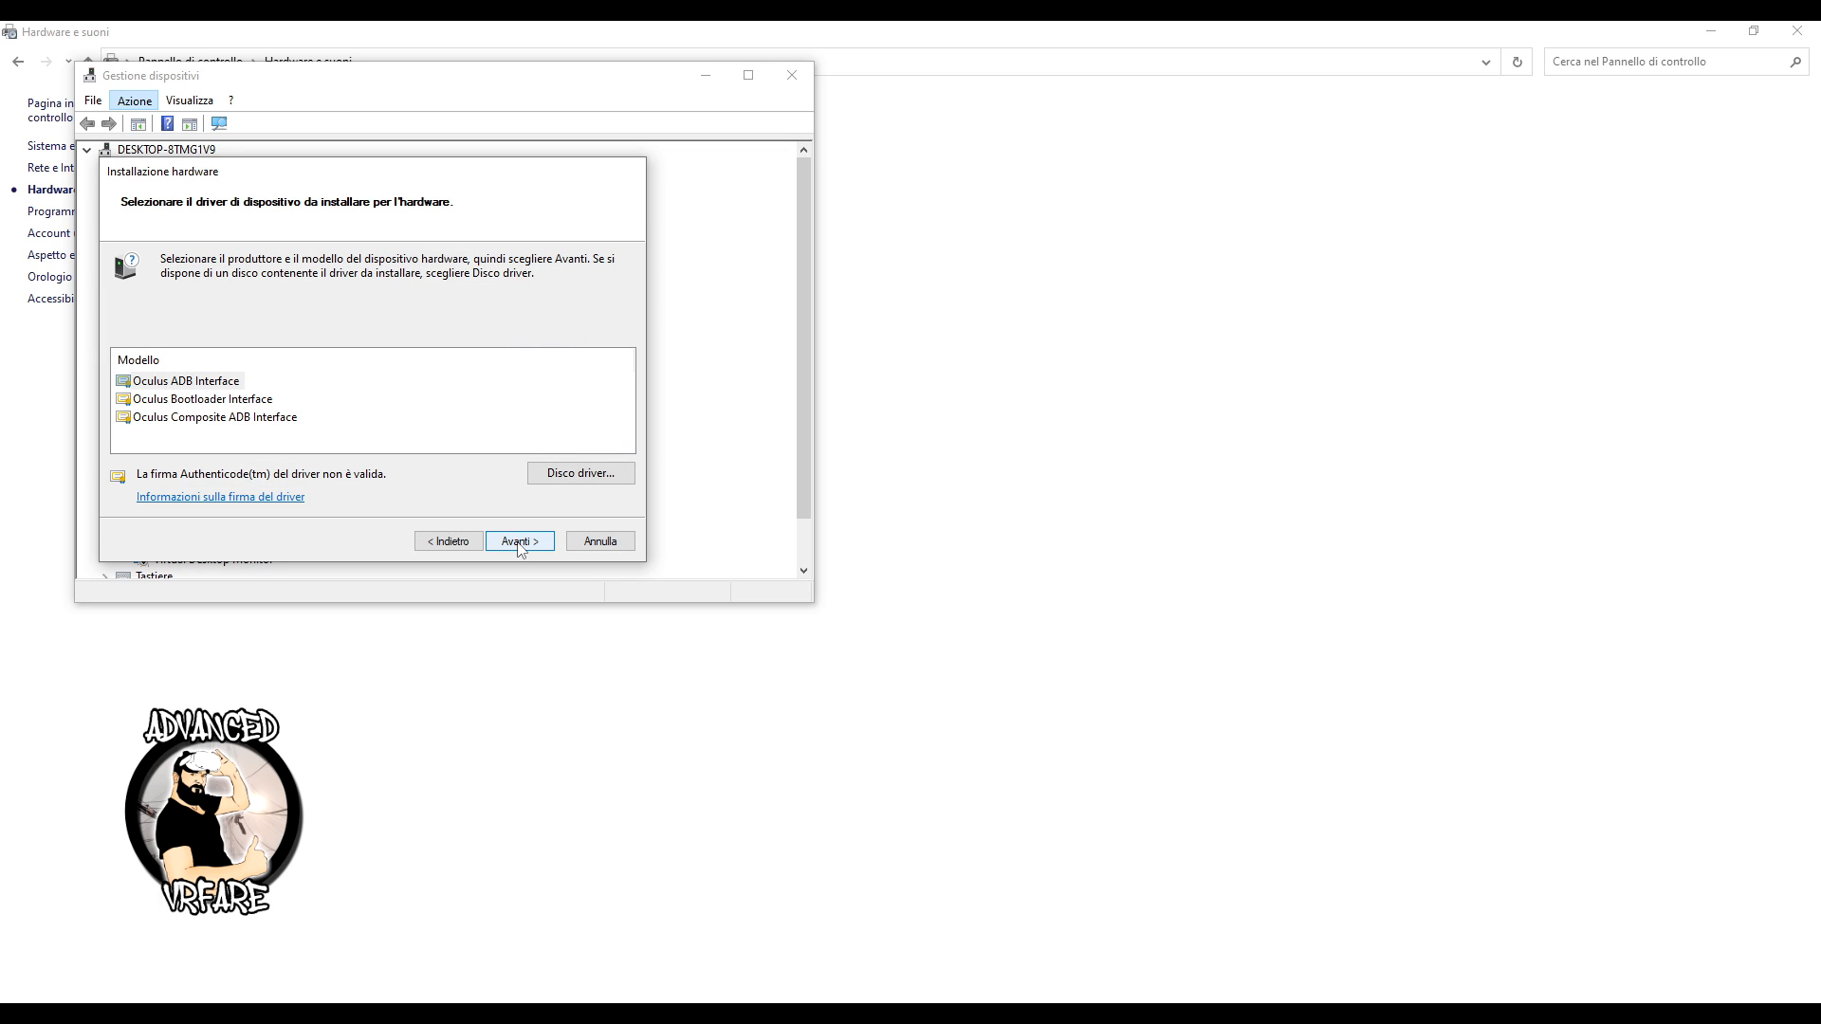
left_click(519, 541)
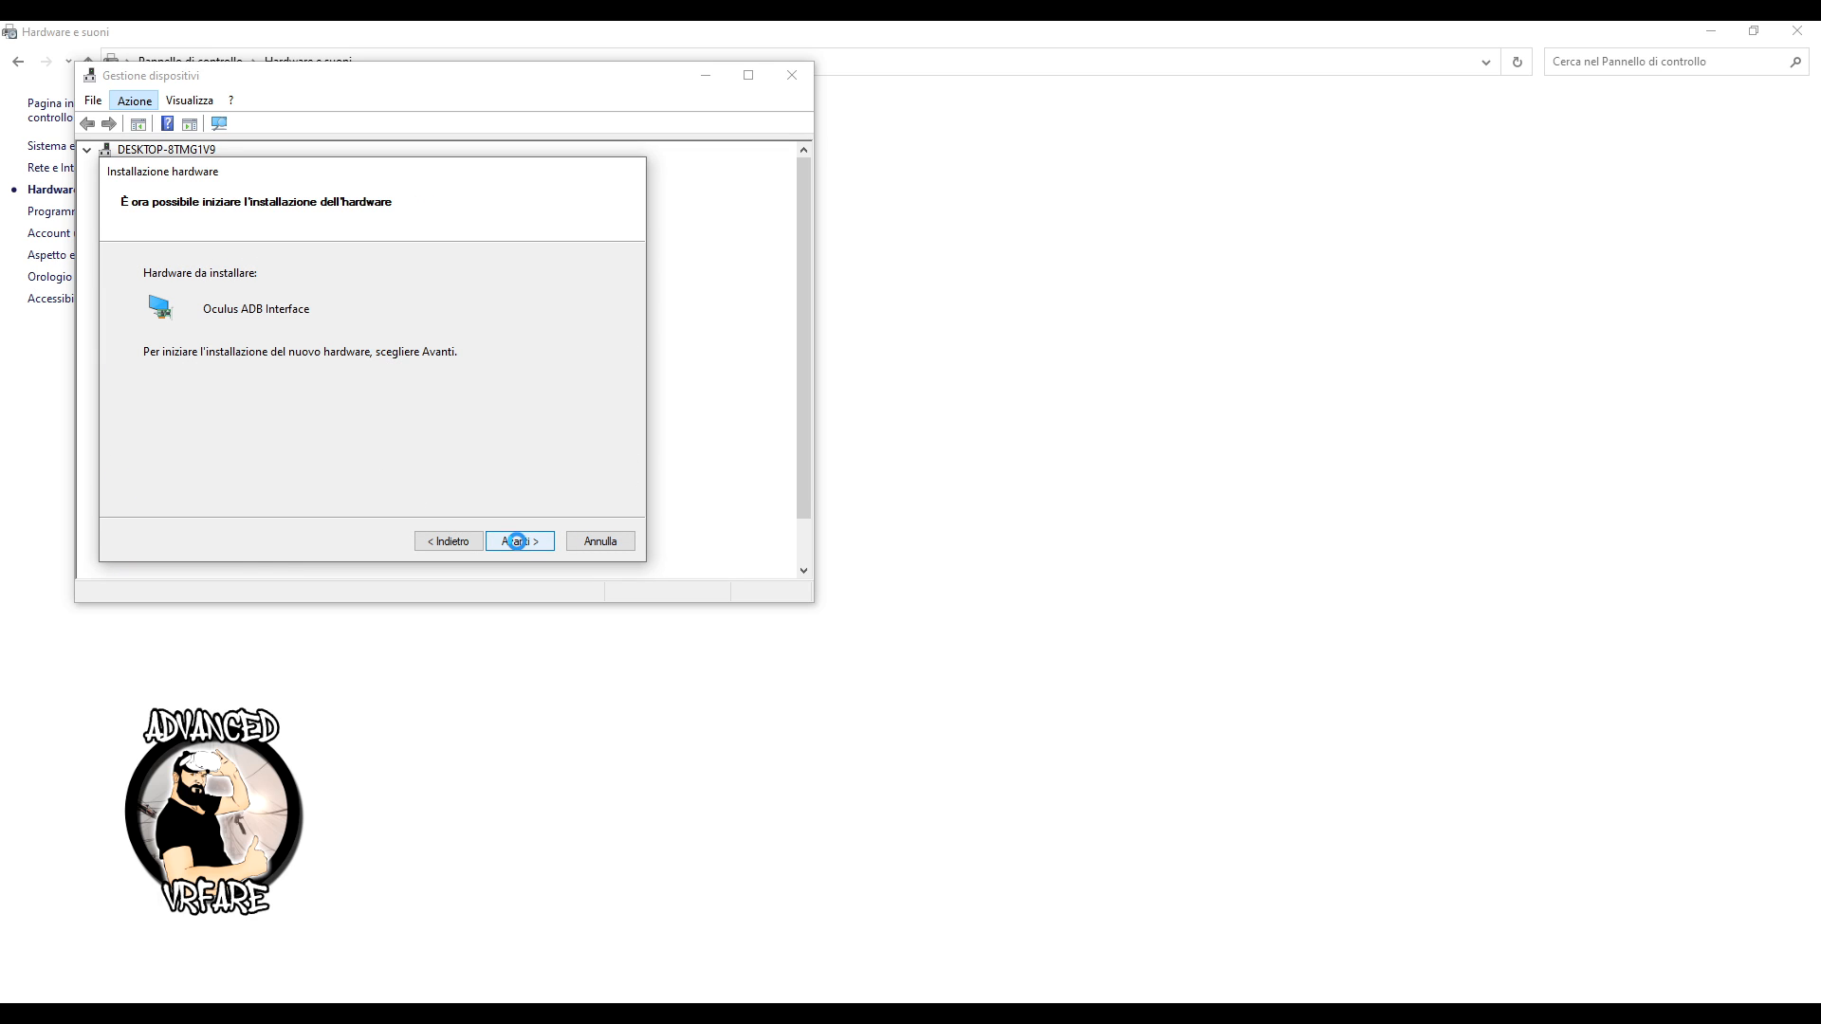
left_click(519, 541)
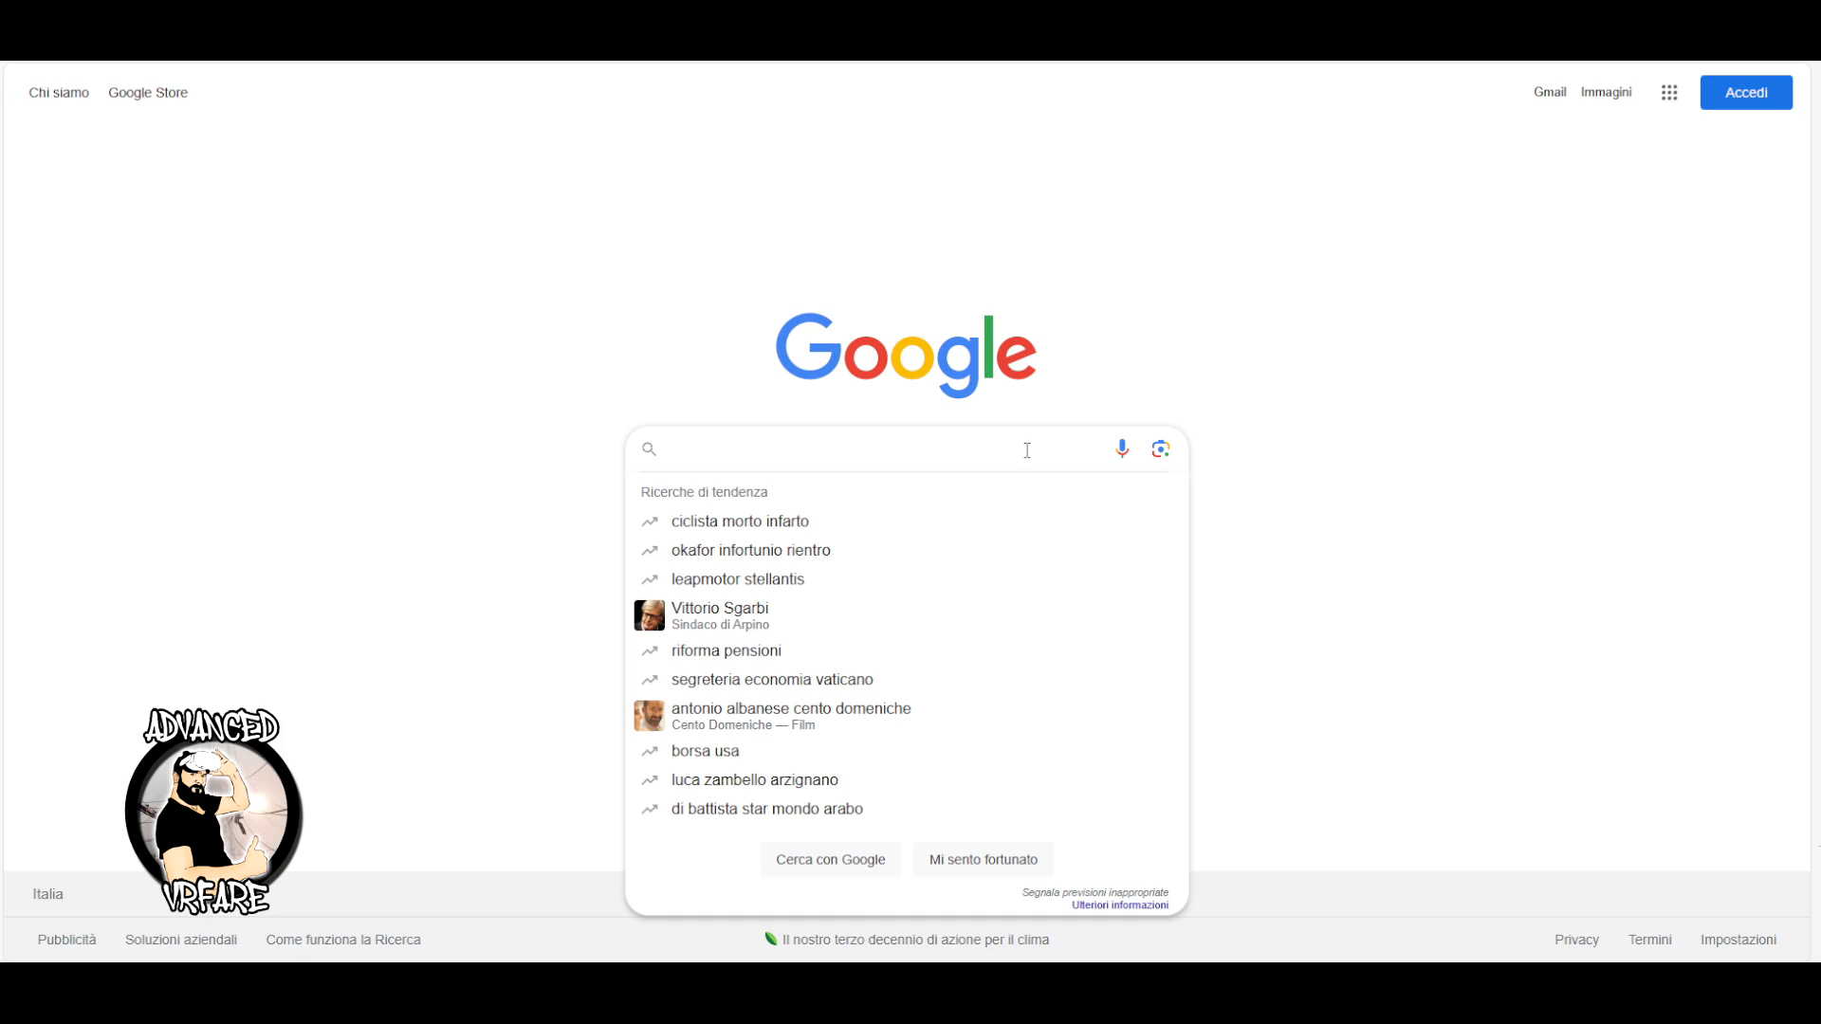
Search Google for 'sidequest' and open the Get SideQuest download page
type("sidequest")
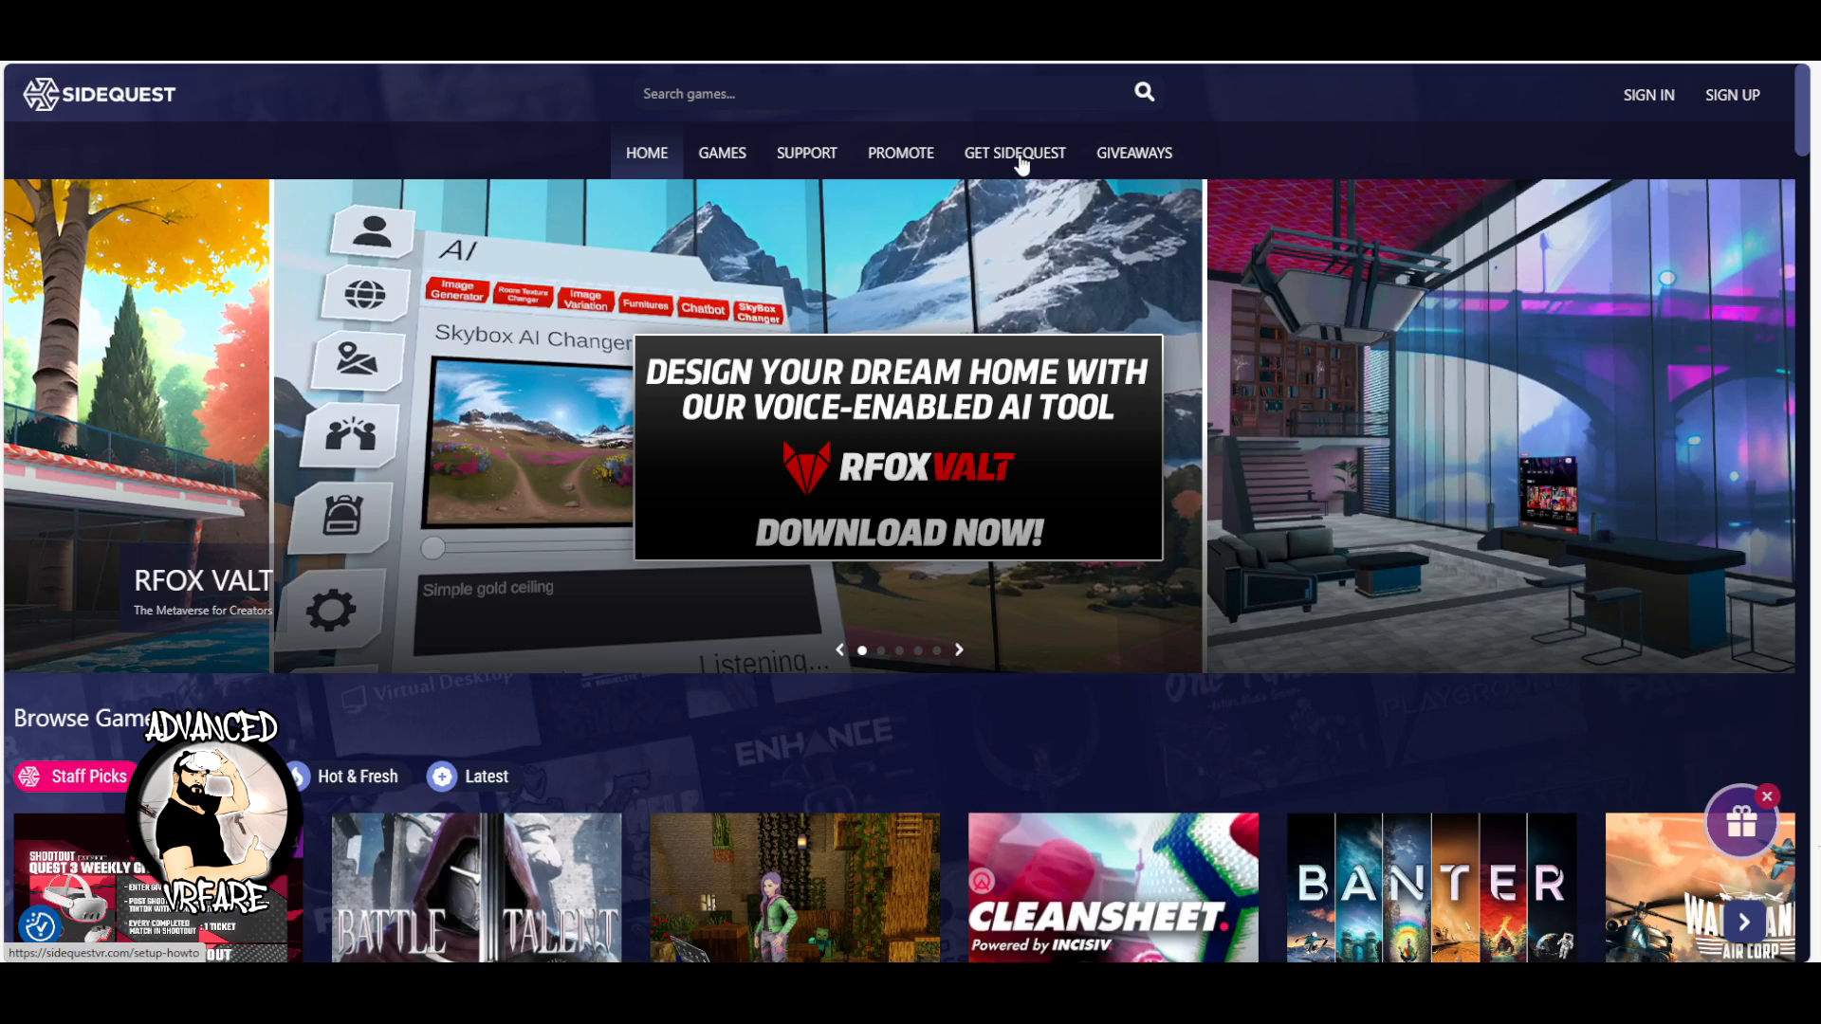
left_click(1013, 151)
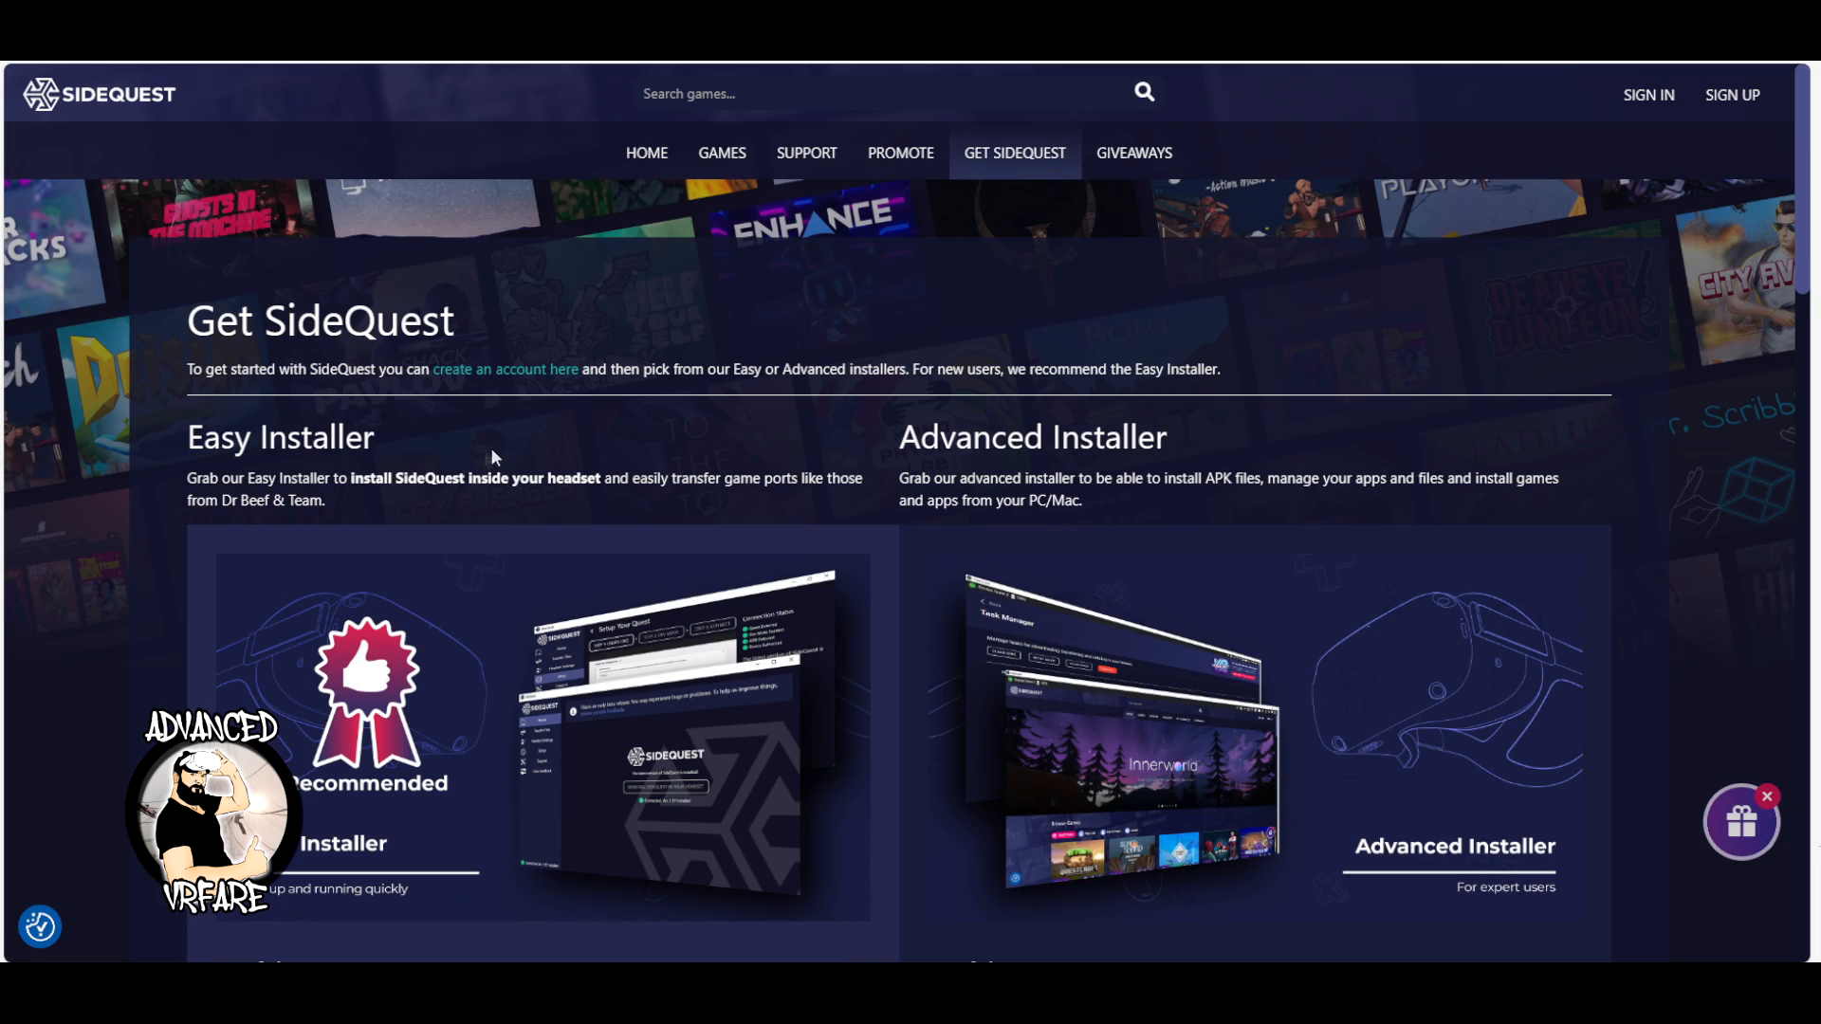
scroll("down", 3)
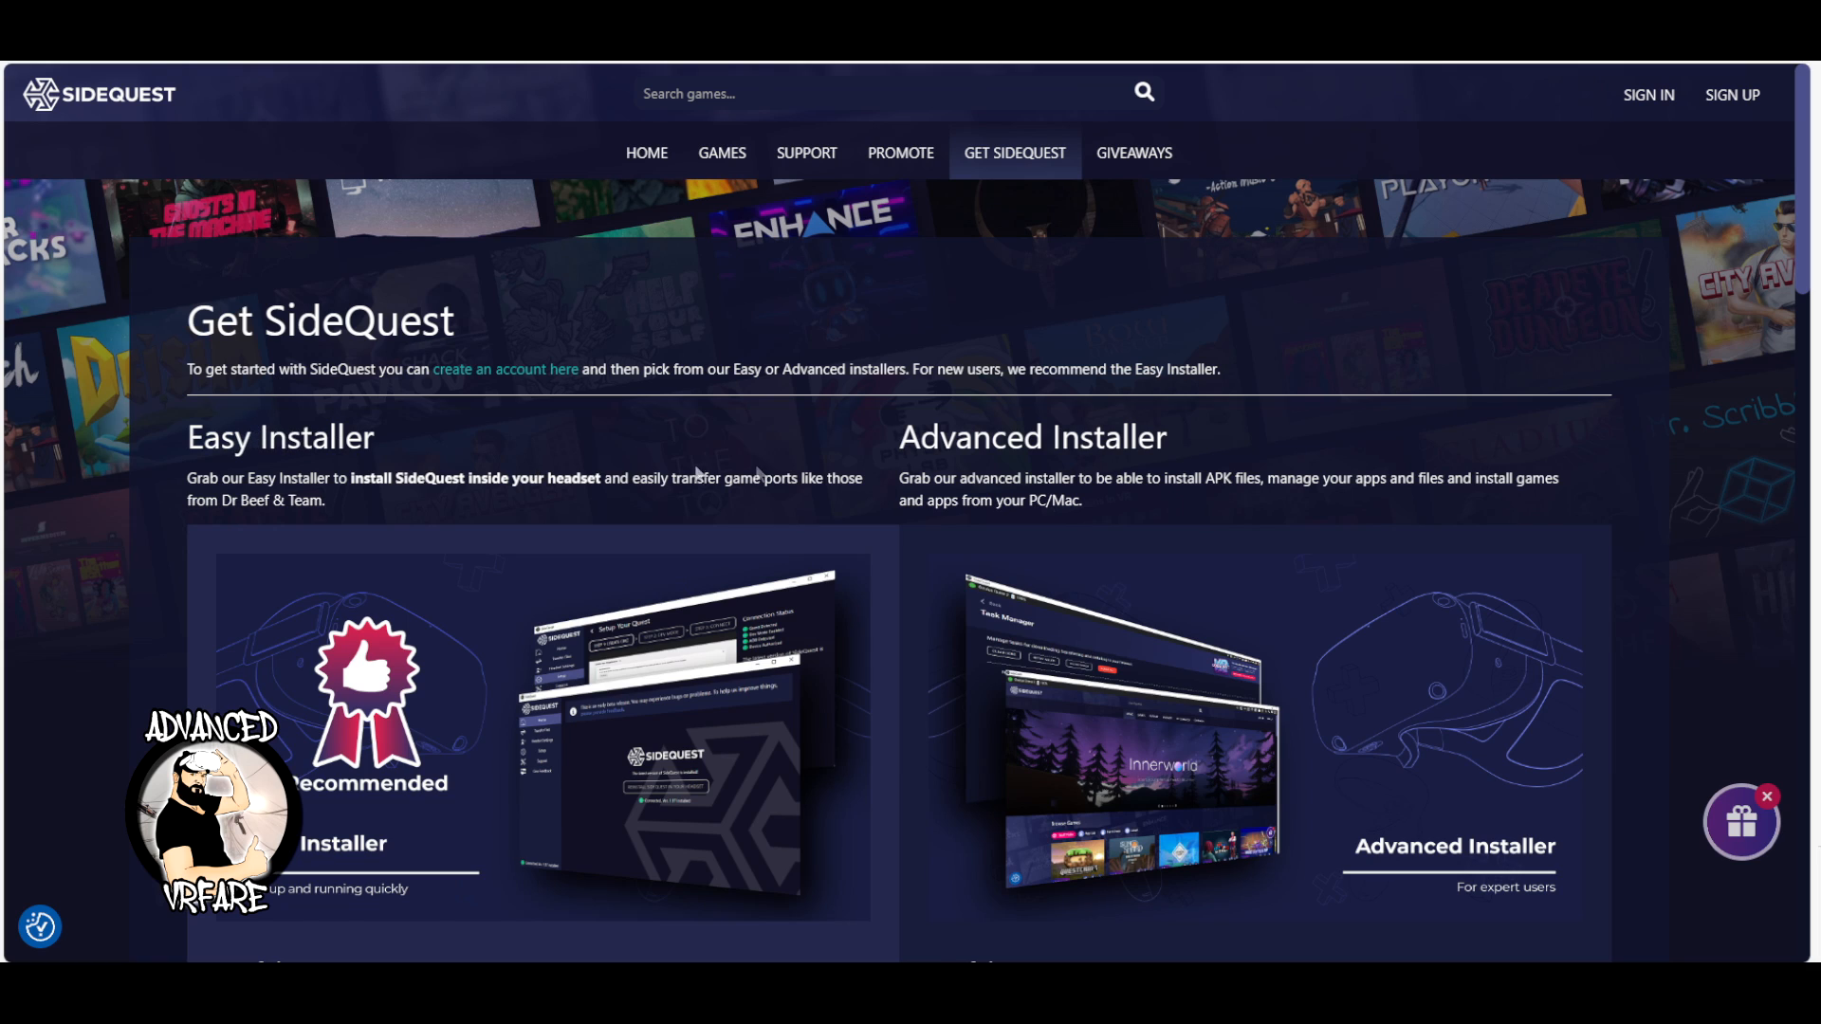
Save the Windows 10 x64 Advanced Installer to the Desktop
left_click(362, 728)
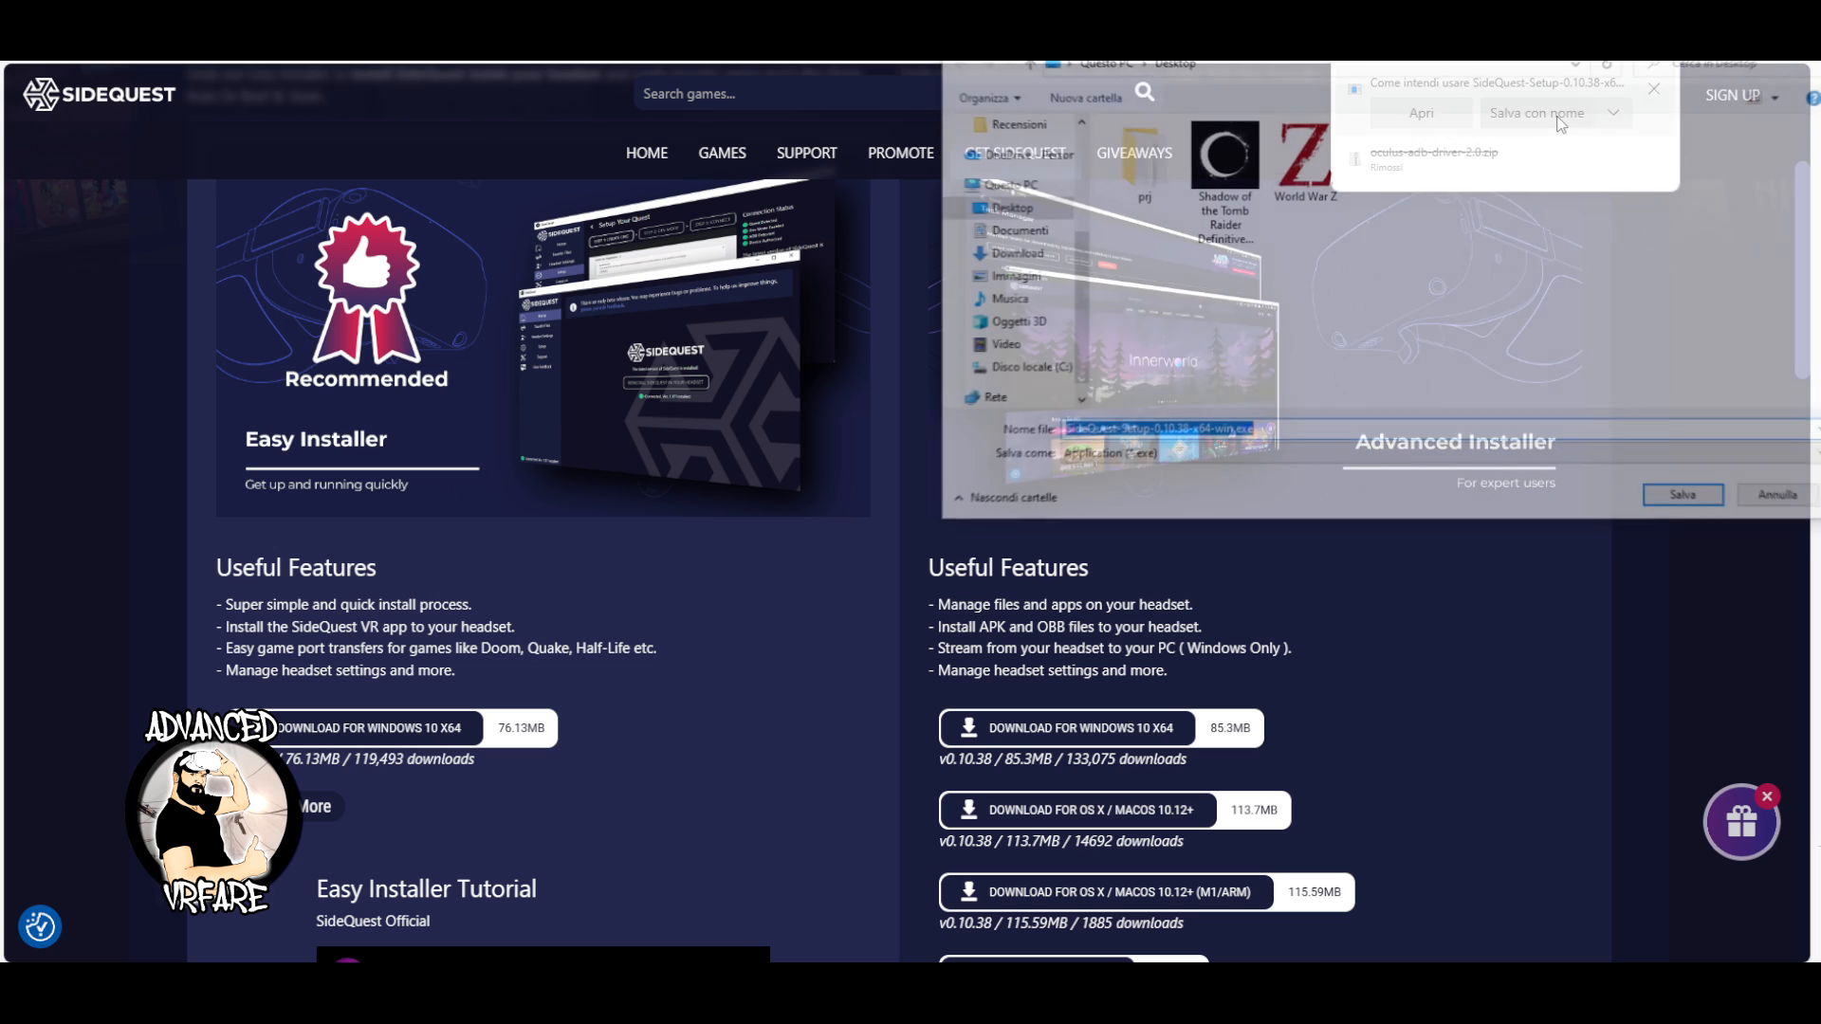
left_click(1536, 113)
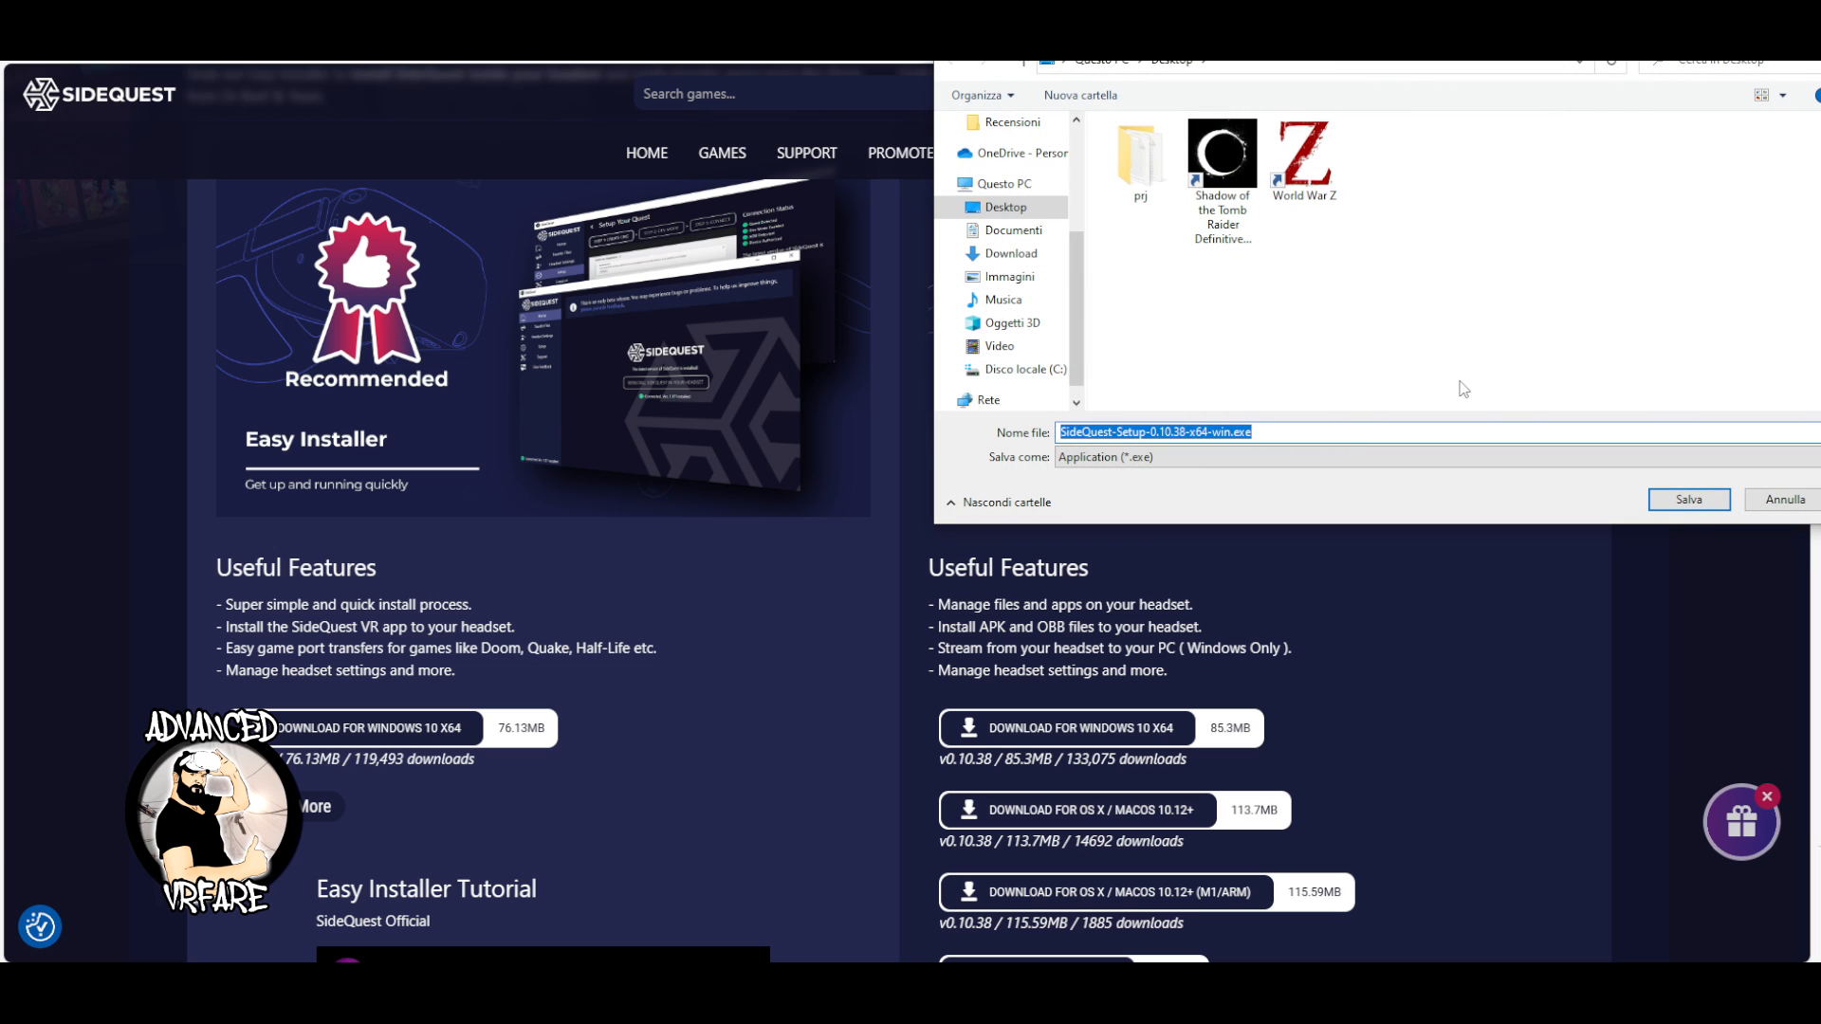
left_click(1687, 498)
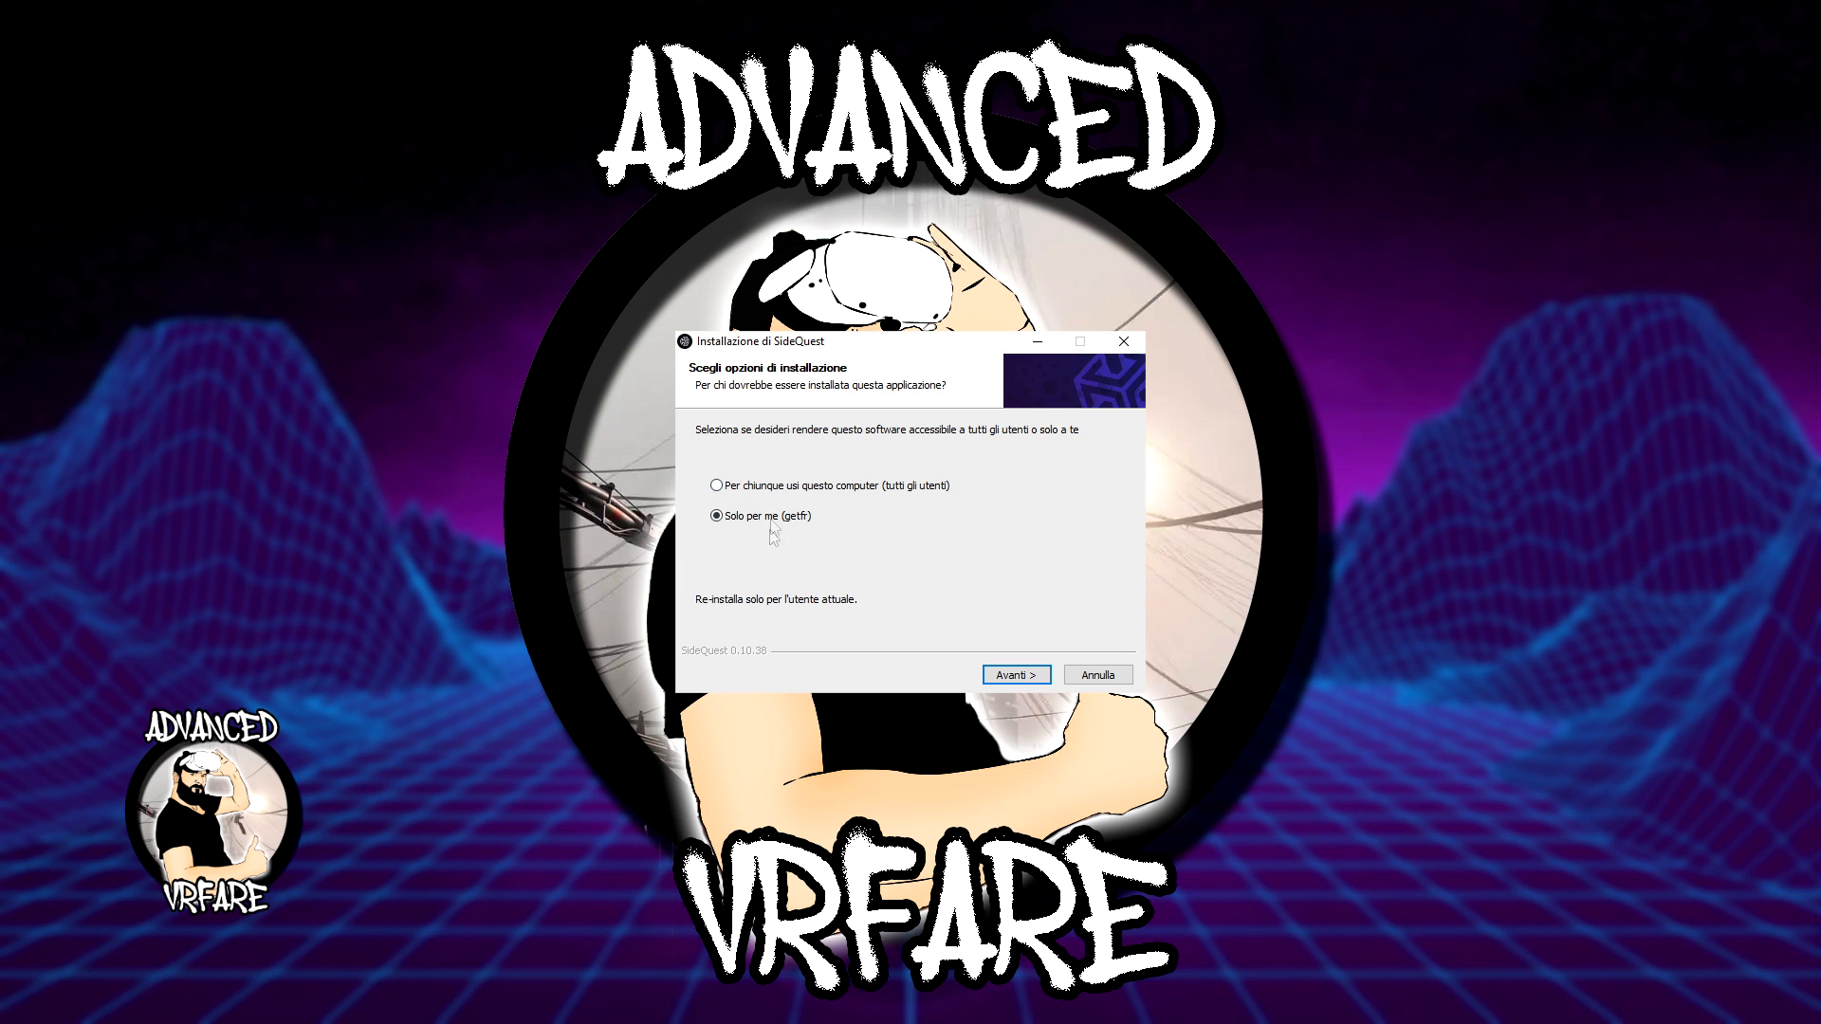
Install SideQuest only for the current user in the default folder, then launch it
left_click(1014, 673)
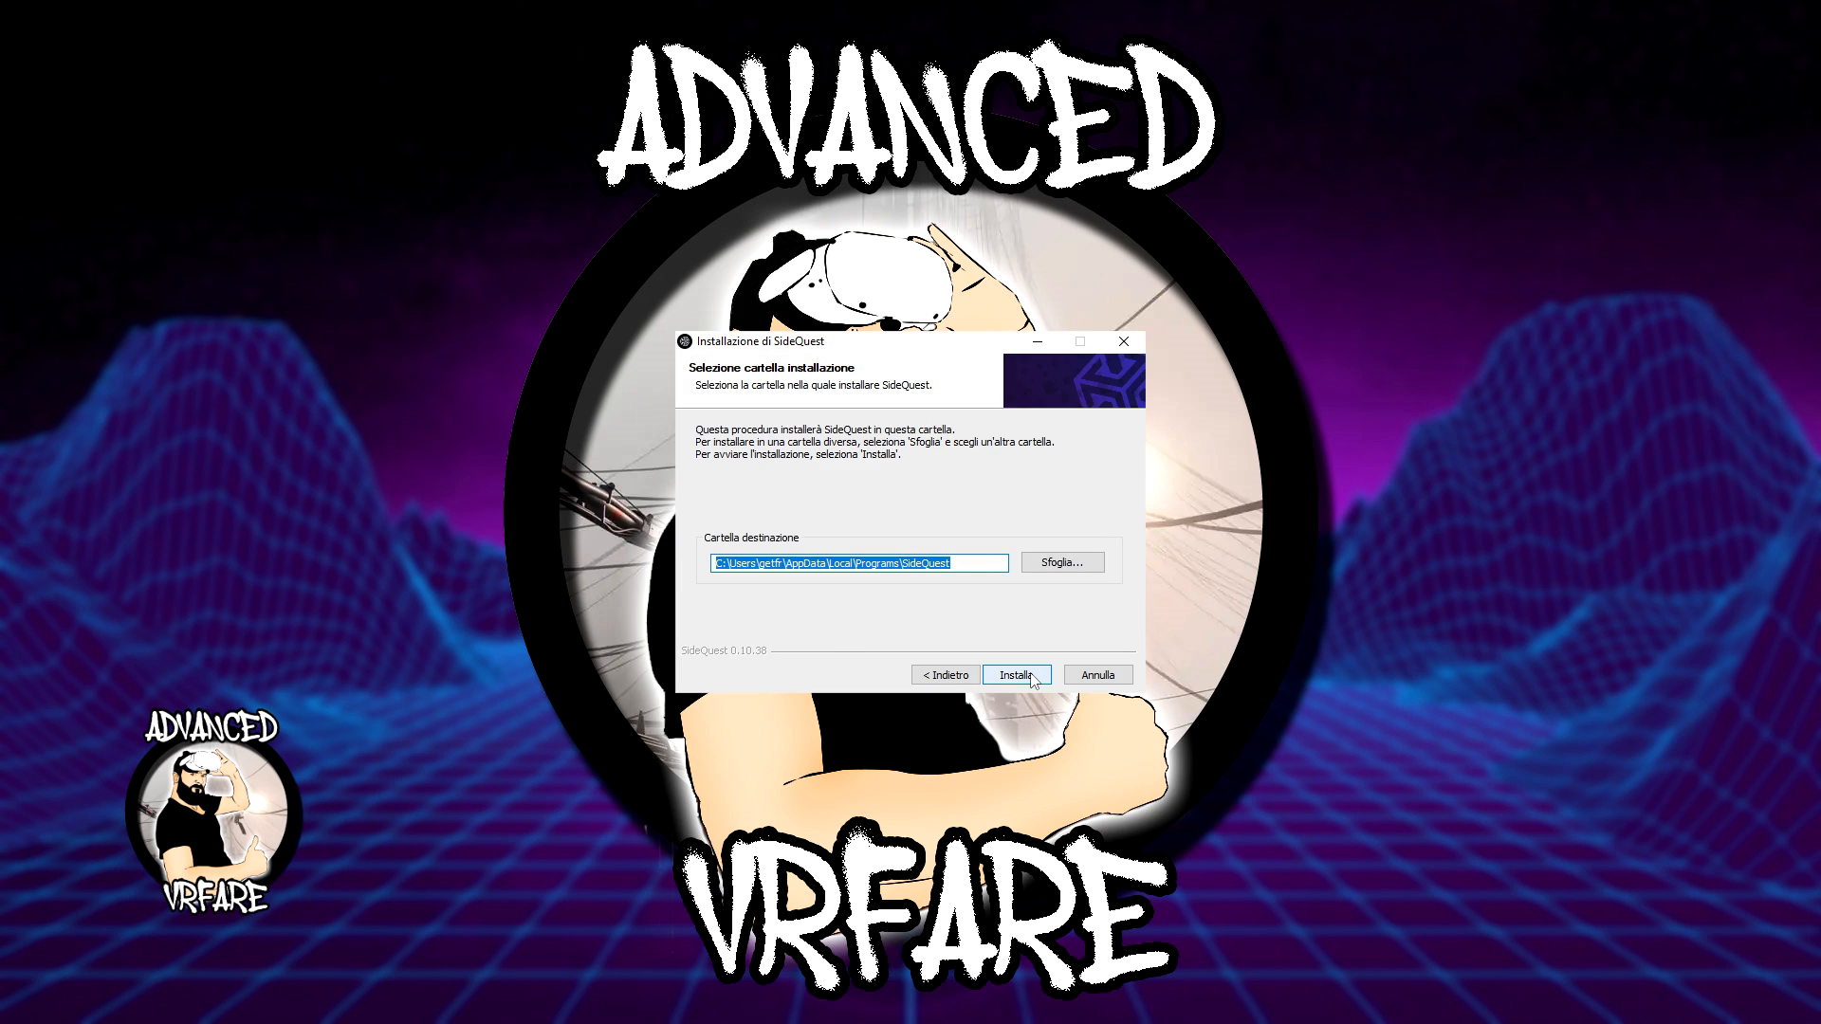
left_click(1015, 674)
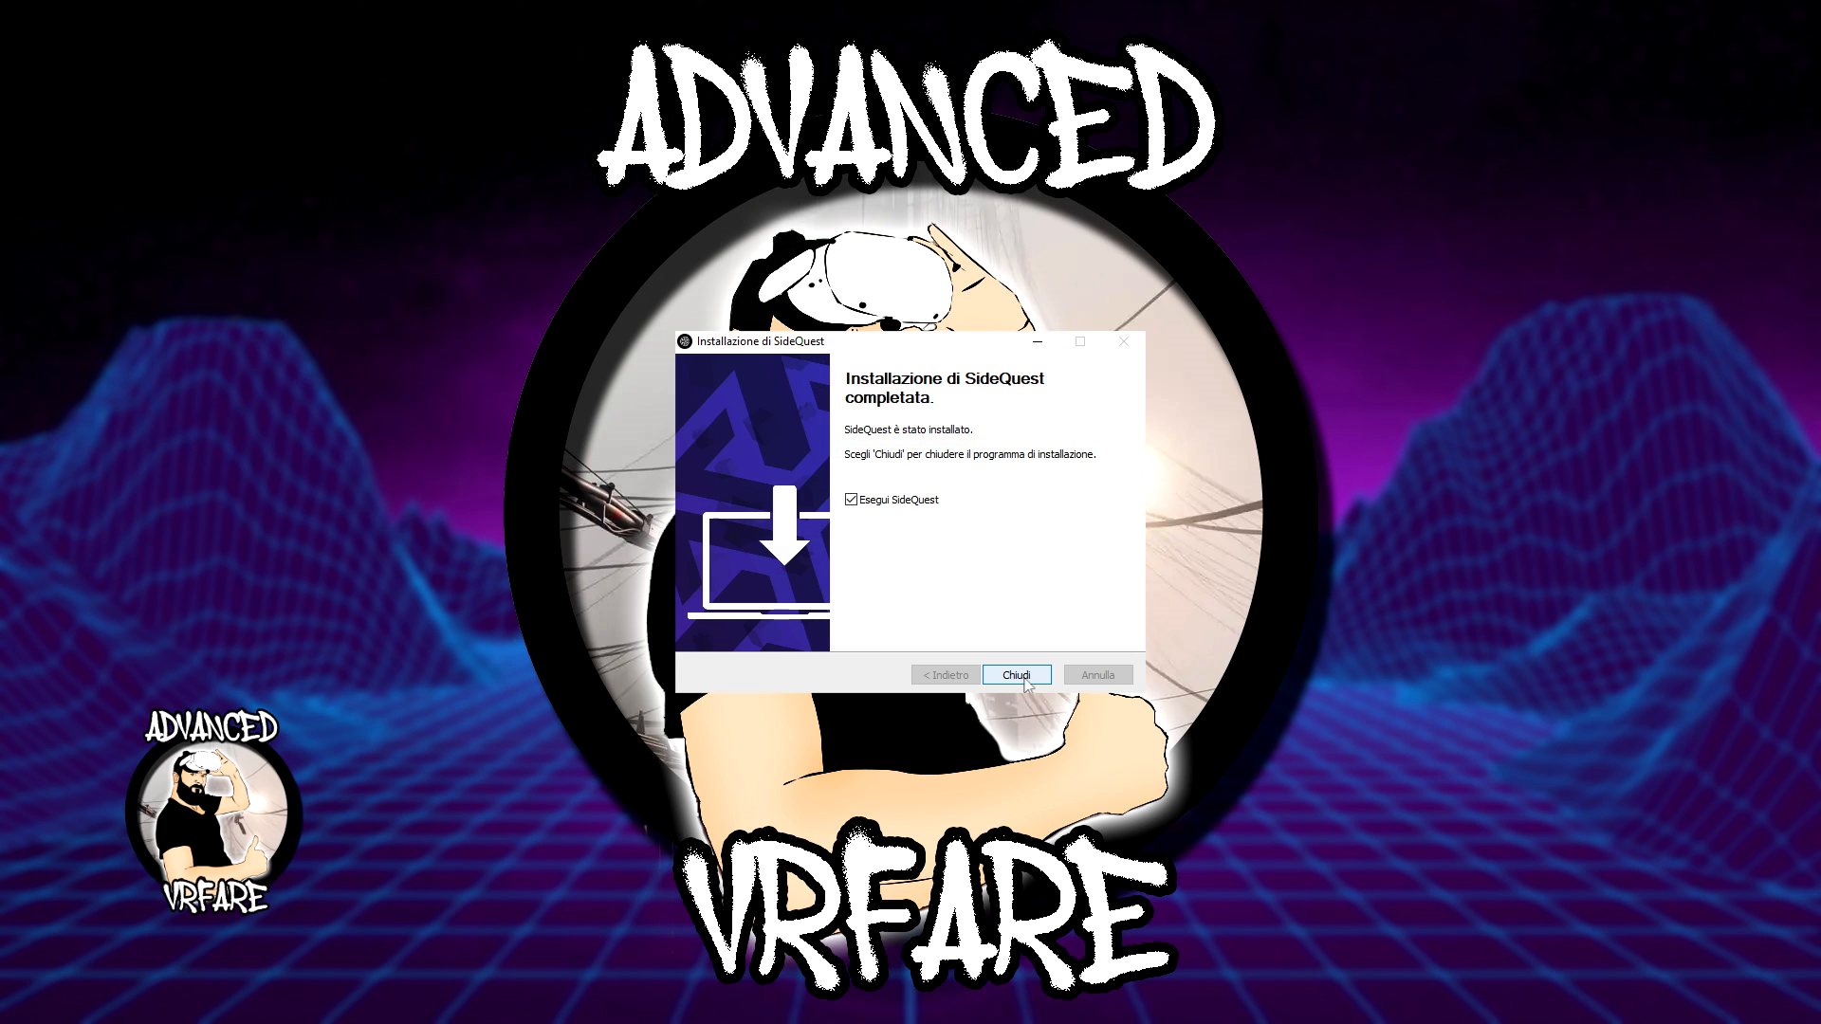
left_click(1014, 674)
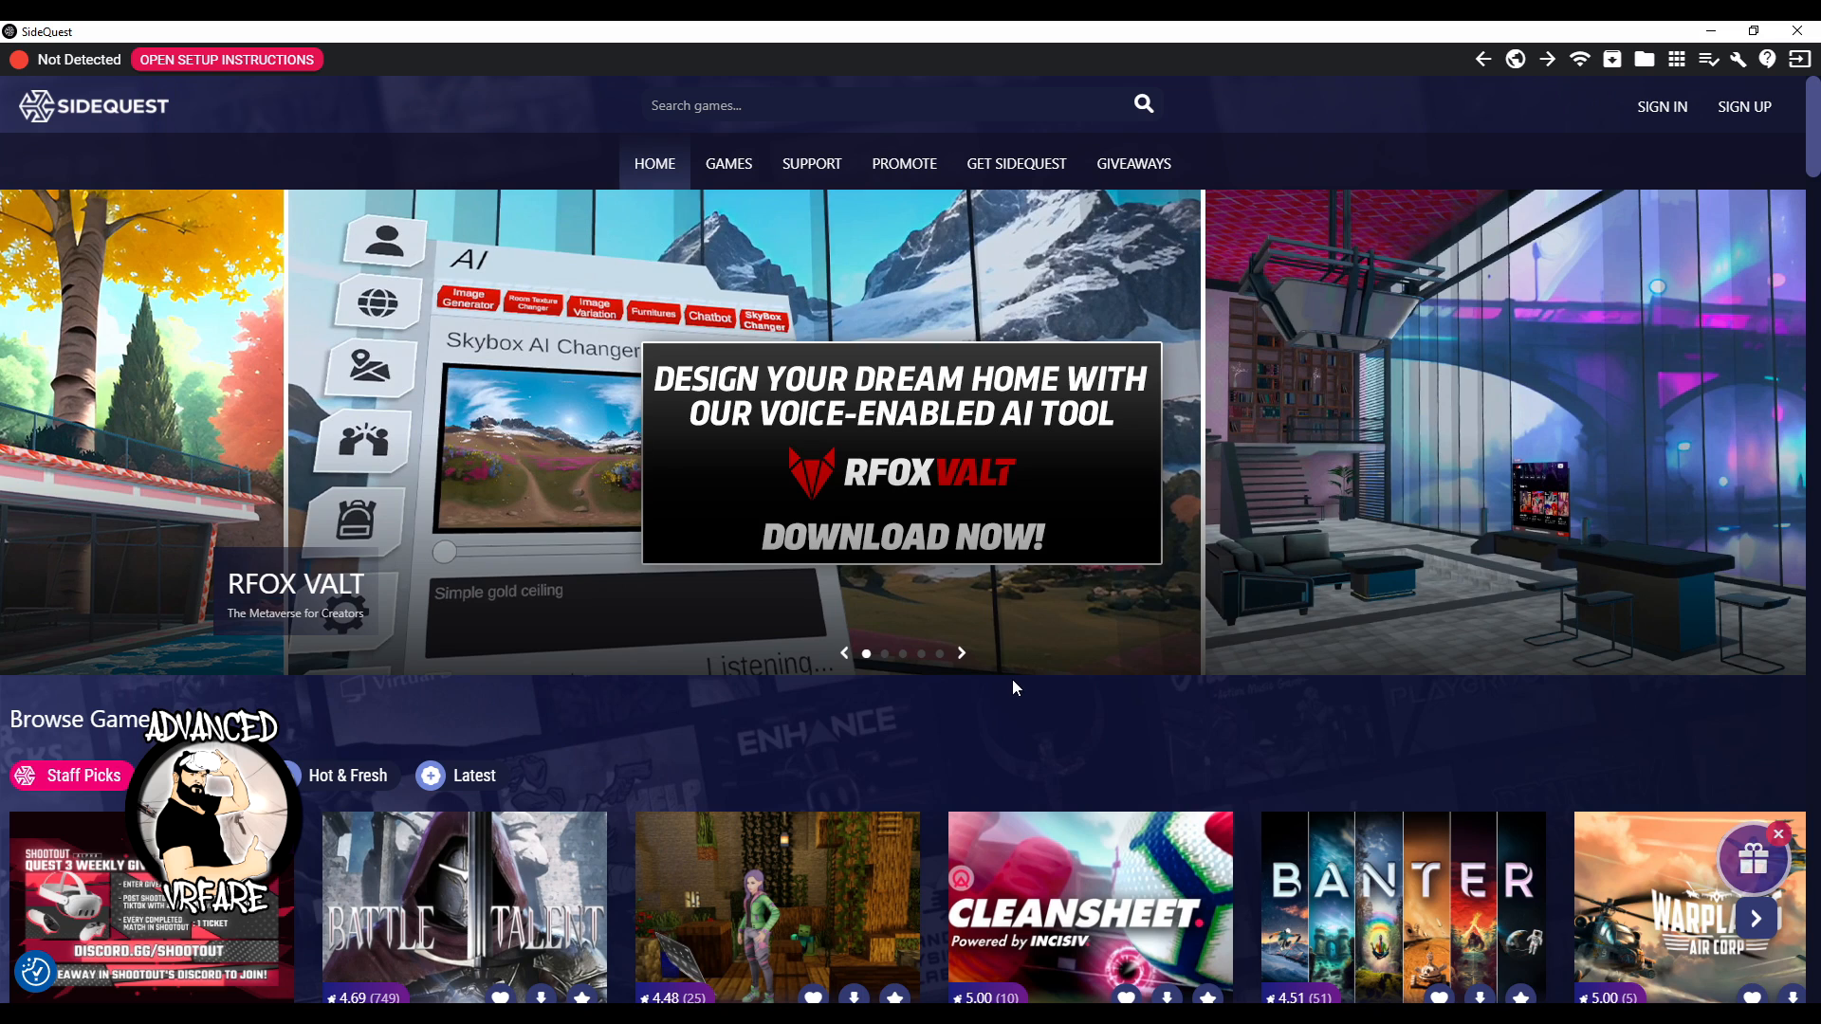
mouse_move(128, 175)
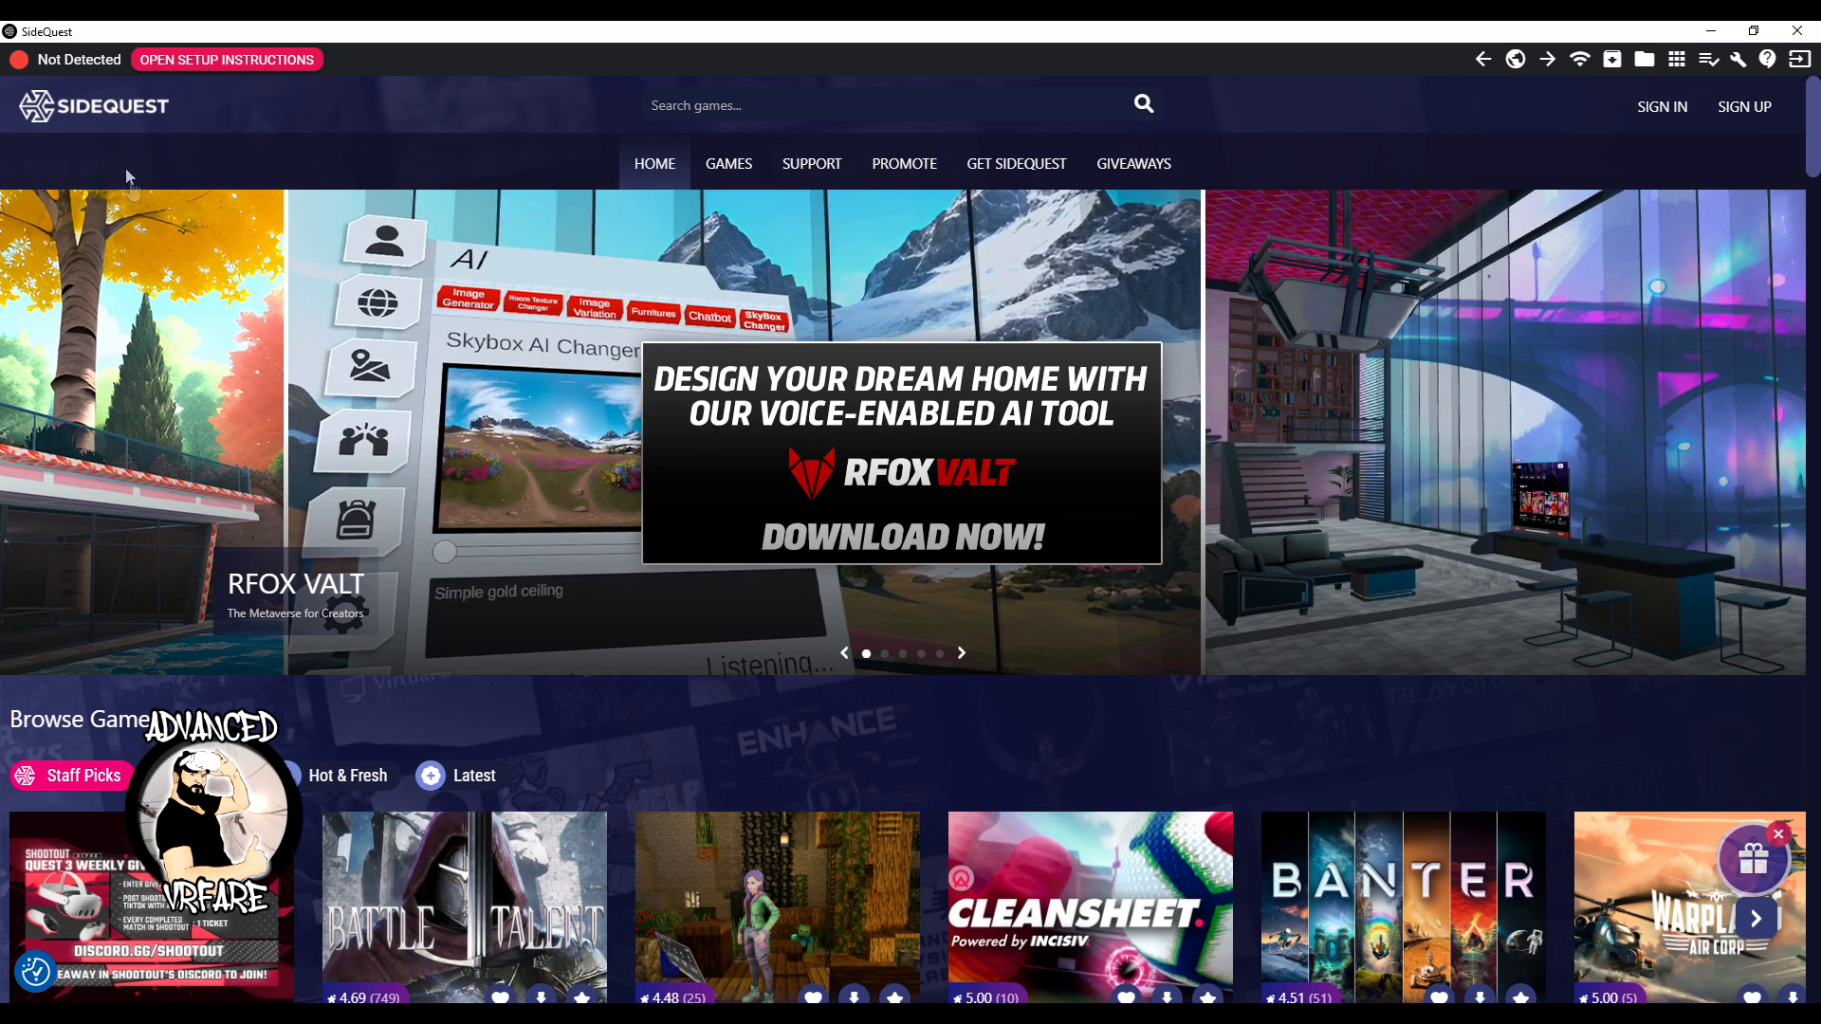
mouse_move(1368, 190)
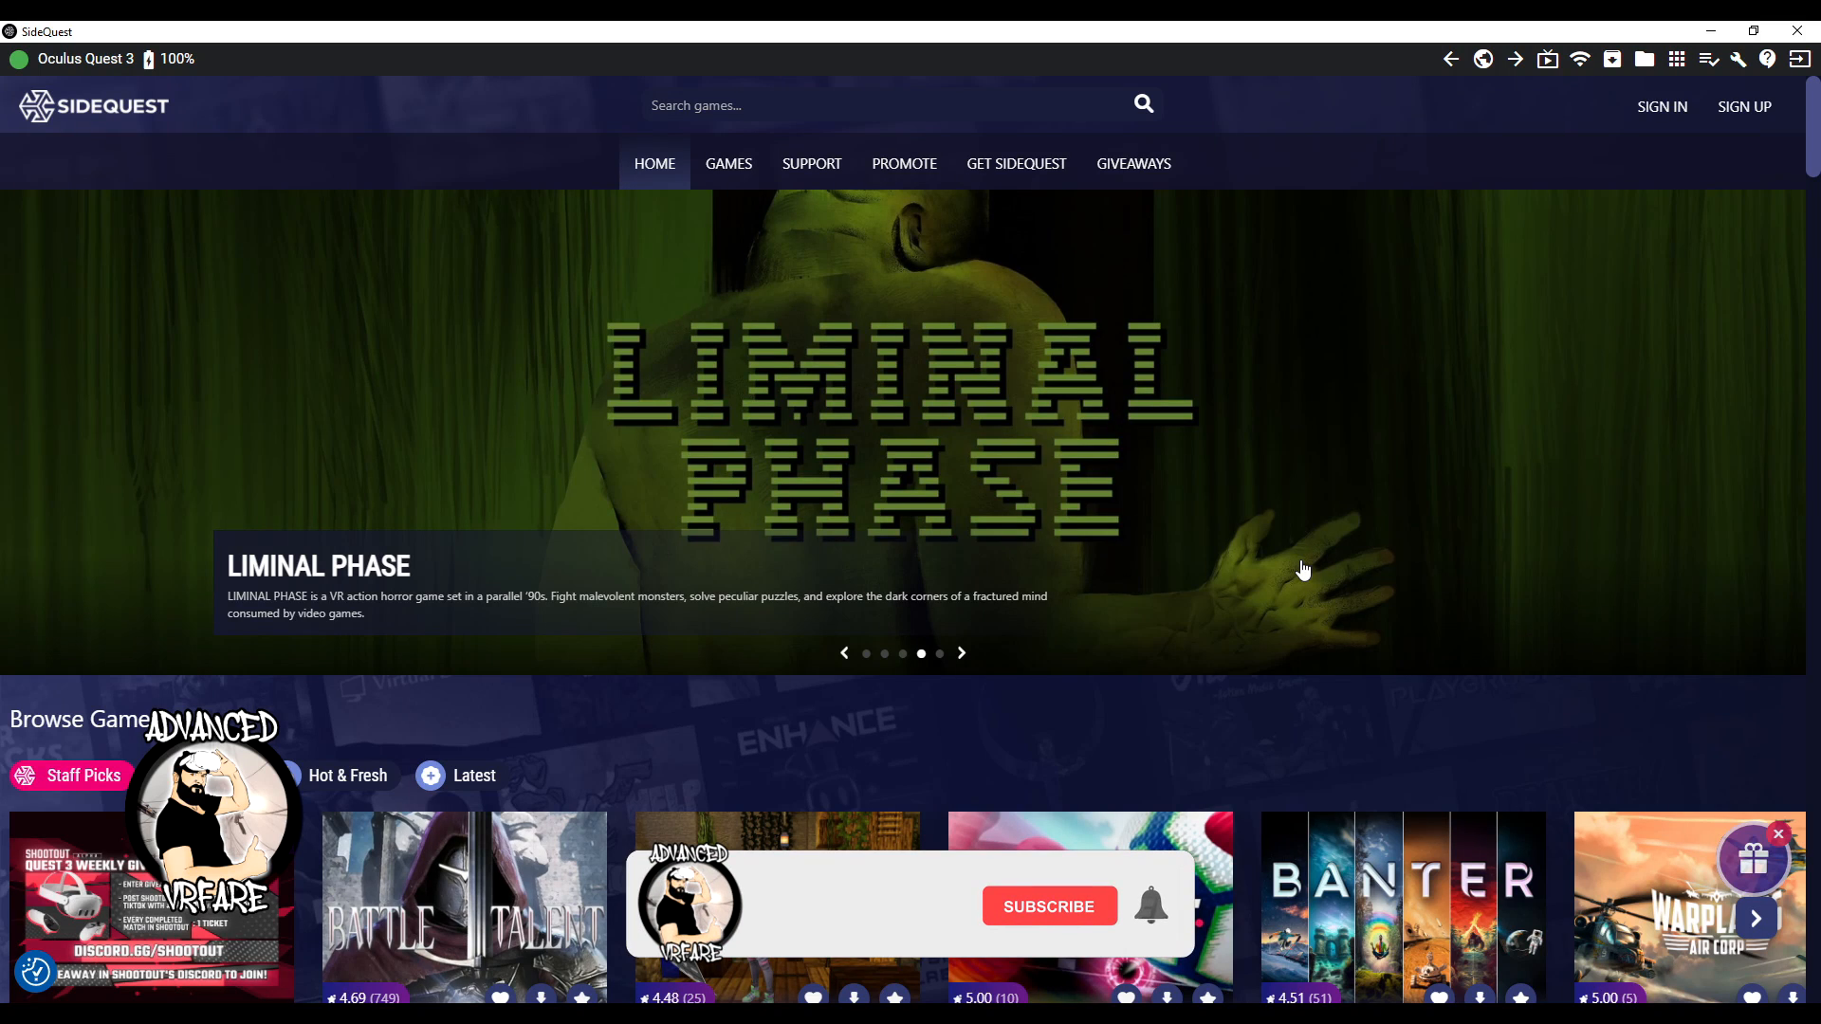
Return to the SideQuest Home store from the bookmarks menu and scroll its listings
left_click(1516, 58)
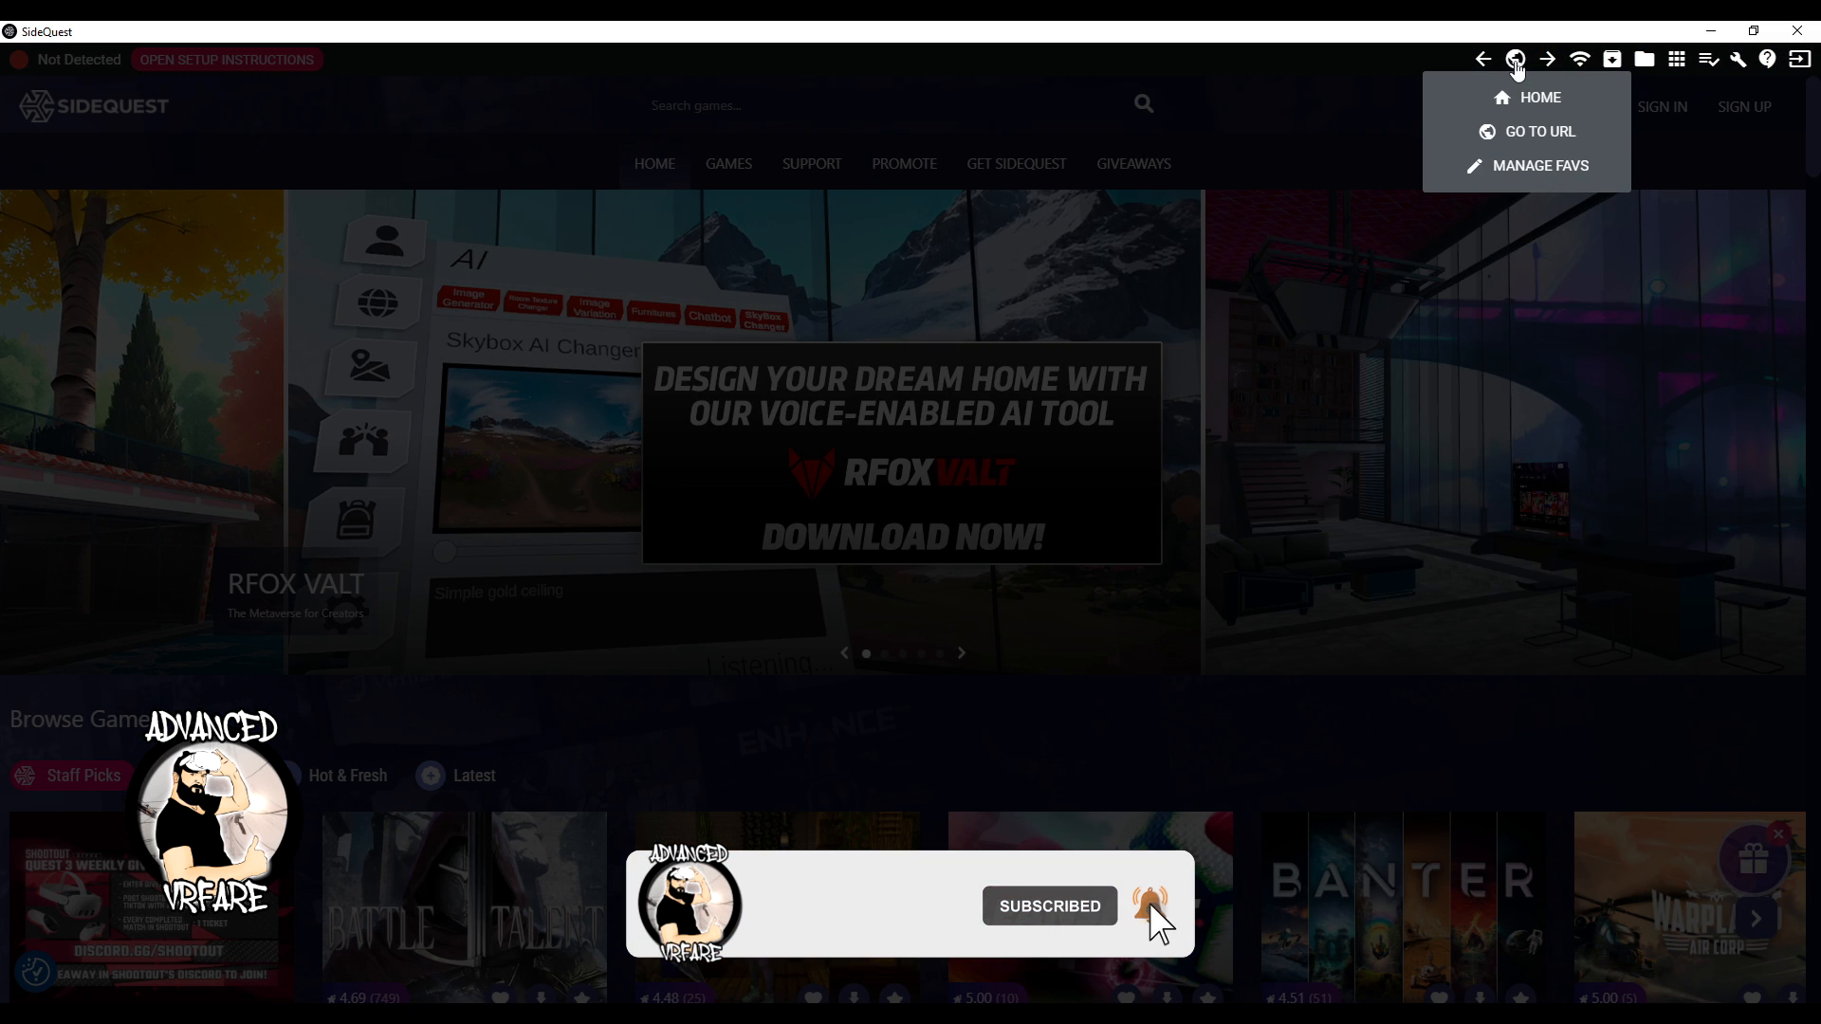
left_click(1540, 98)
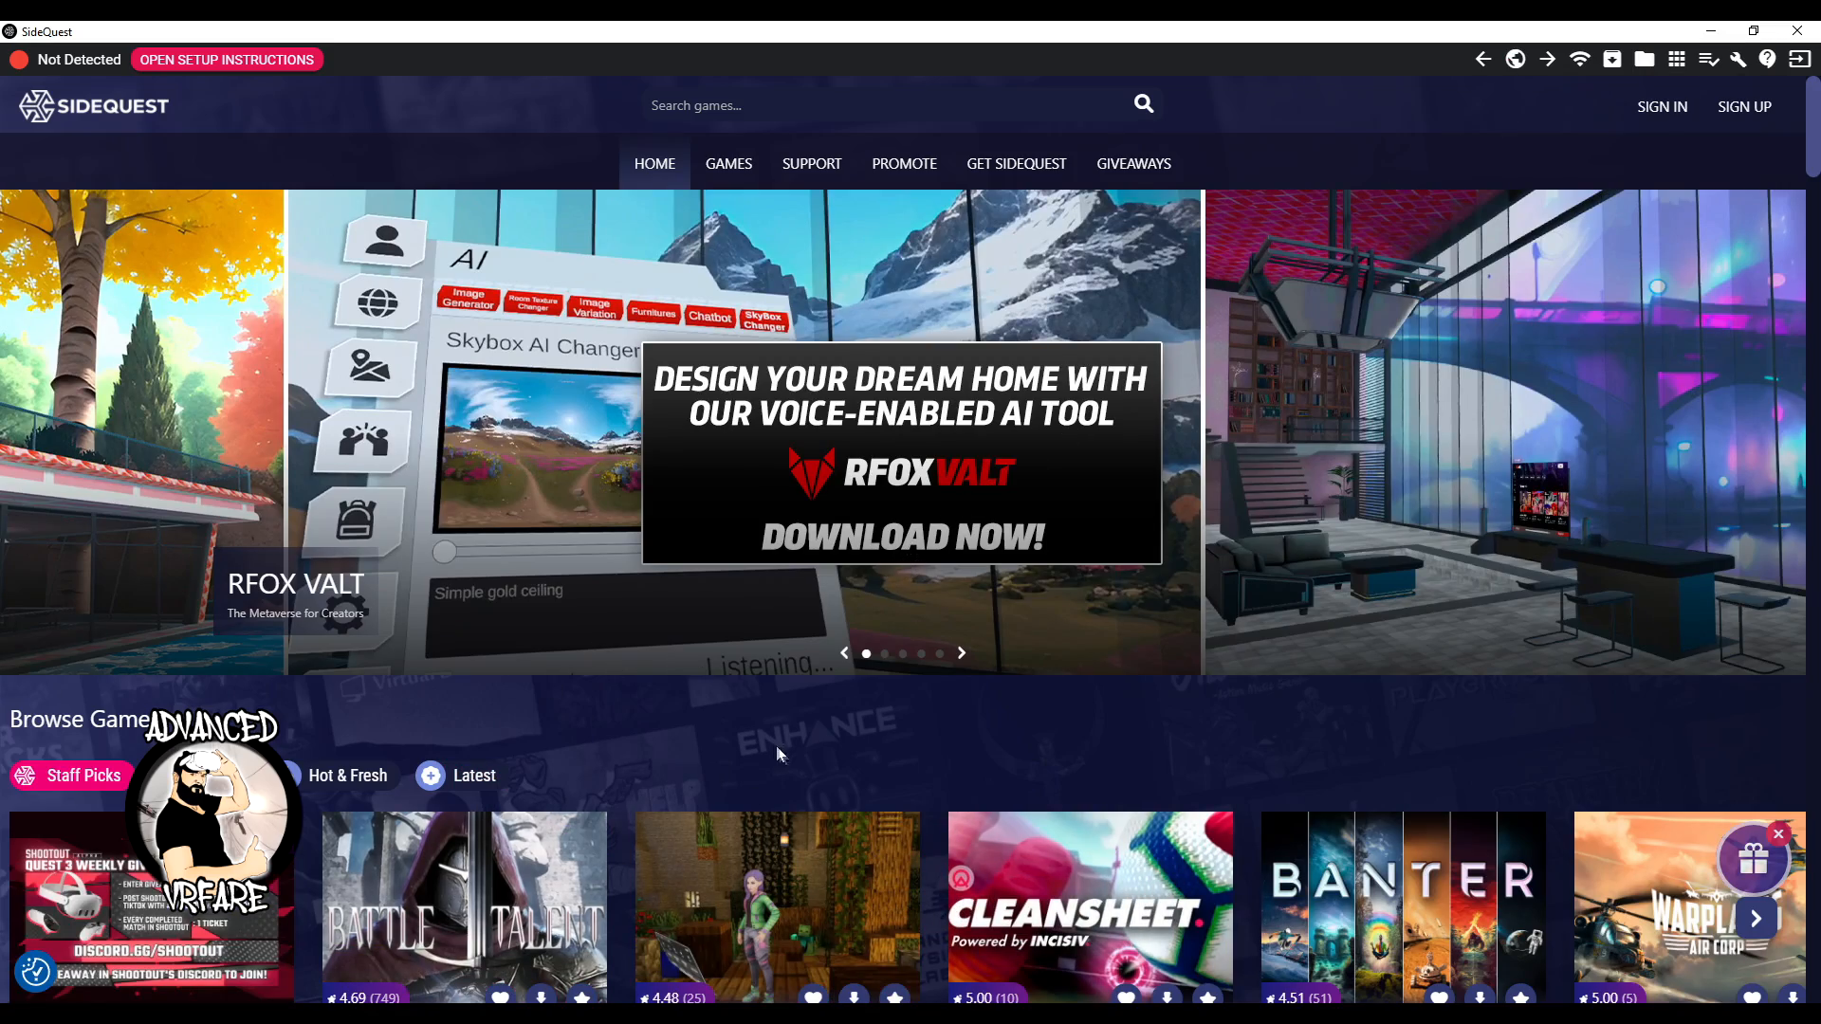
scroll("down", 3)
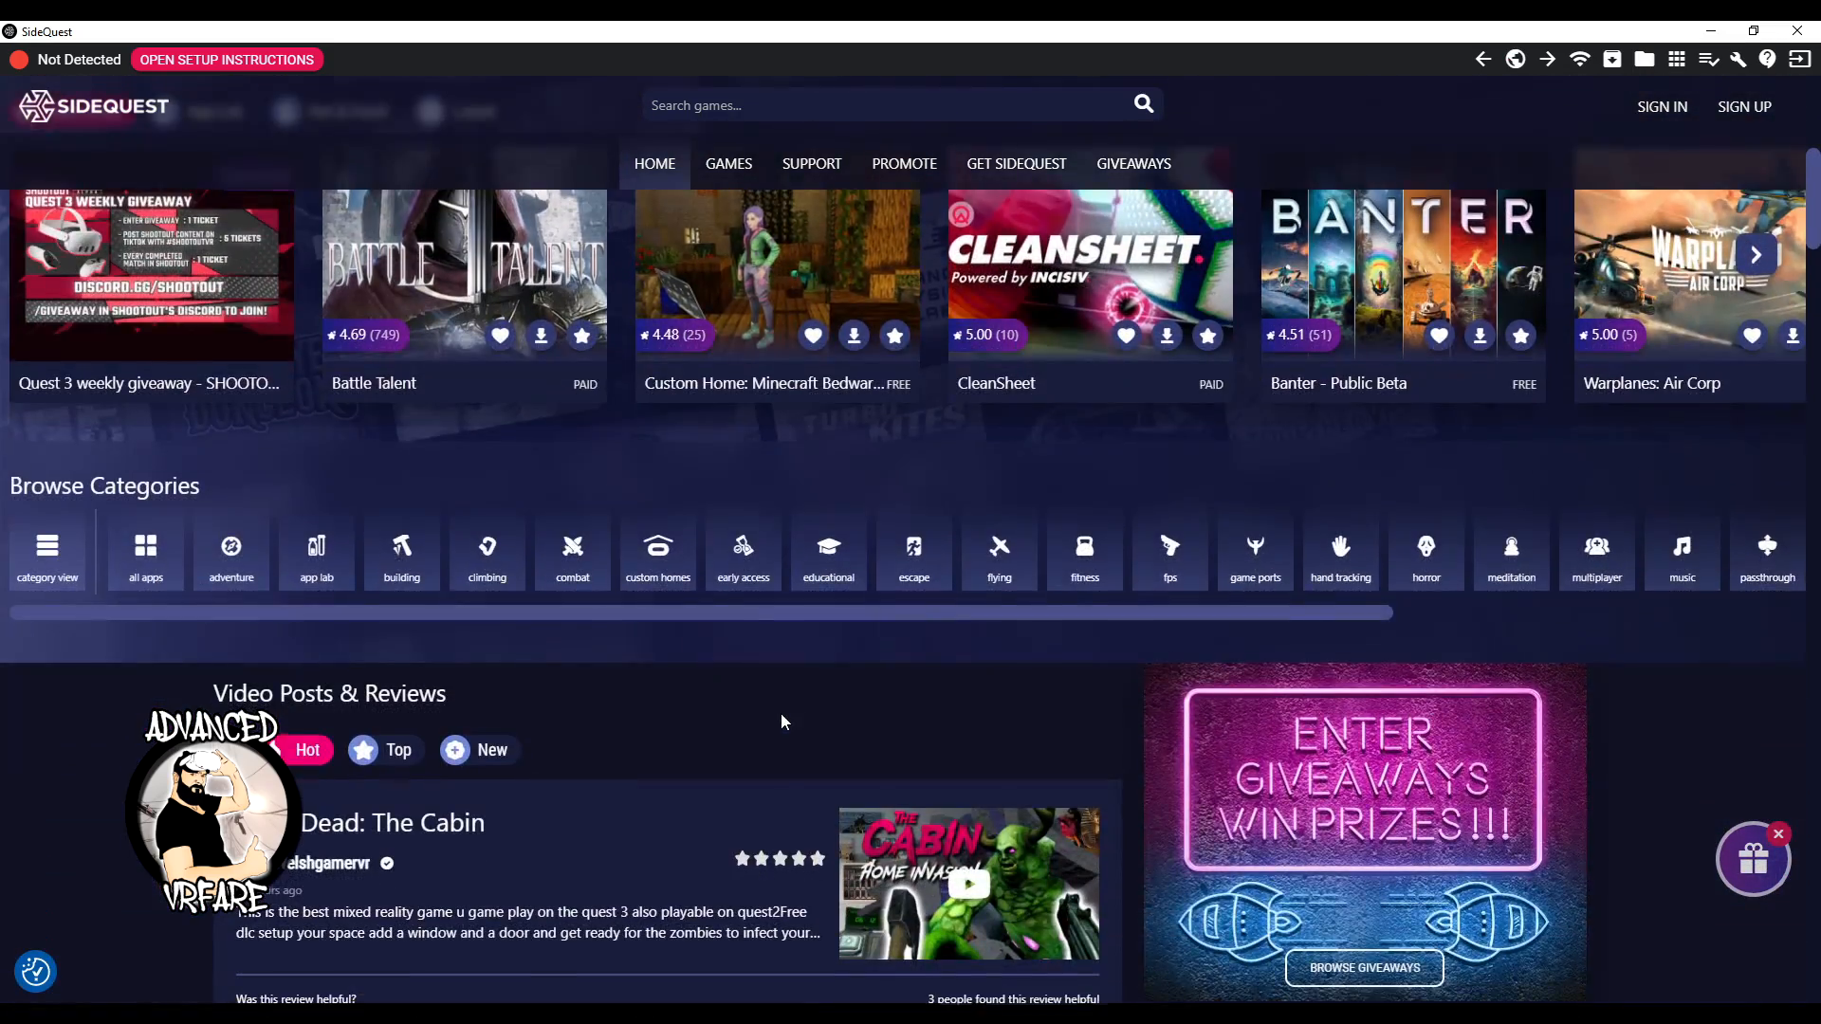
scroll("down", 3)
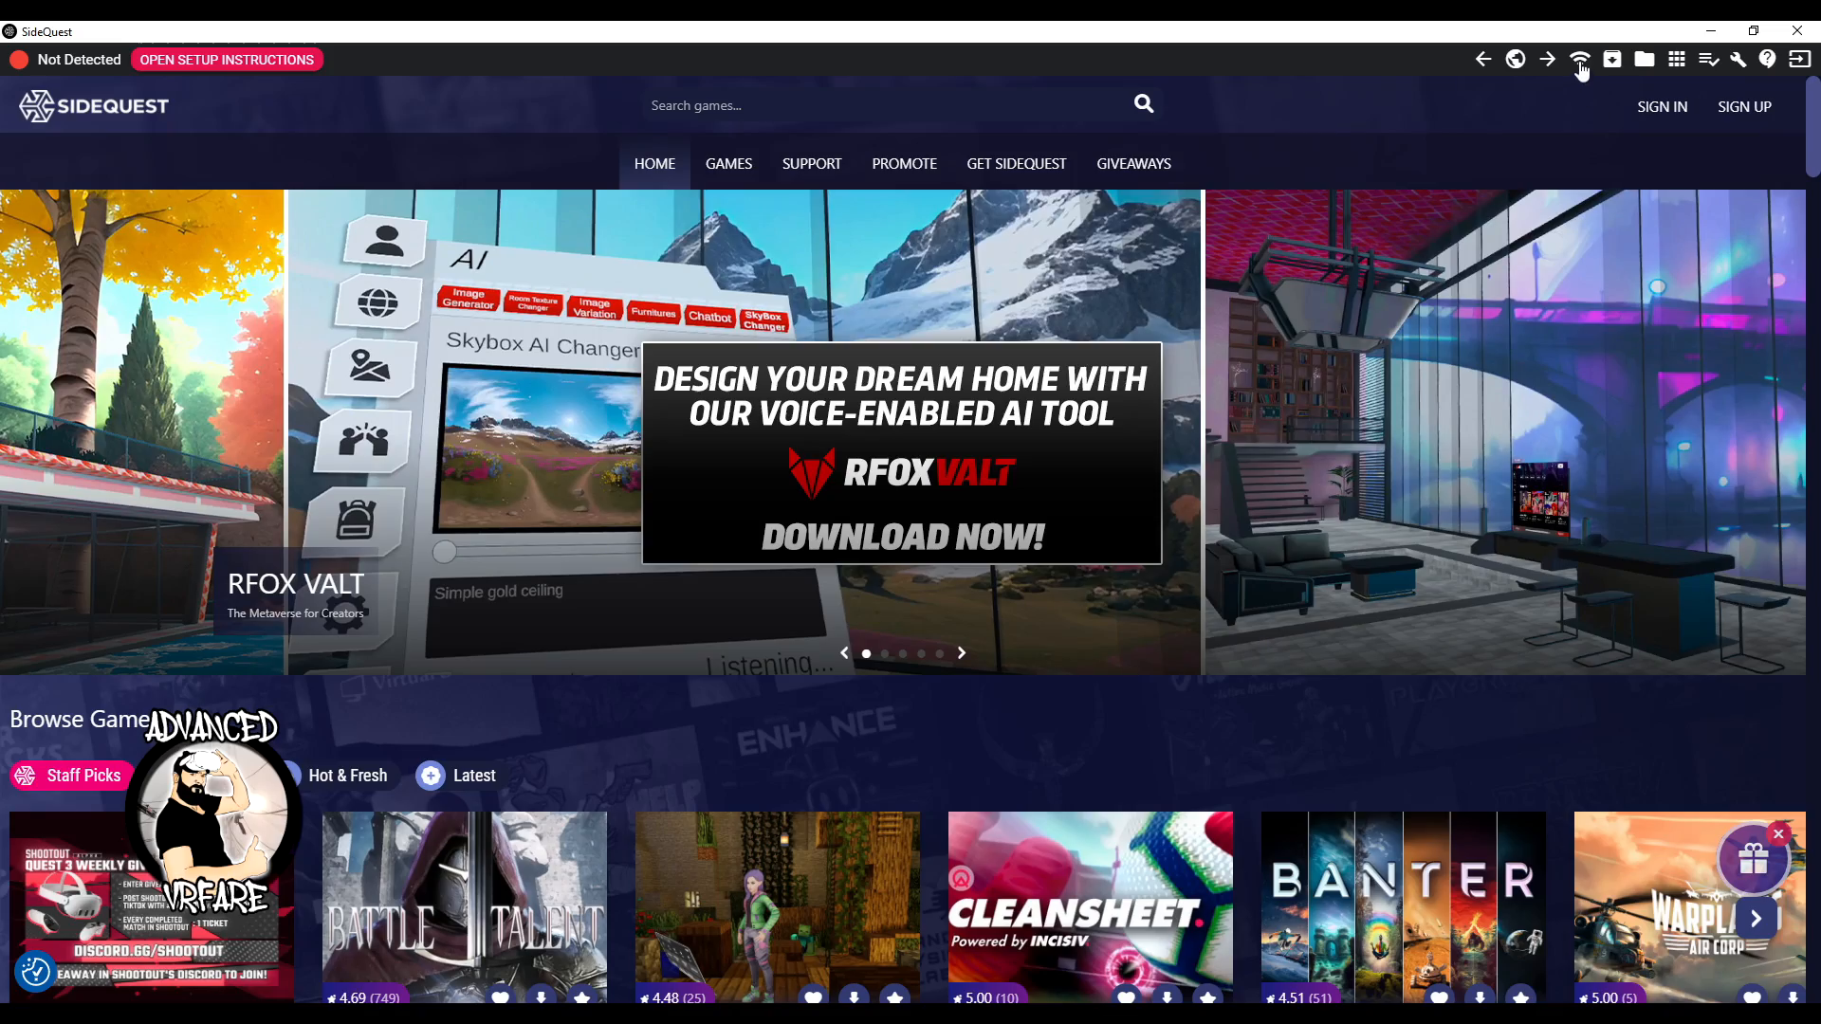
mouse_move(1580, 59)
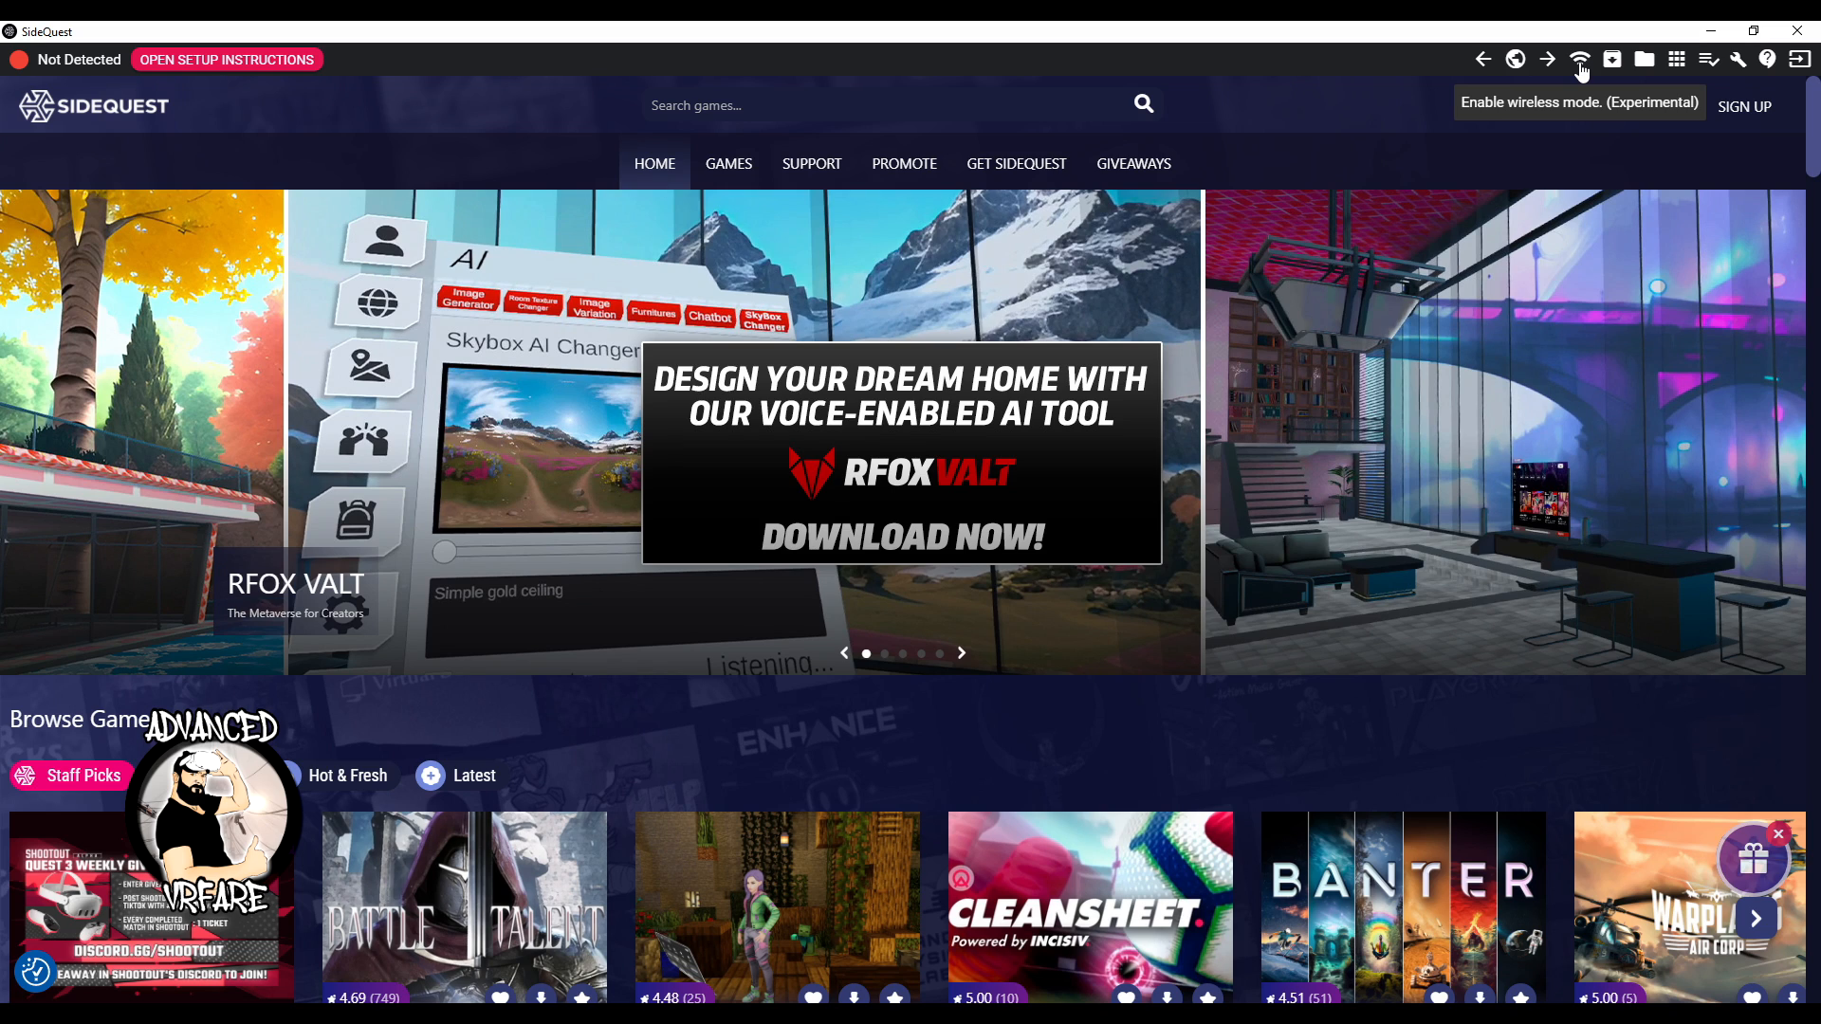
Browse the Quest 3 sdcard to the Oculus folder in File Manager, then list installed apps
left_click(1580, 58)
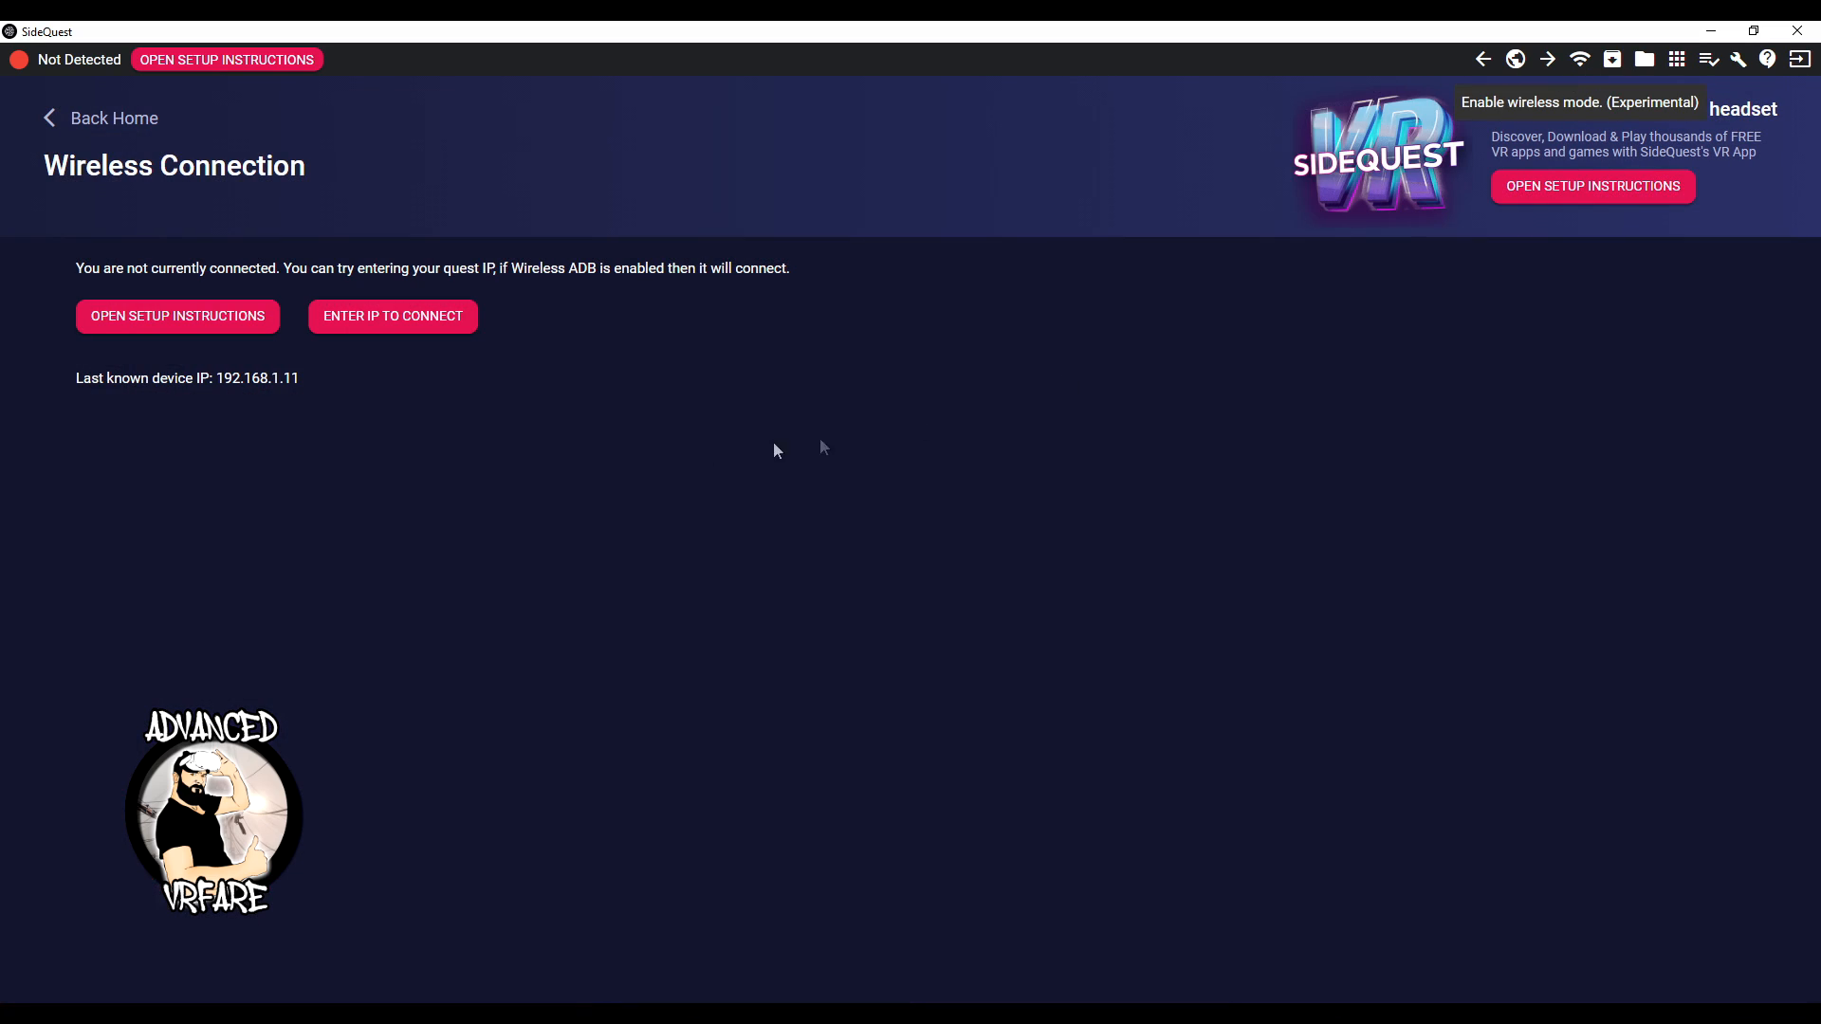
mouse_move(178, 316)
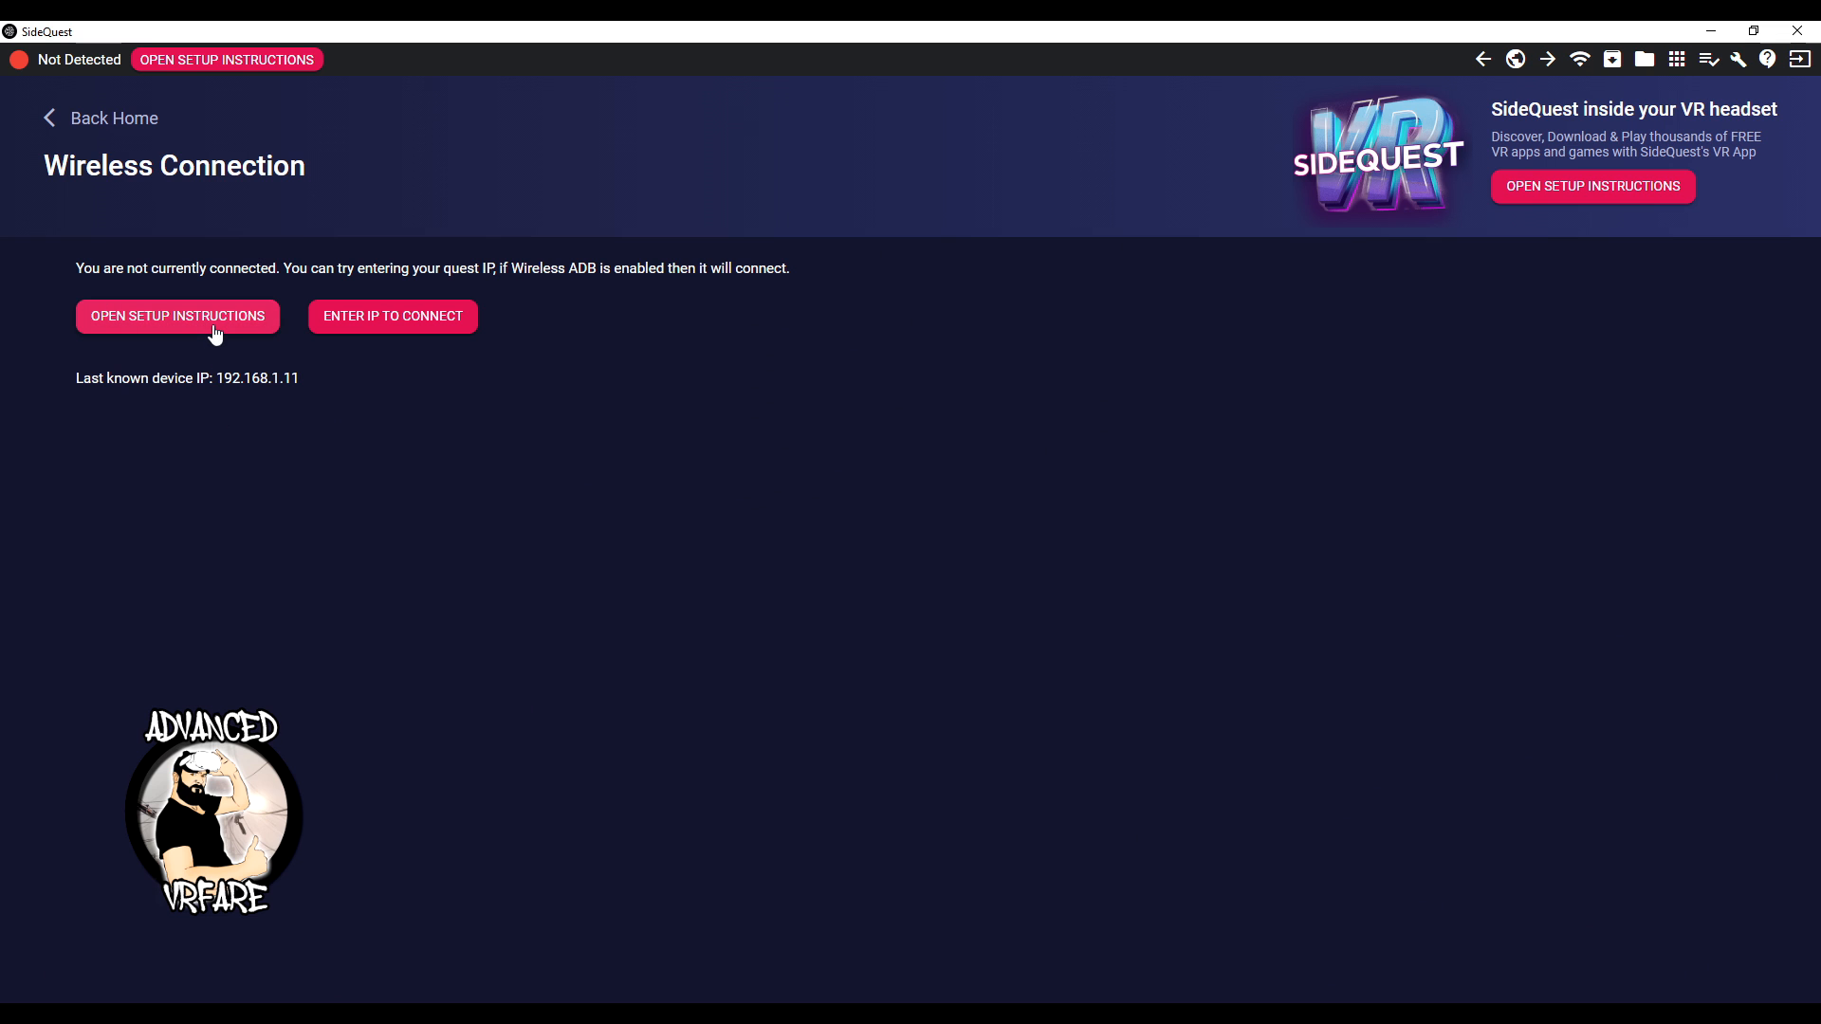
mouse_move(662, 531)
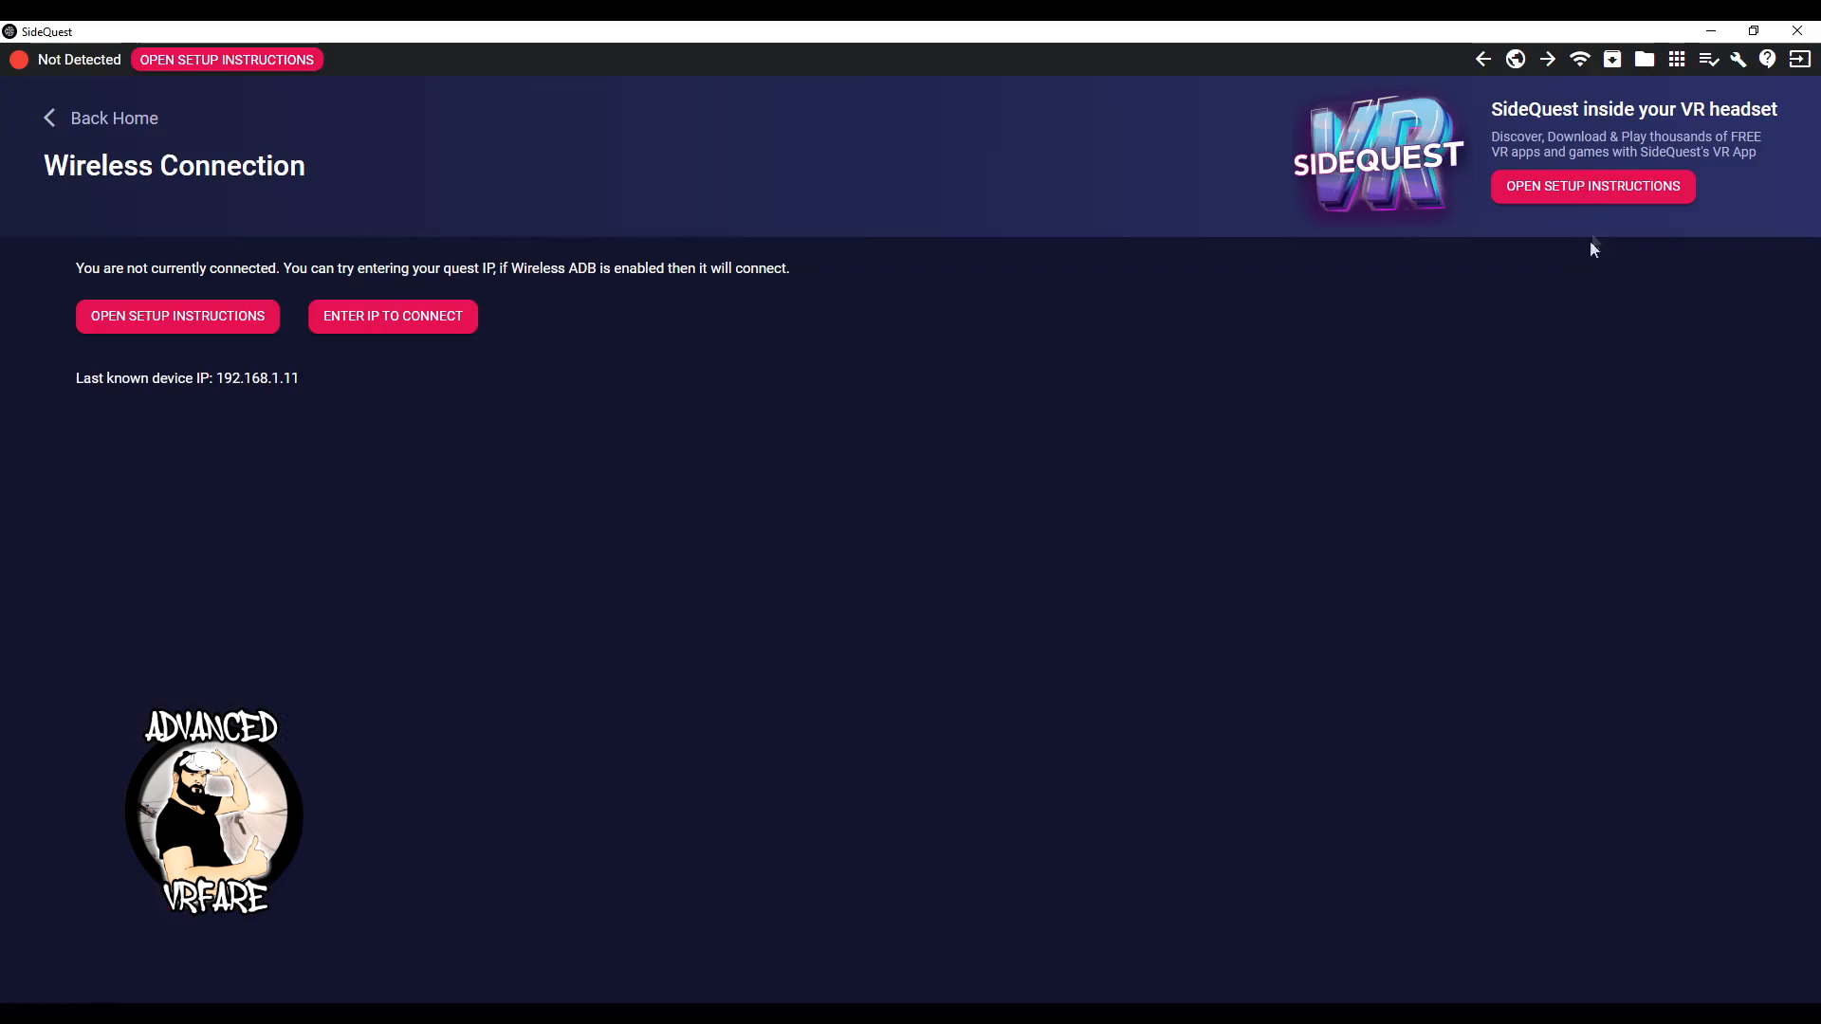
left_click(1610, 59)
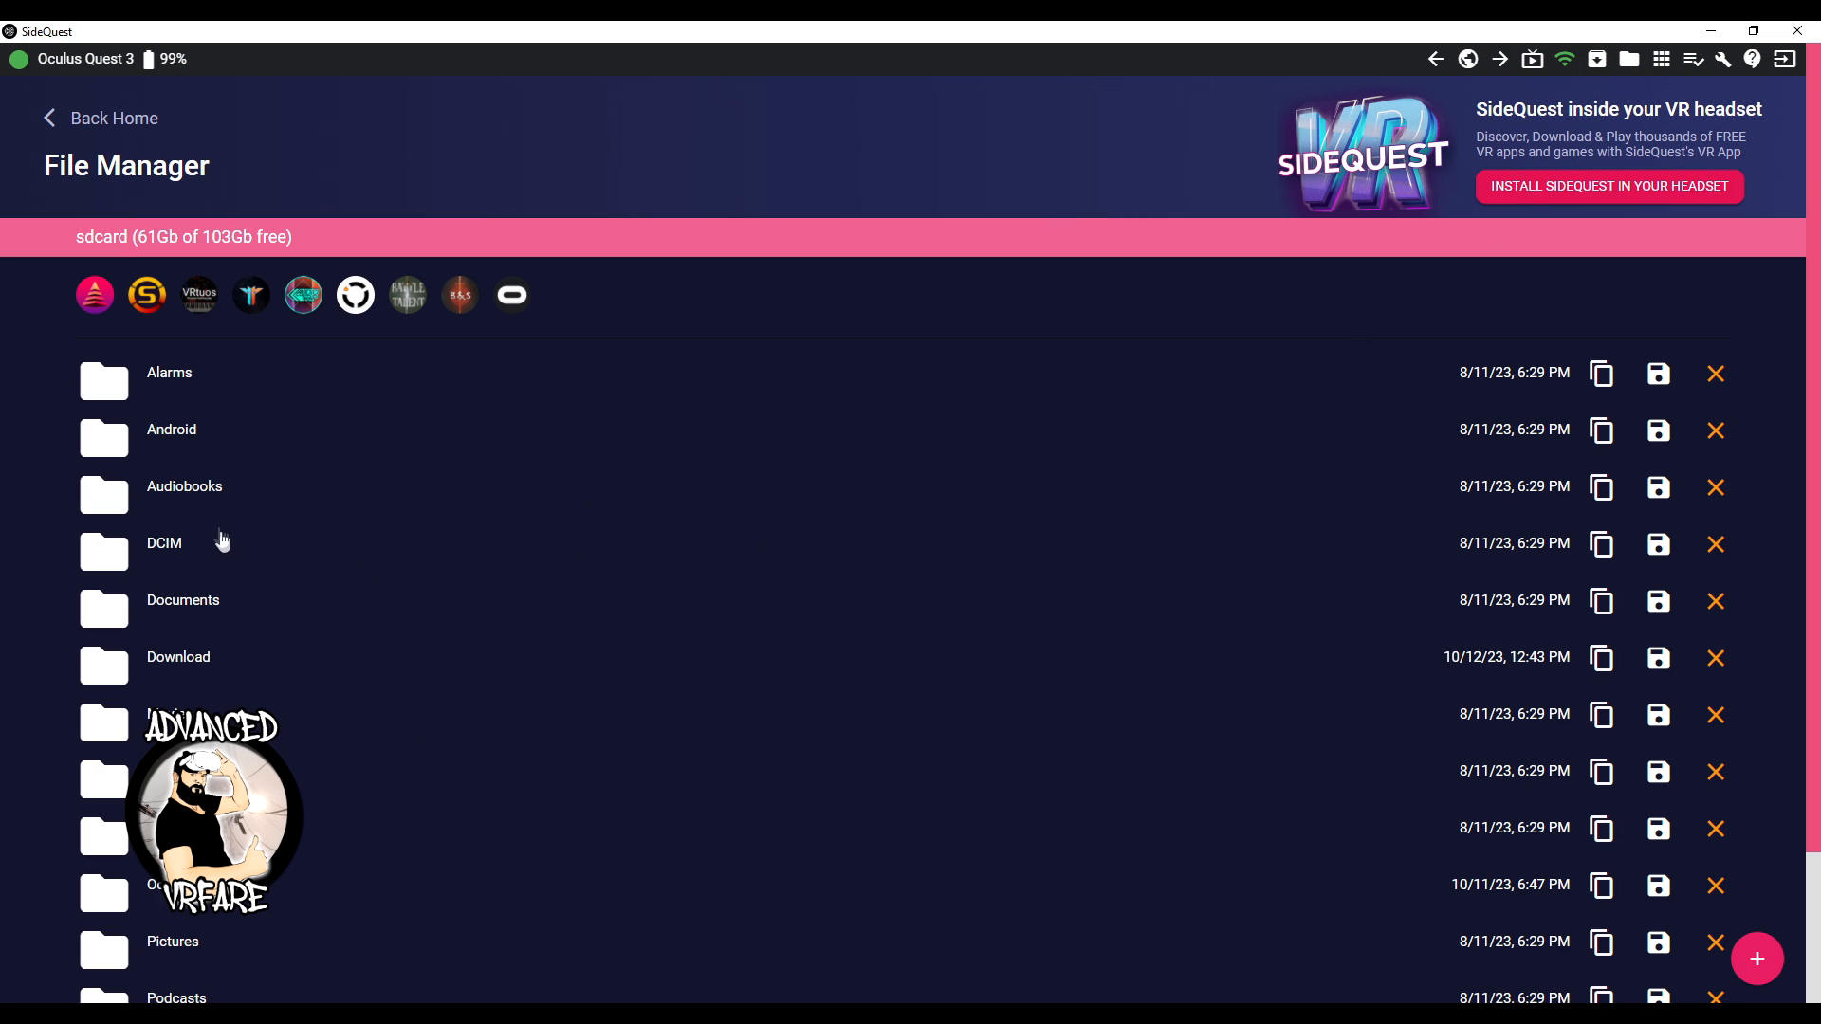
scroll("down", 3)
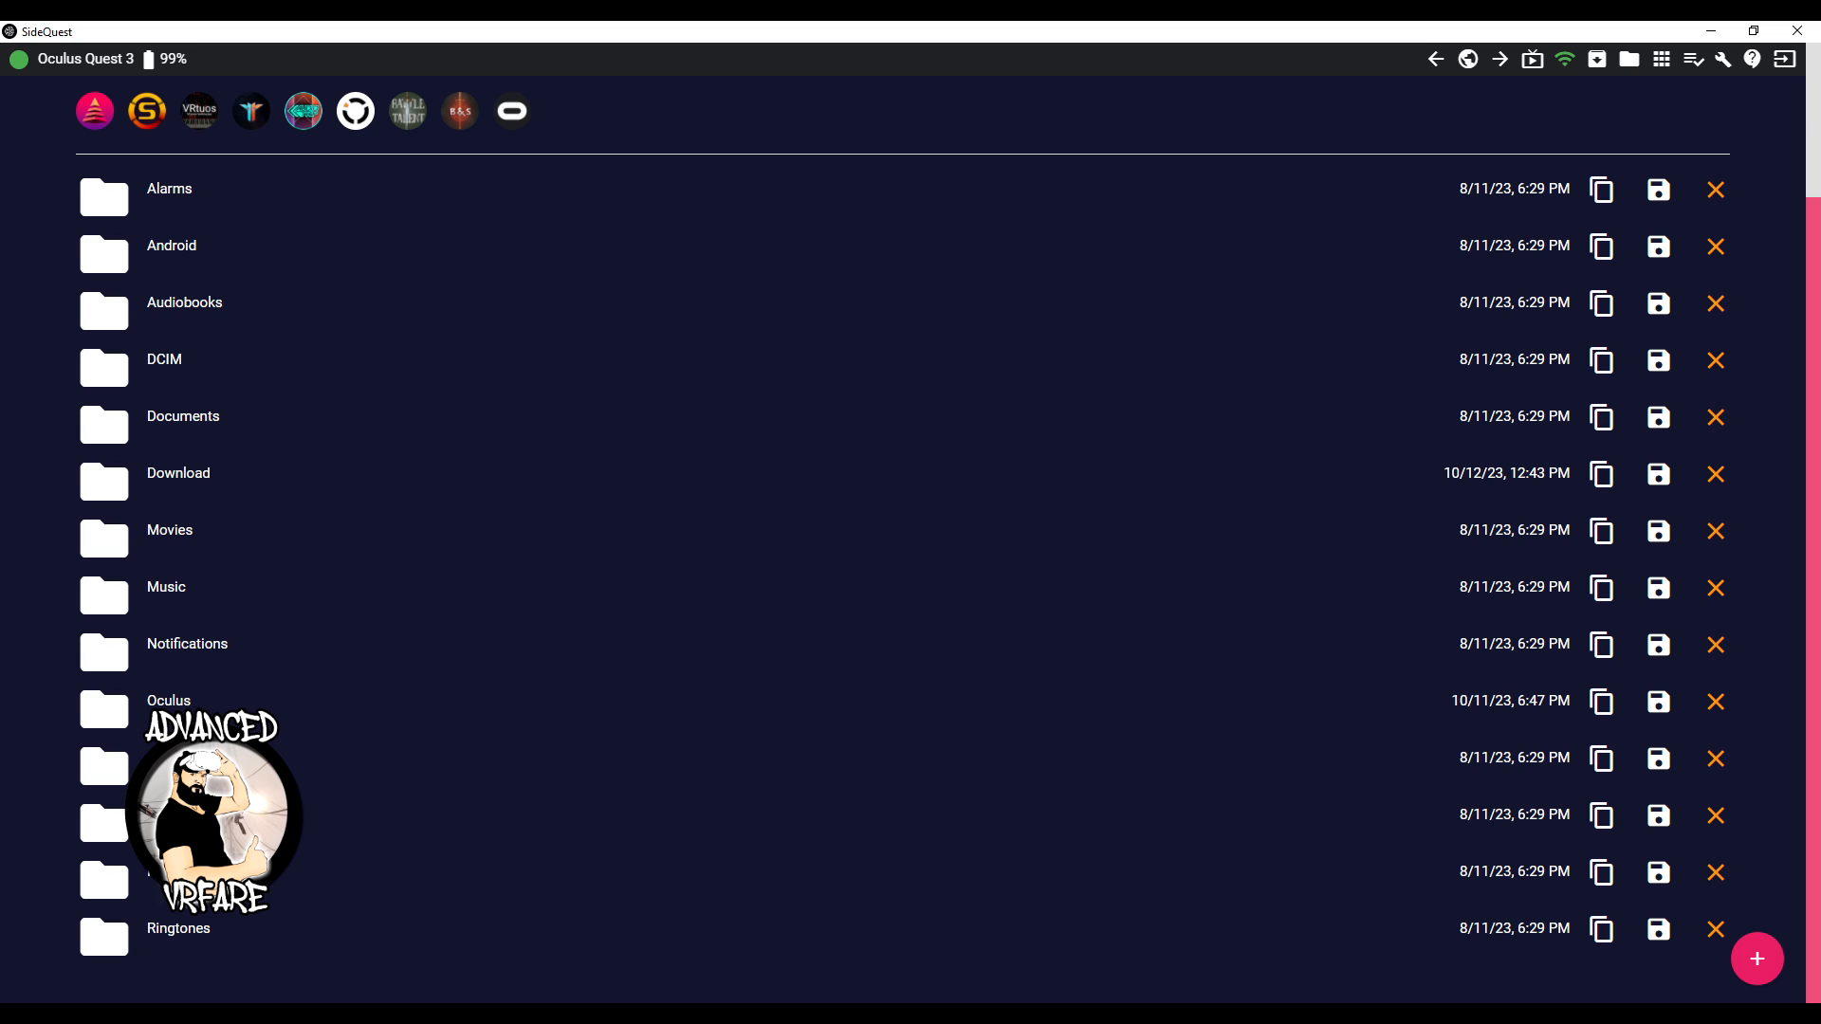
left_click(168, 700)
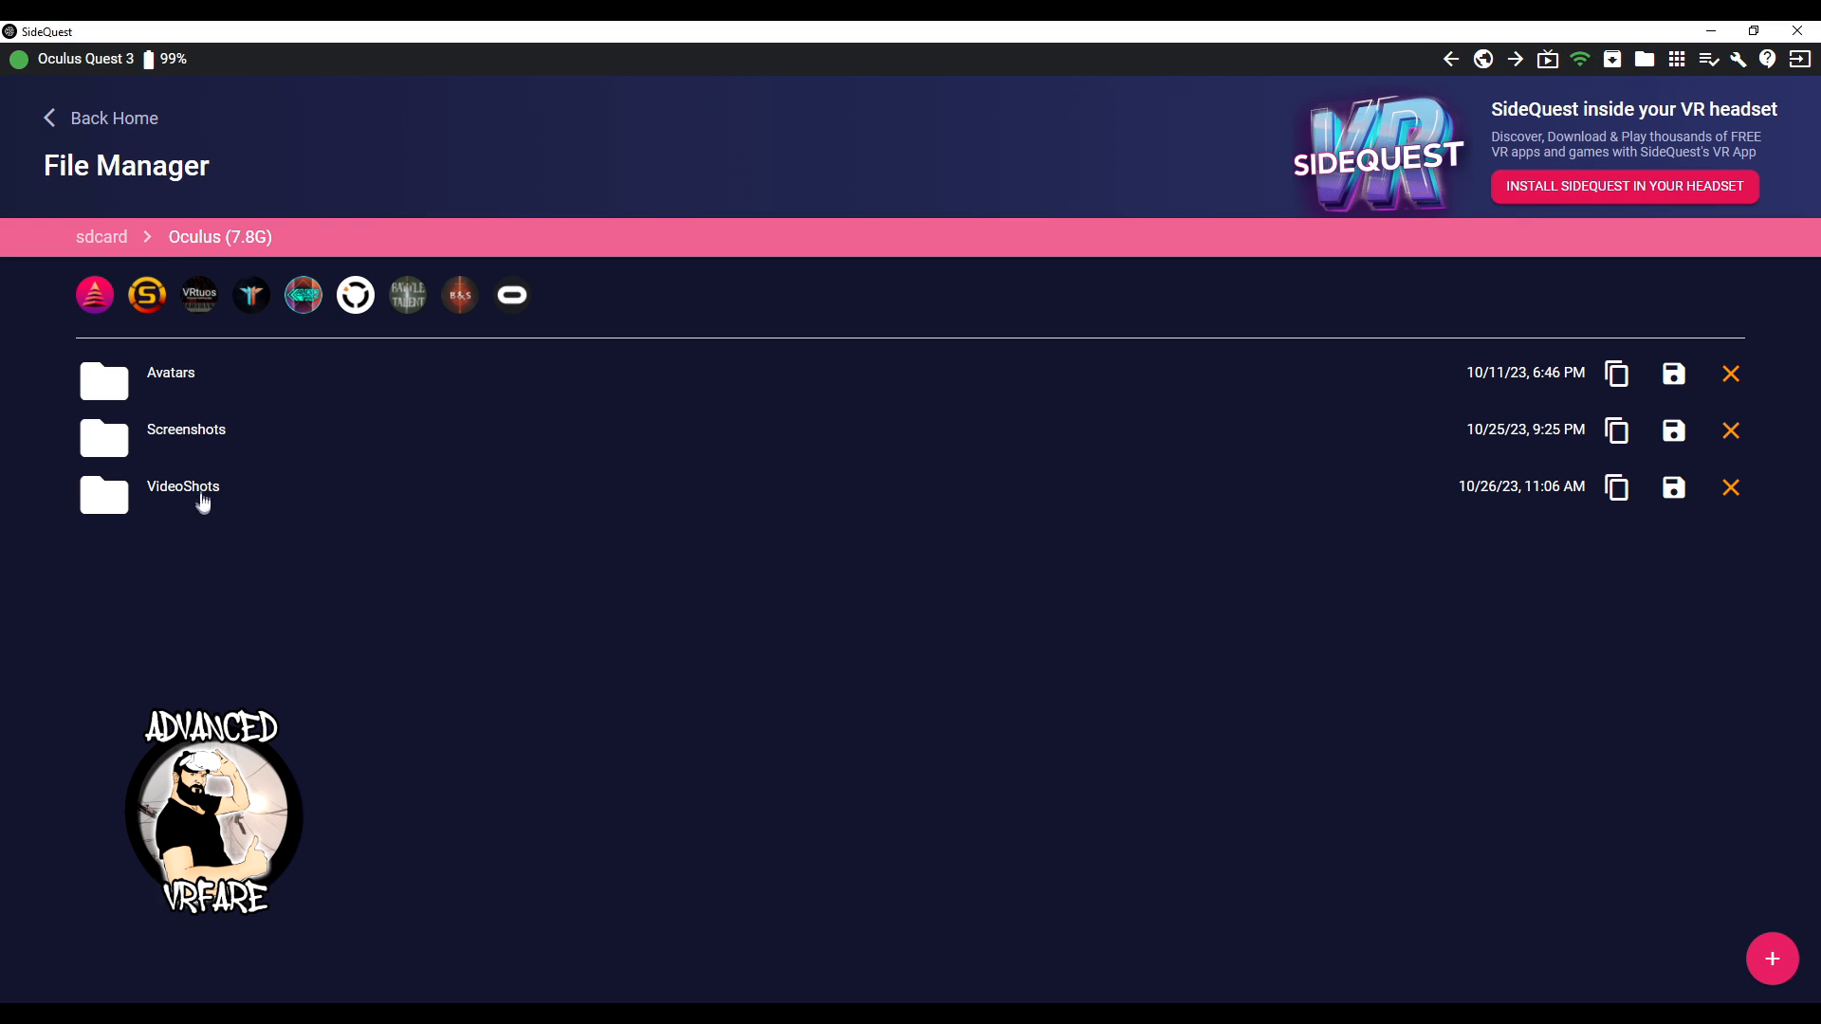
left_click(182, 486)
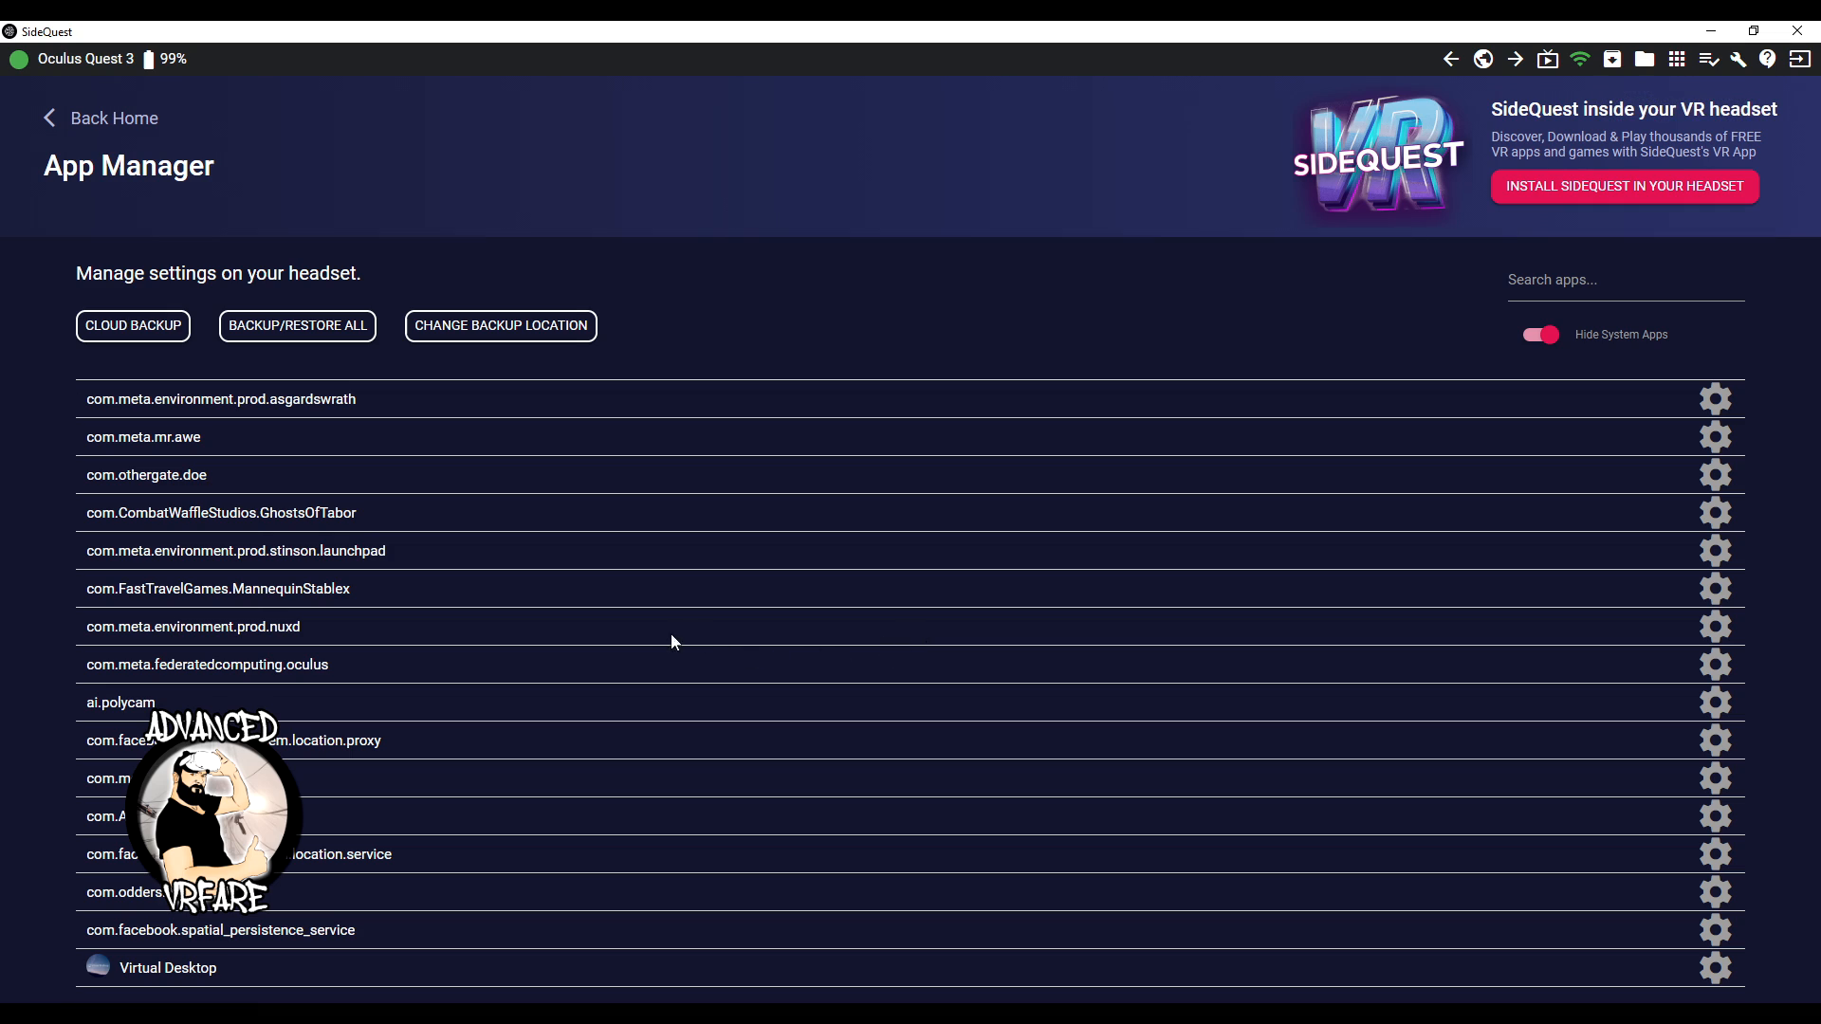
mouse_move(32, 402)
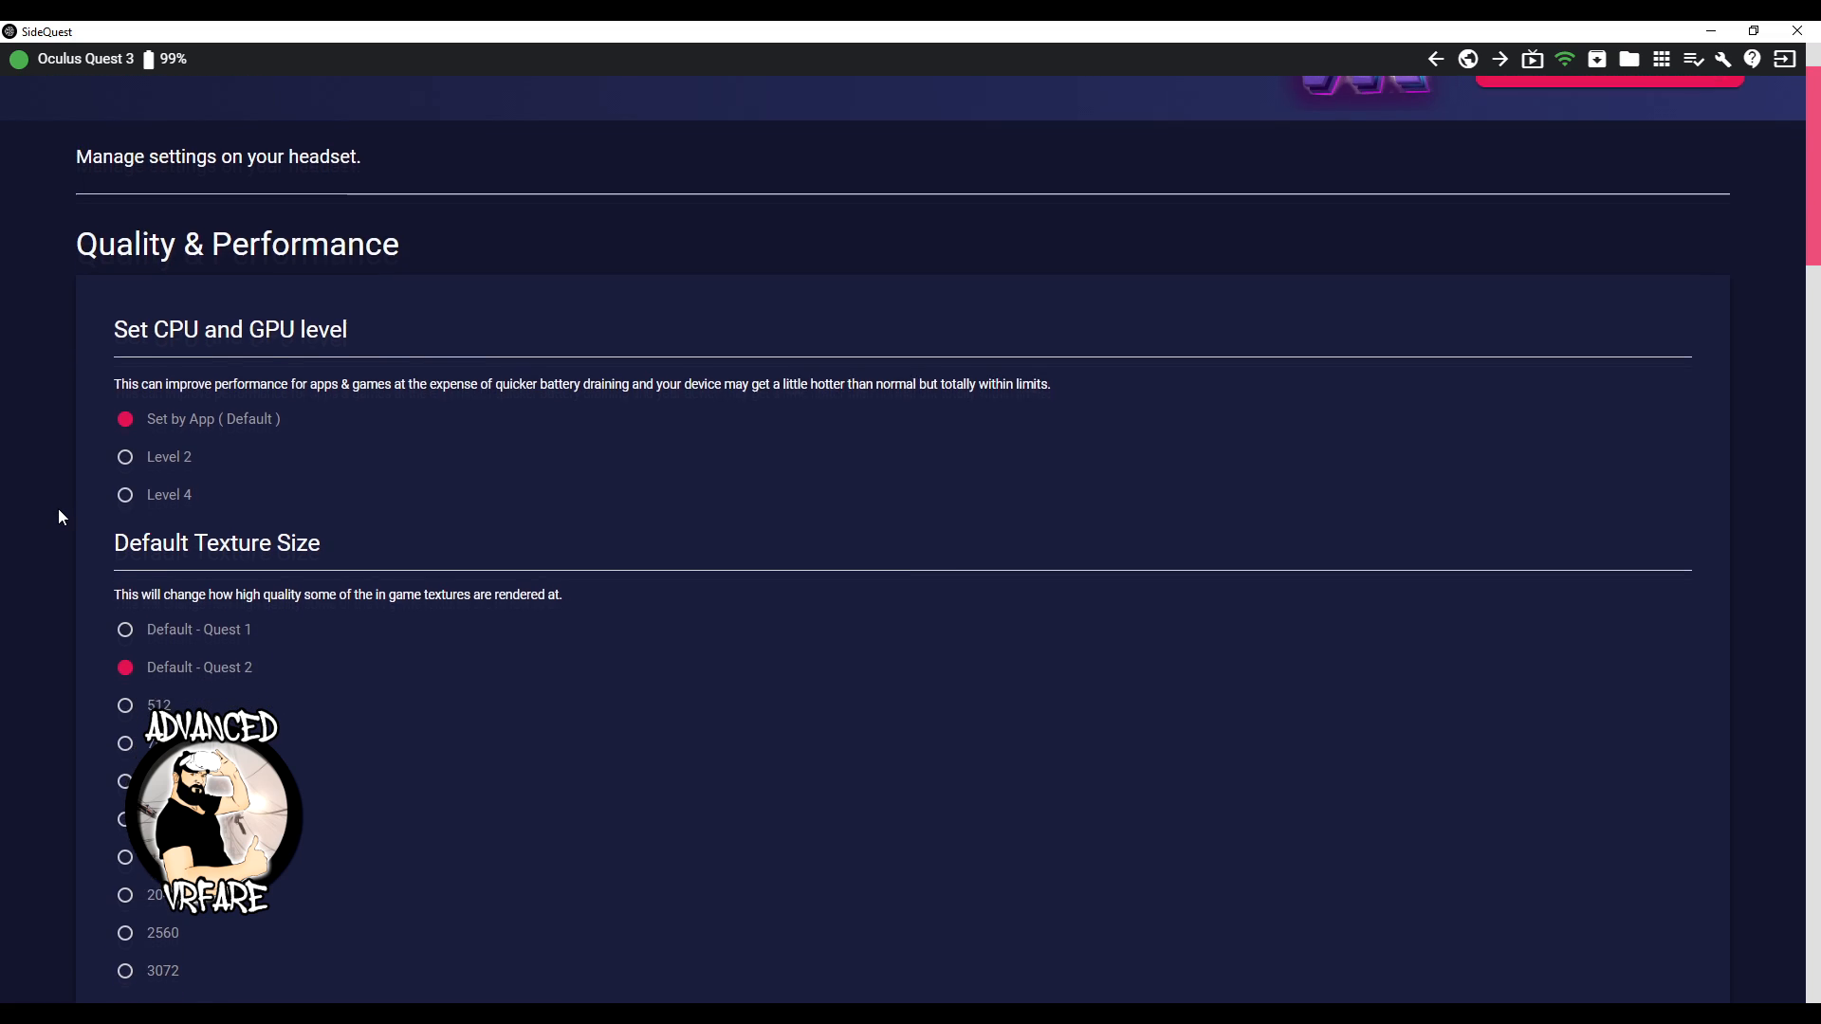
Apply the Square 1600x1600 capture preset in Device Settings and show ADB command shortcuts
scroll("down", 3)
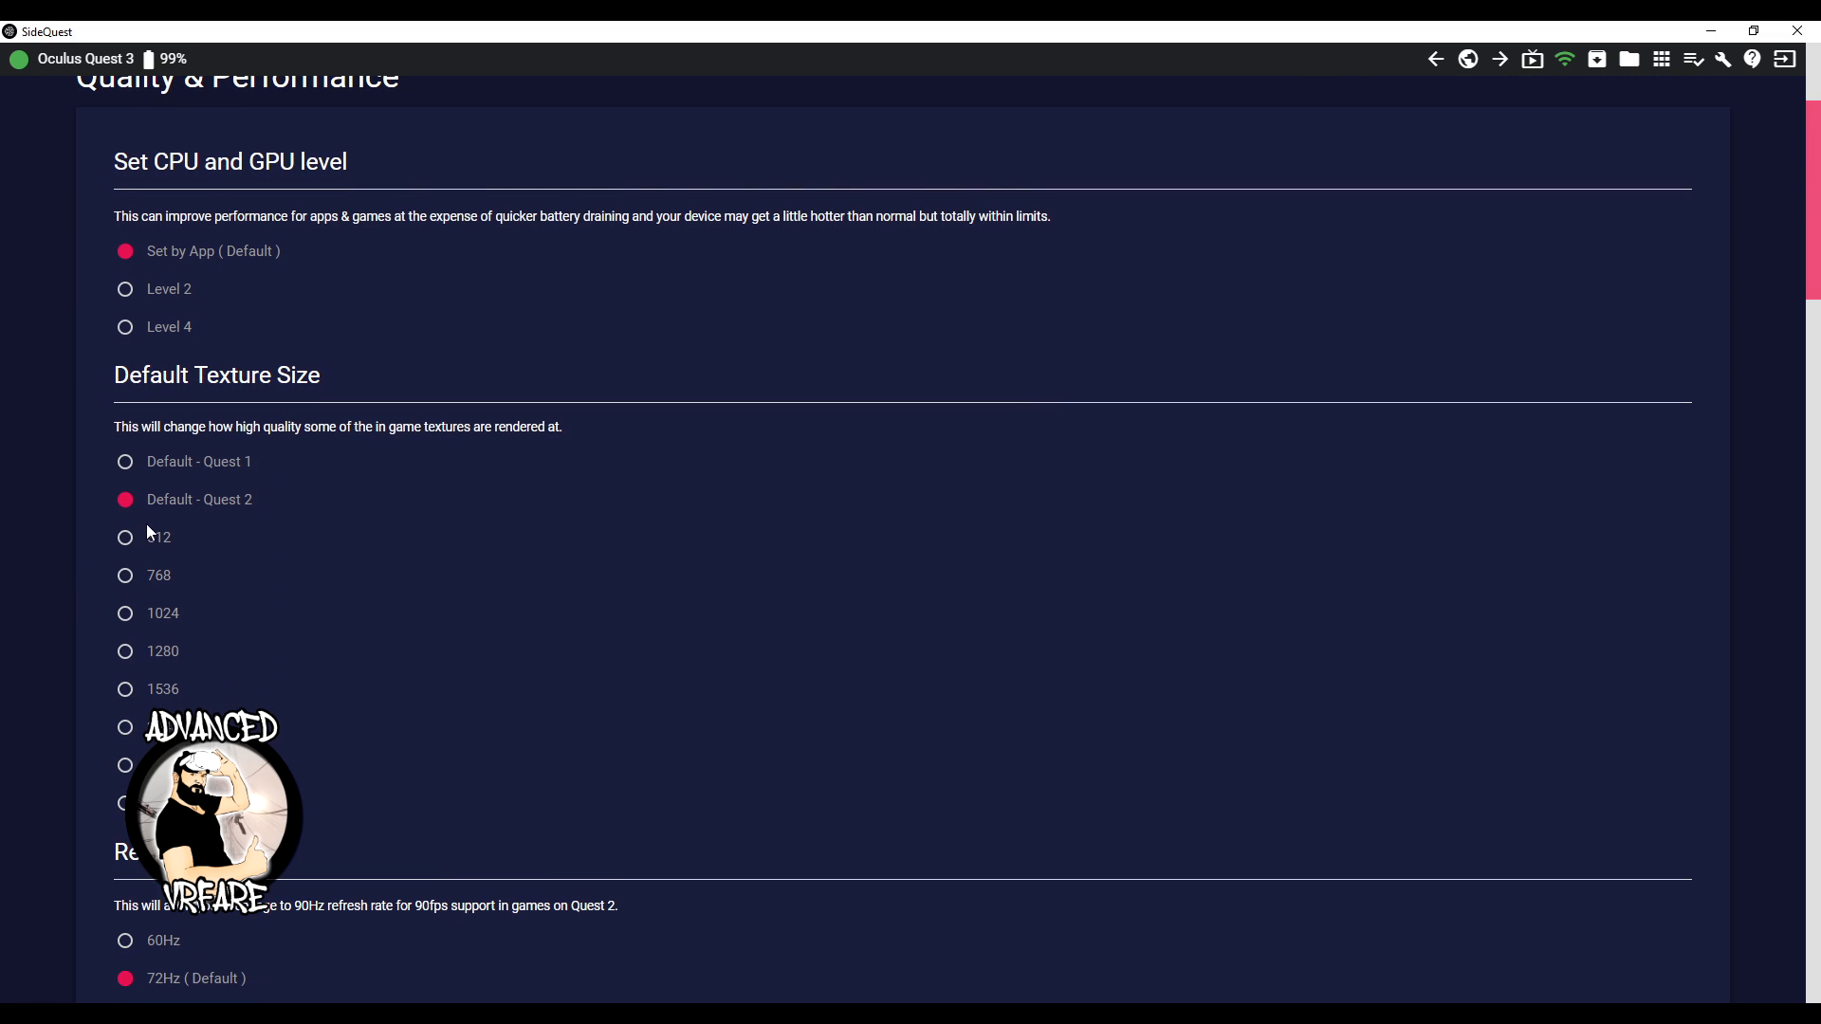
mouse_move(183, 584)
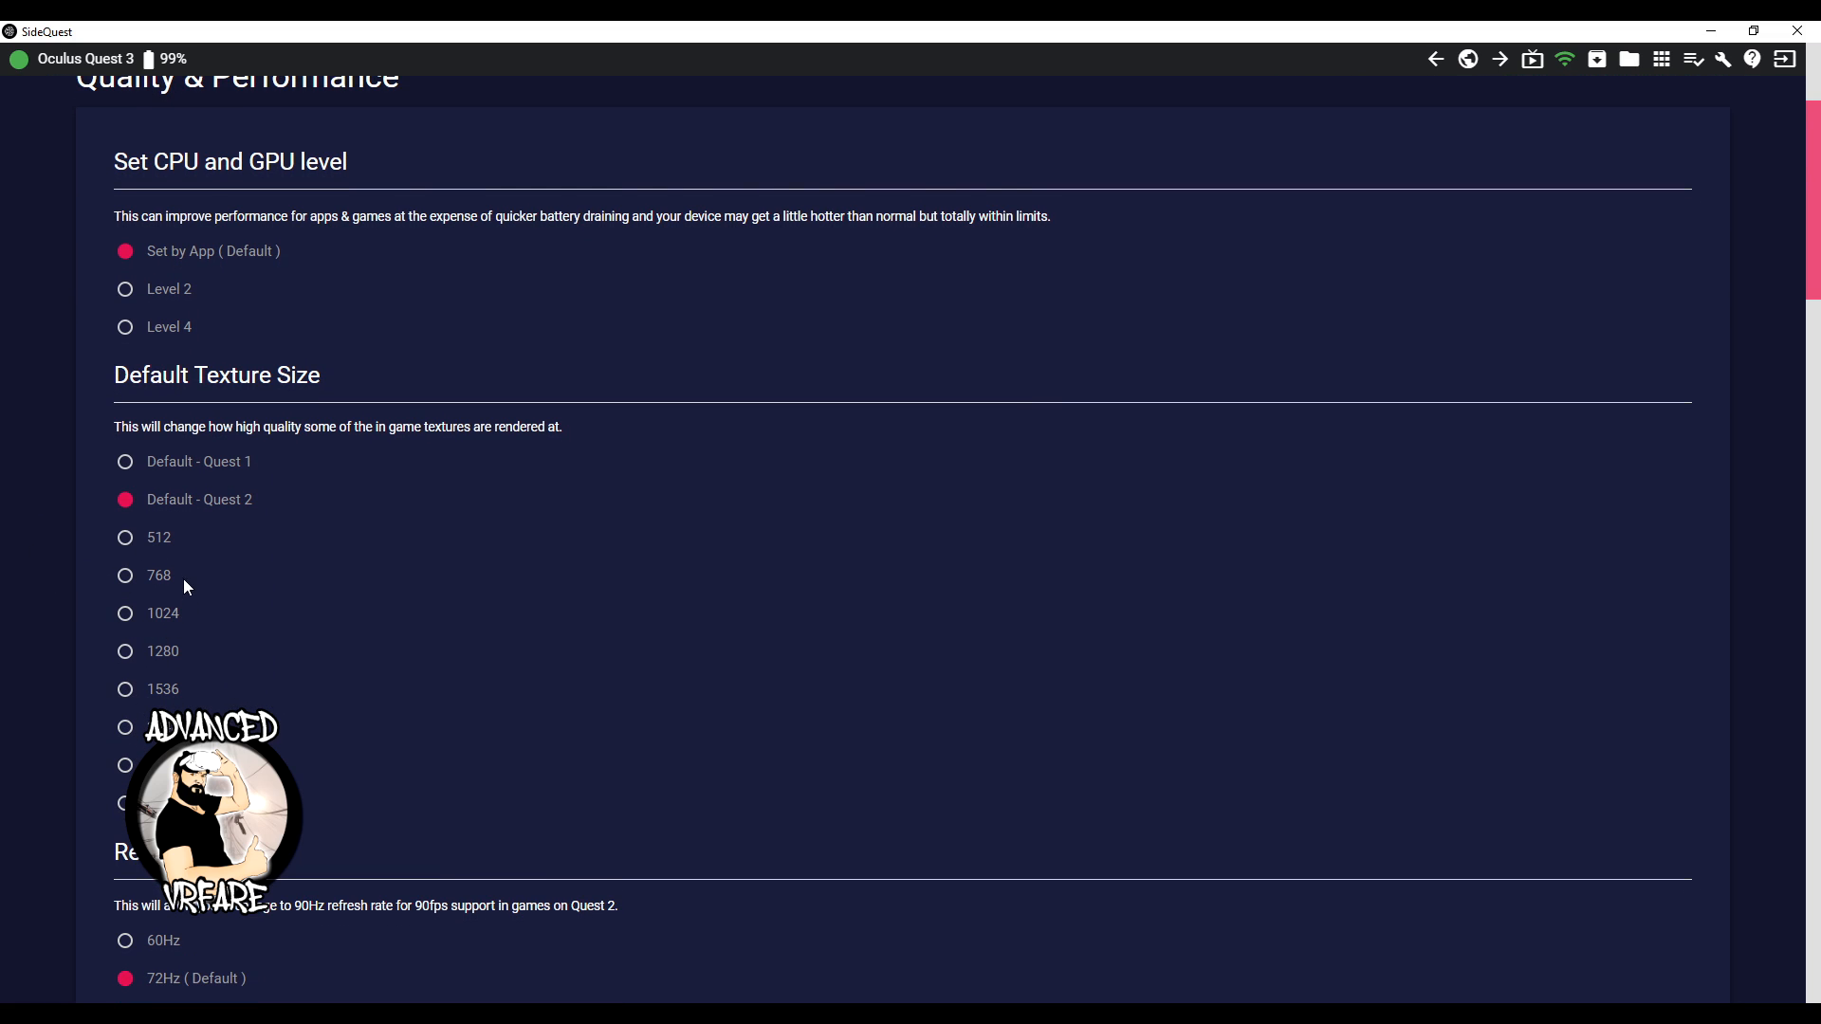
scroll("down", 3)
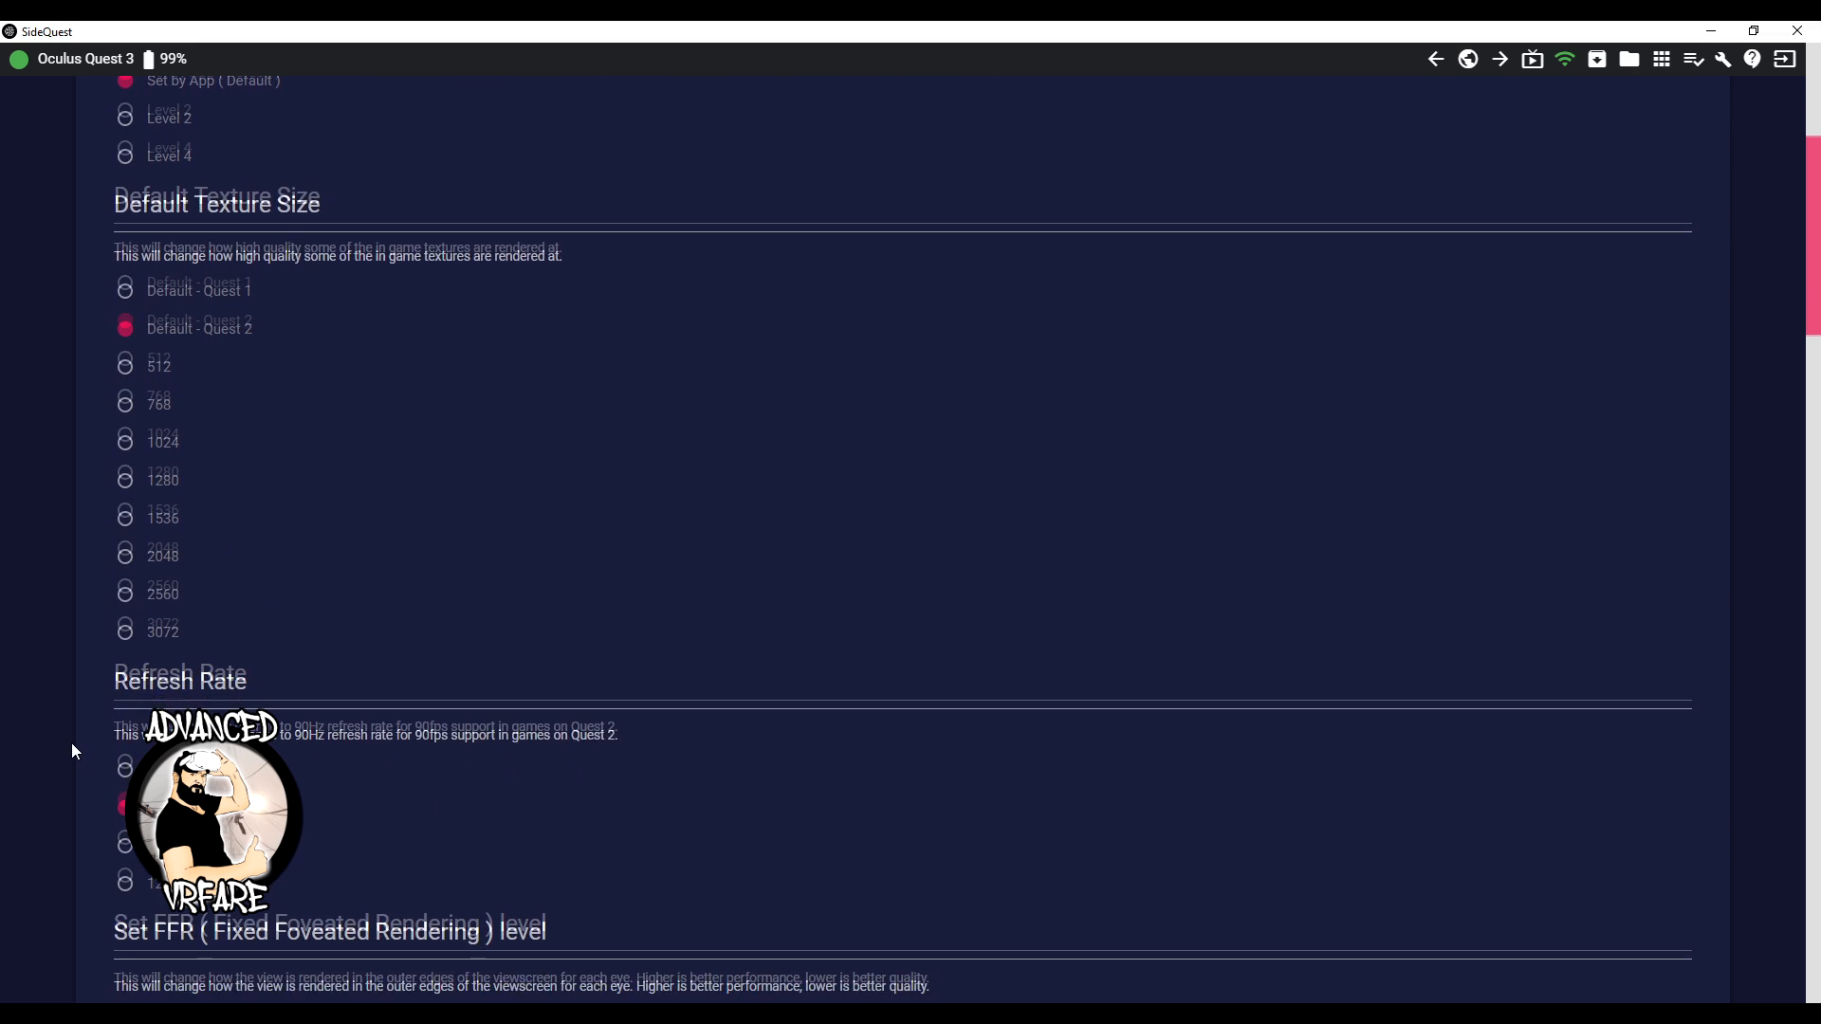
scroll("down", 3)
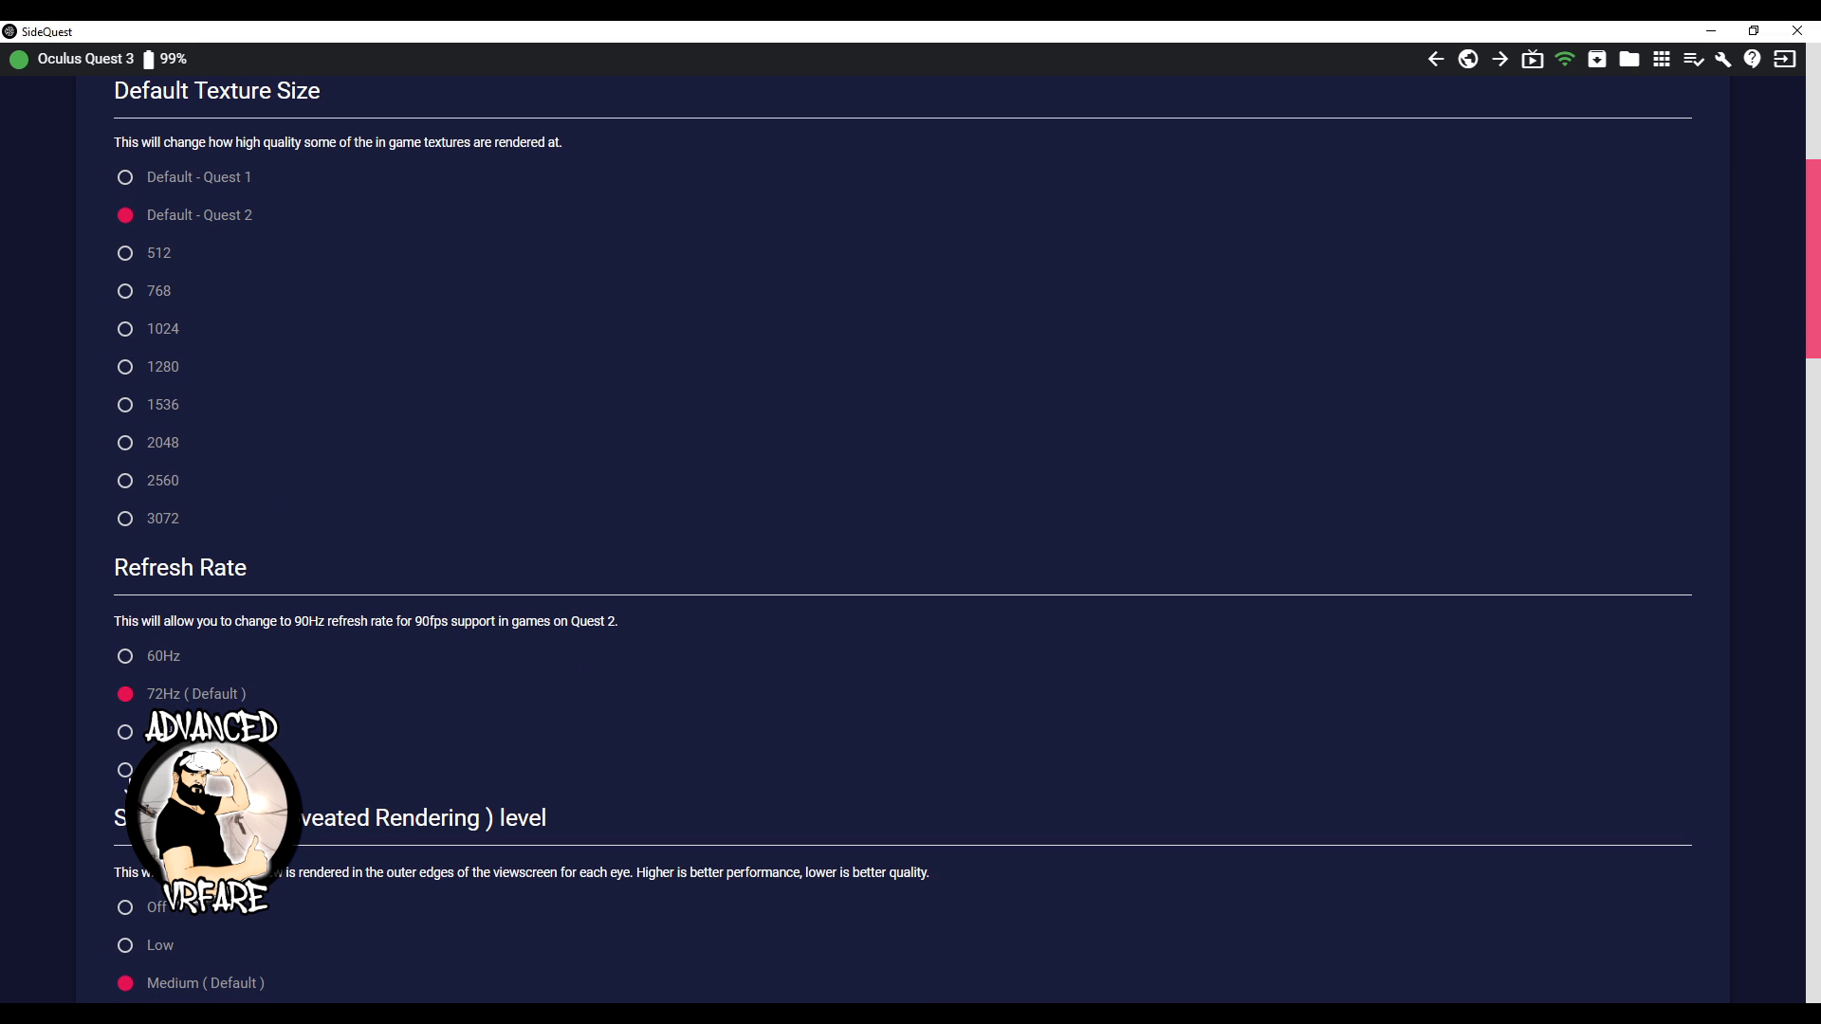
scroll("down", 3)
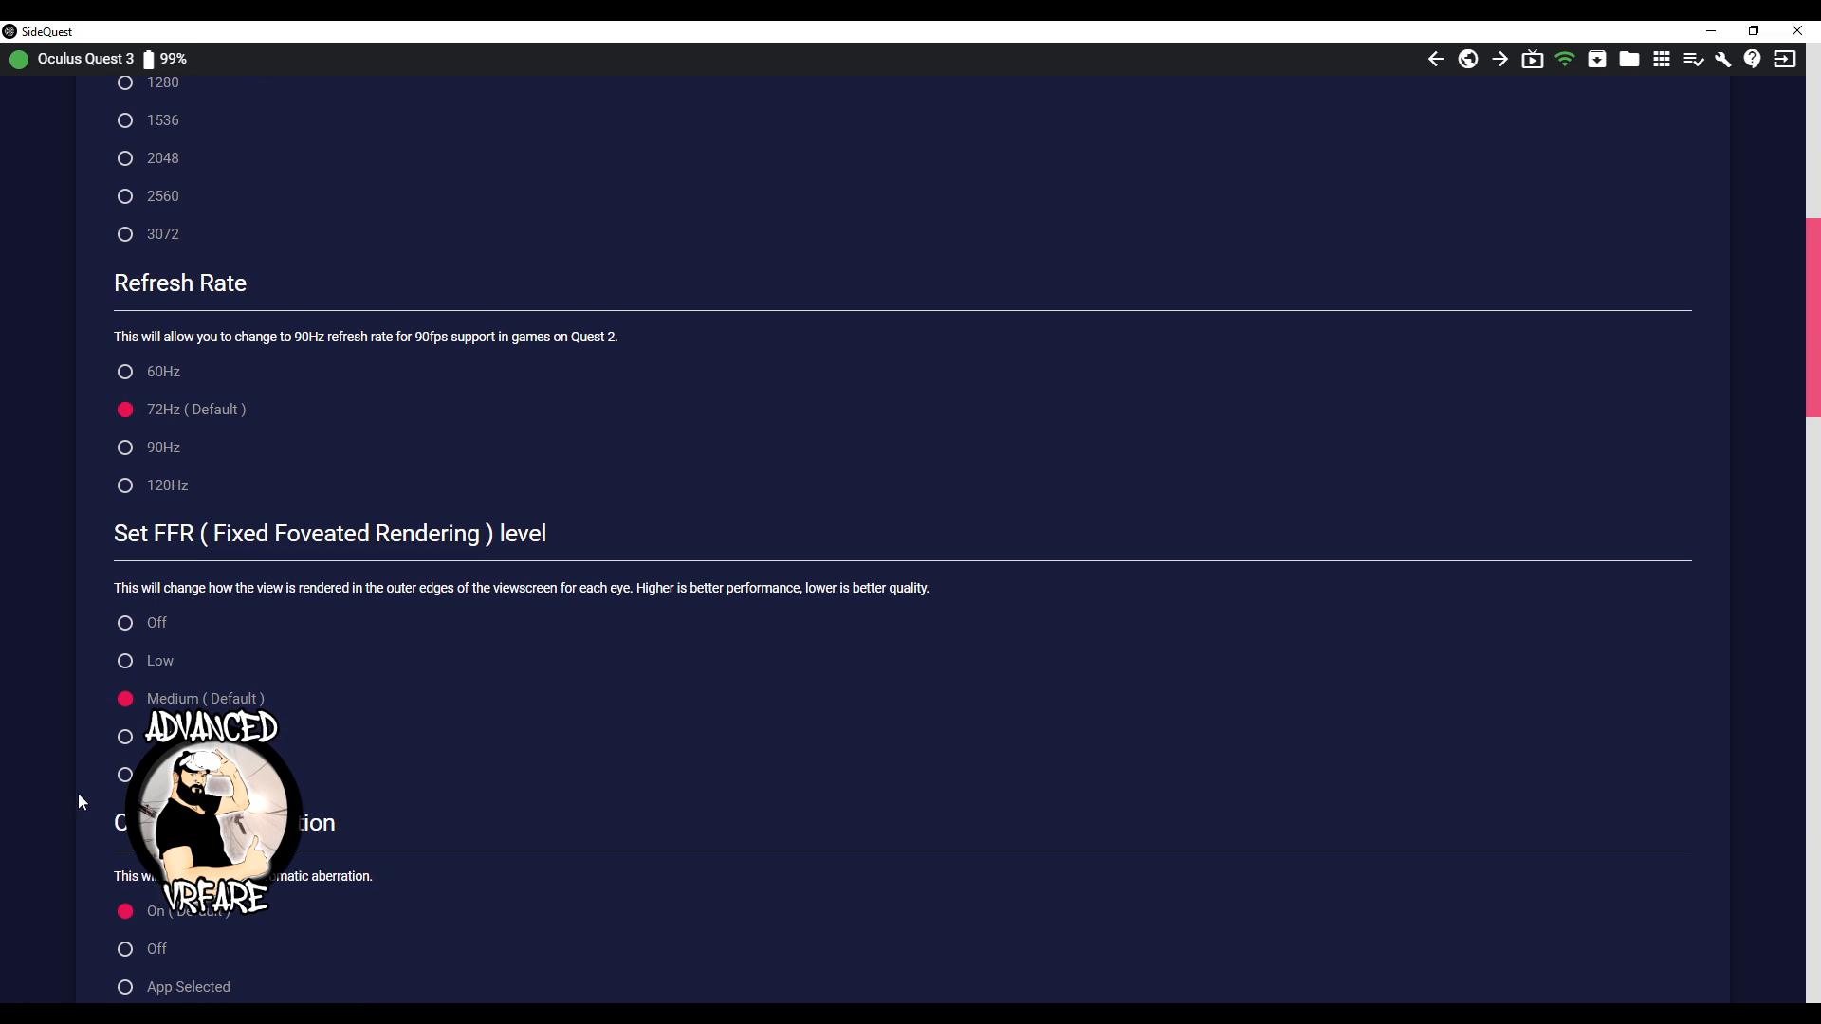
scroll("down", 3)
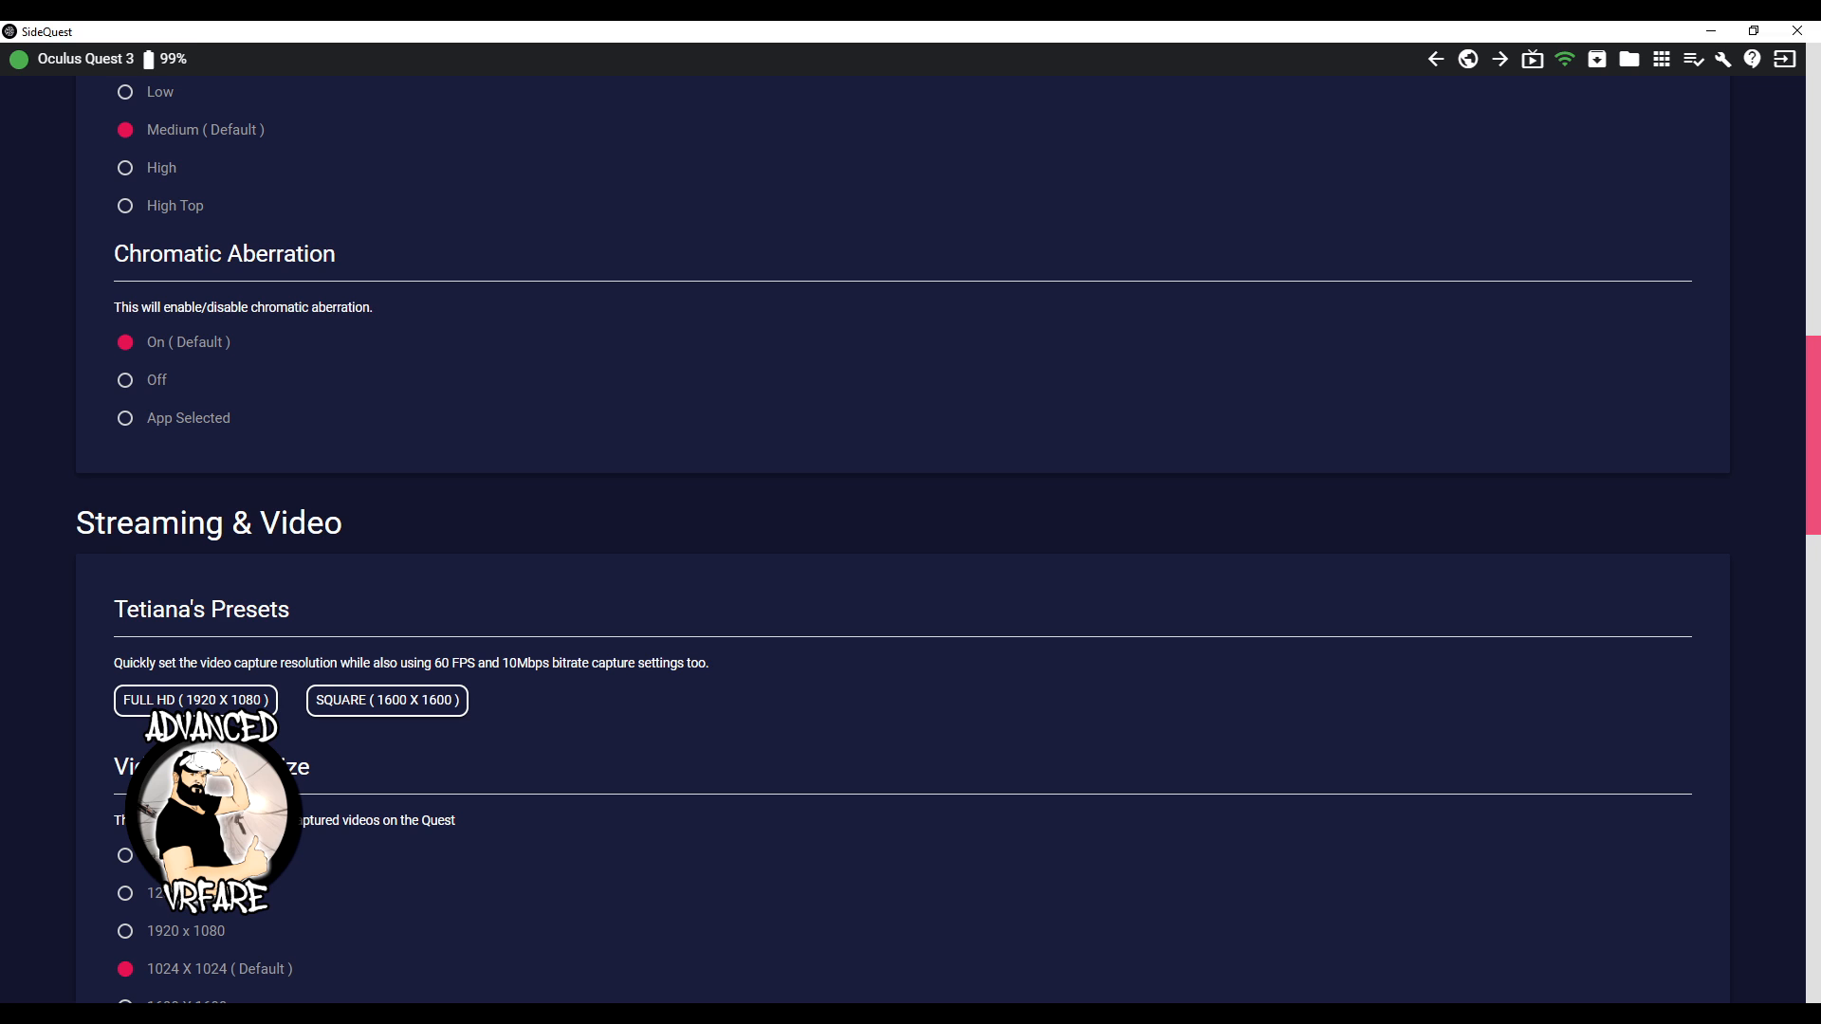
mouse_move(426, 786)
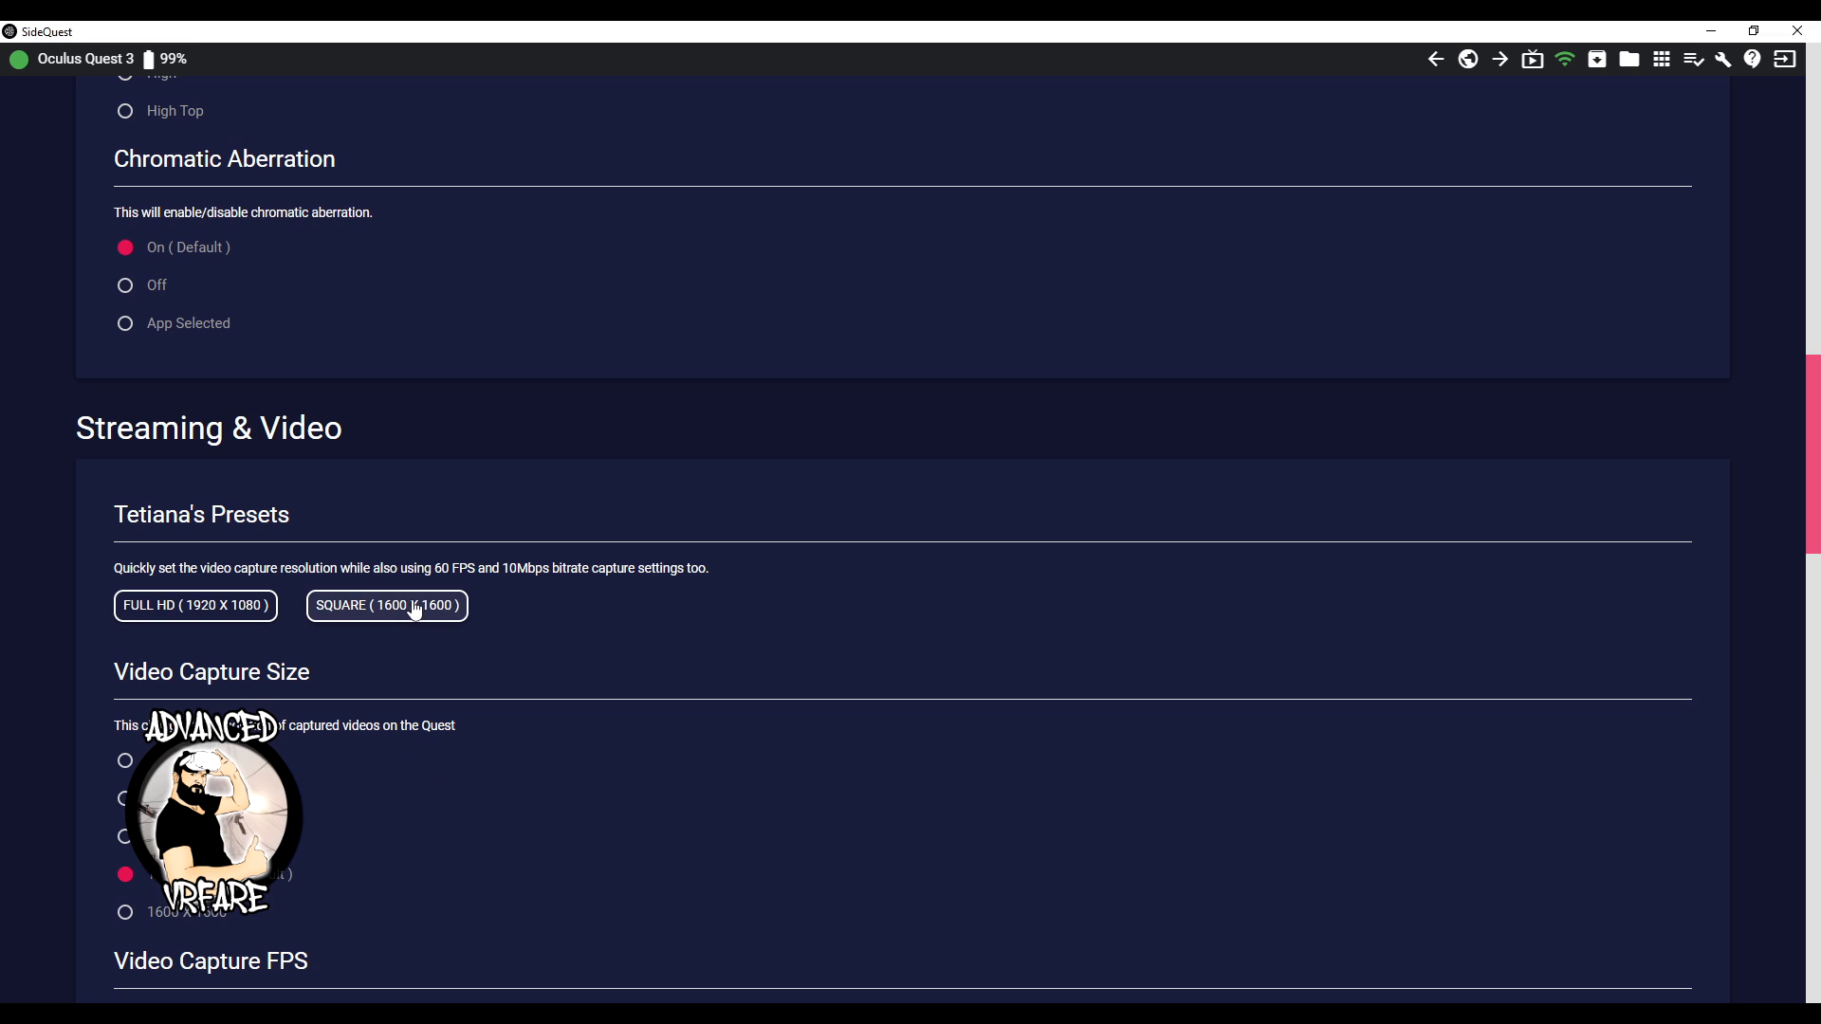
left_click(387, 605)
type("kjjh")
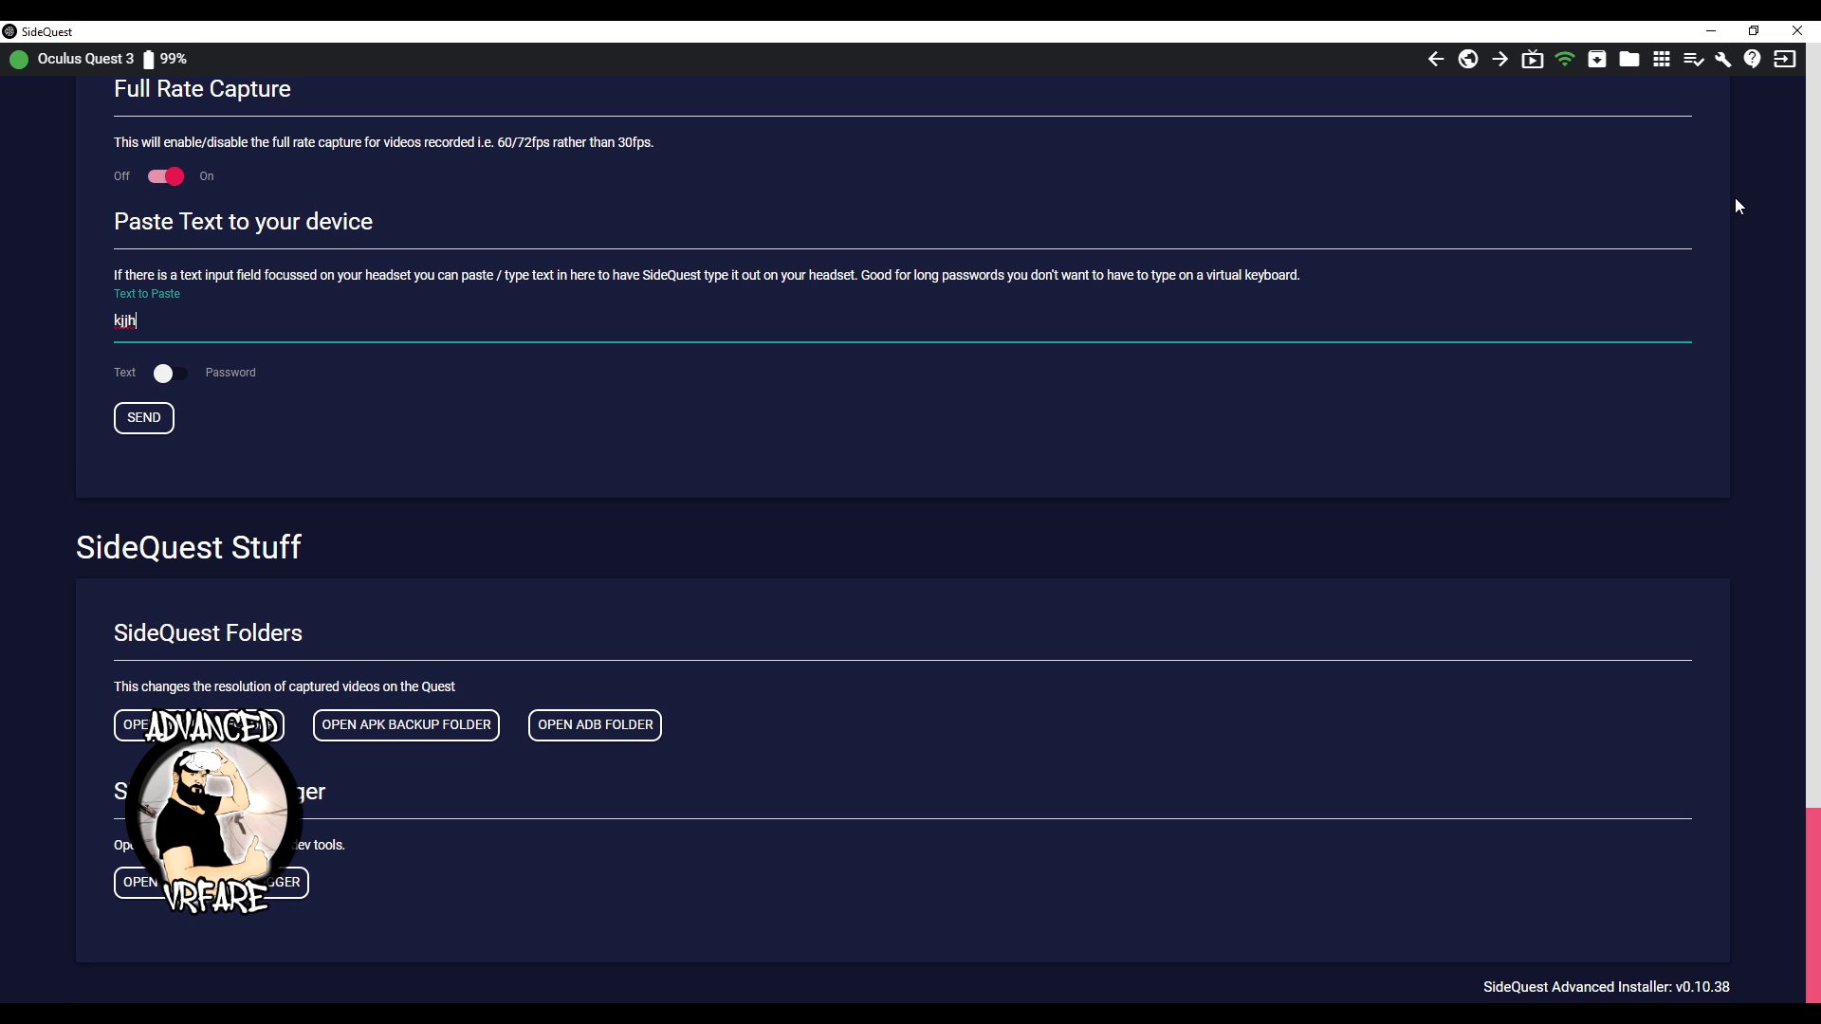
mouse_move(1786, 59)
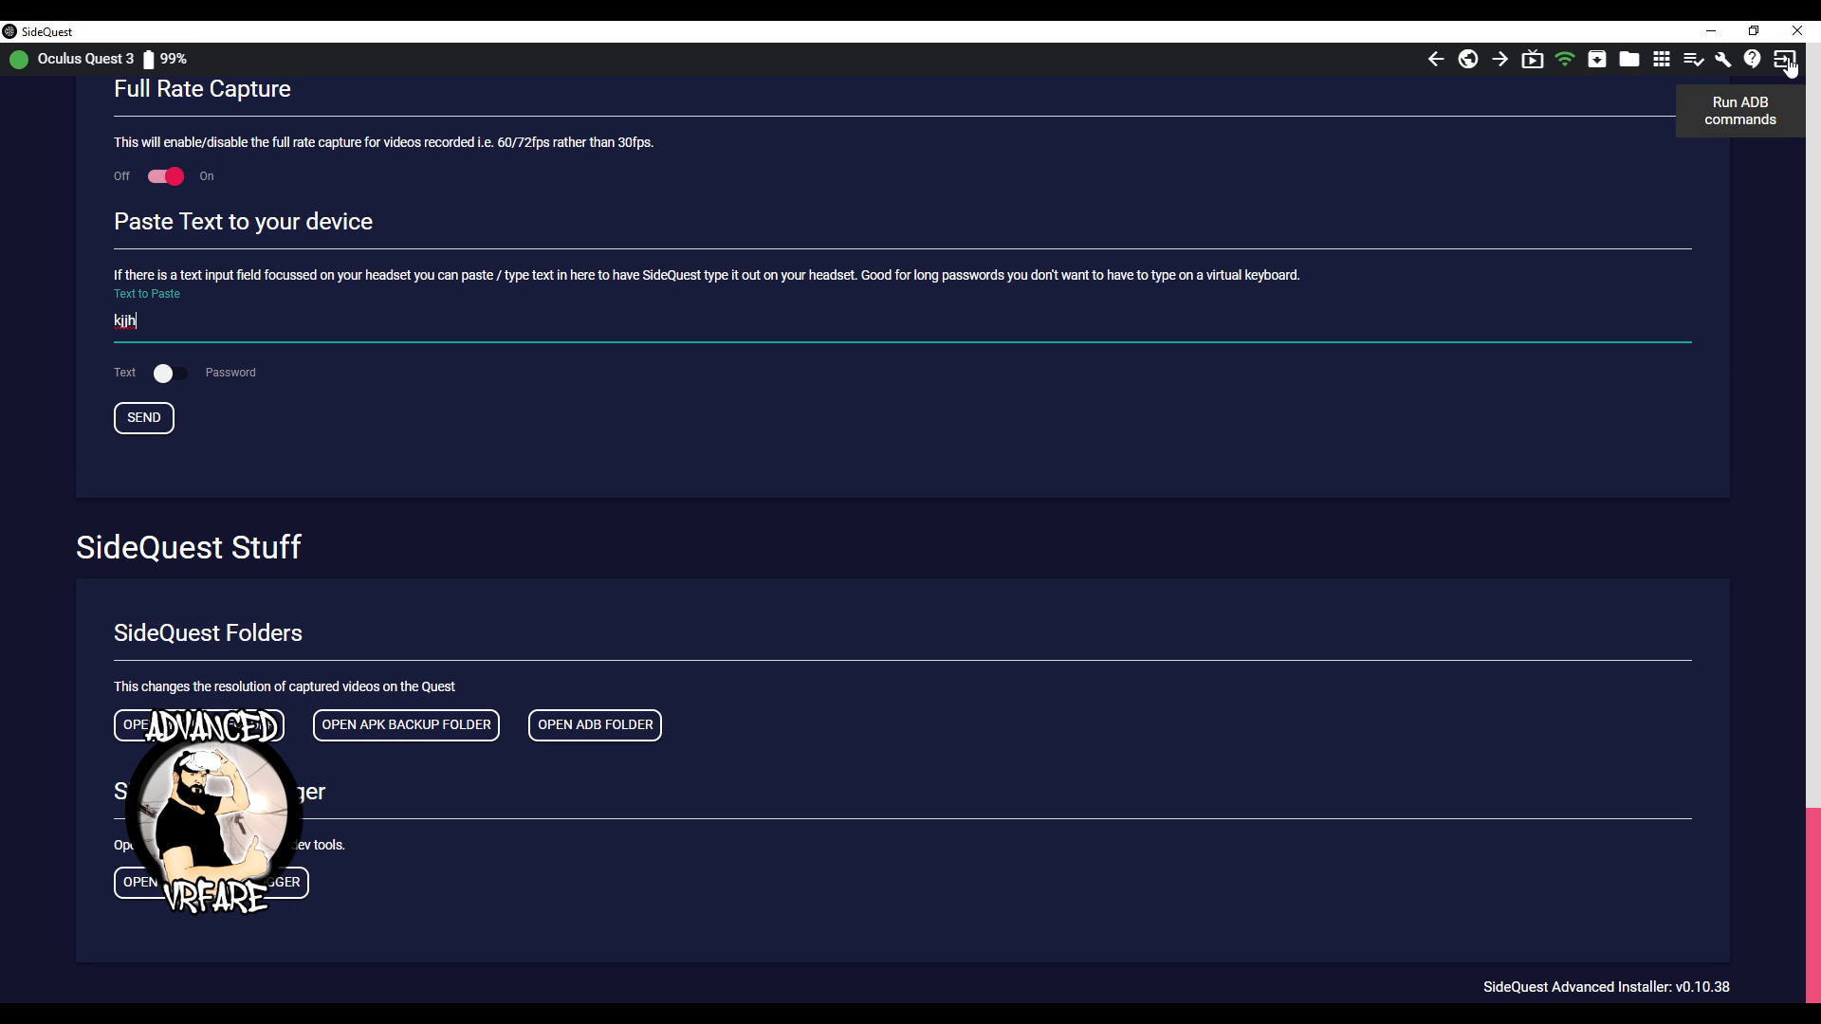
left_click(1784, 58)
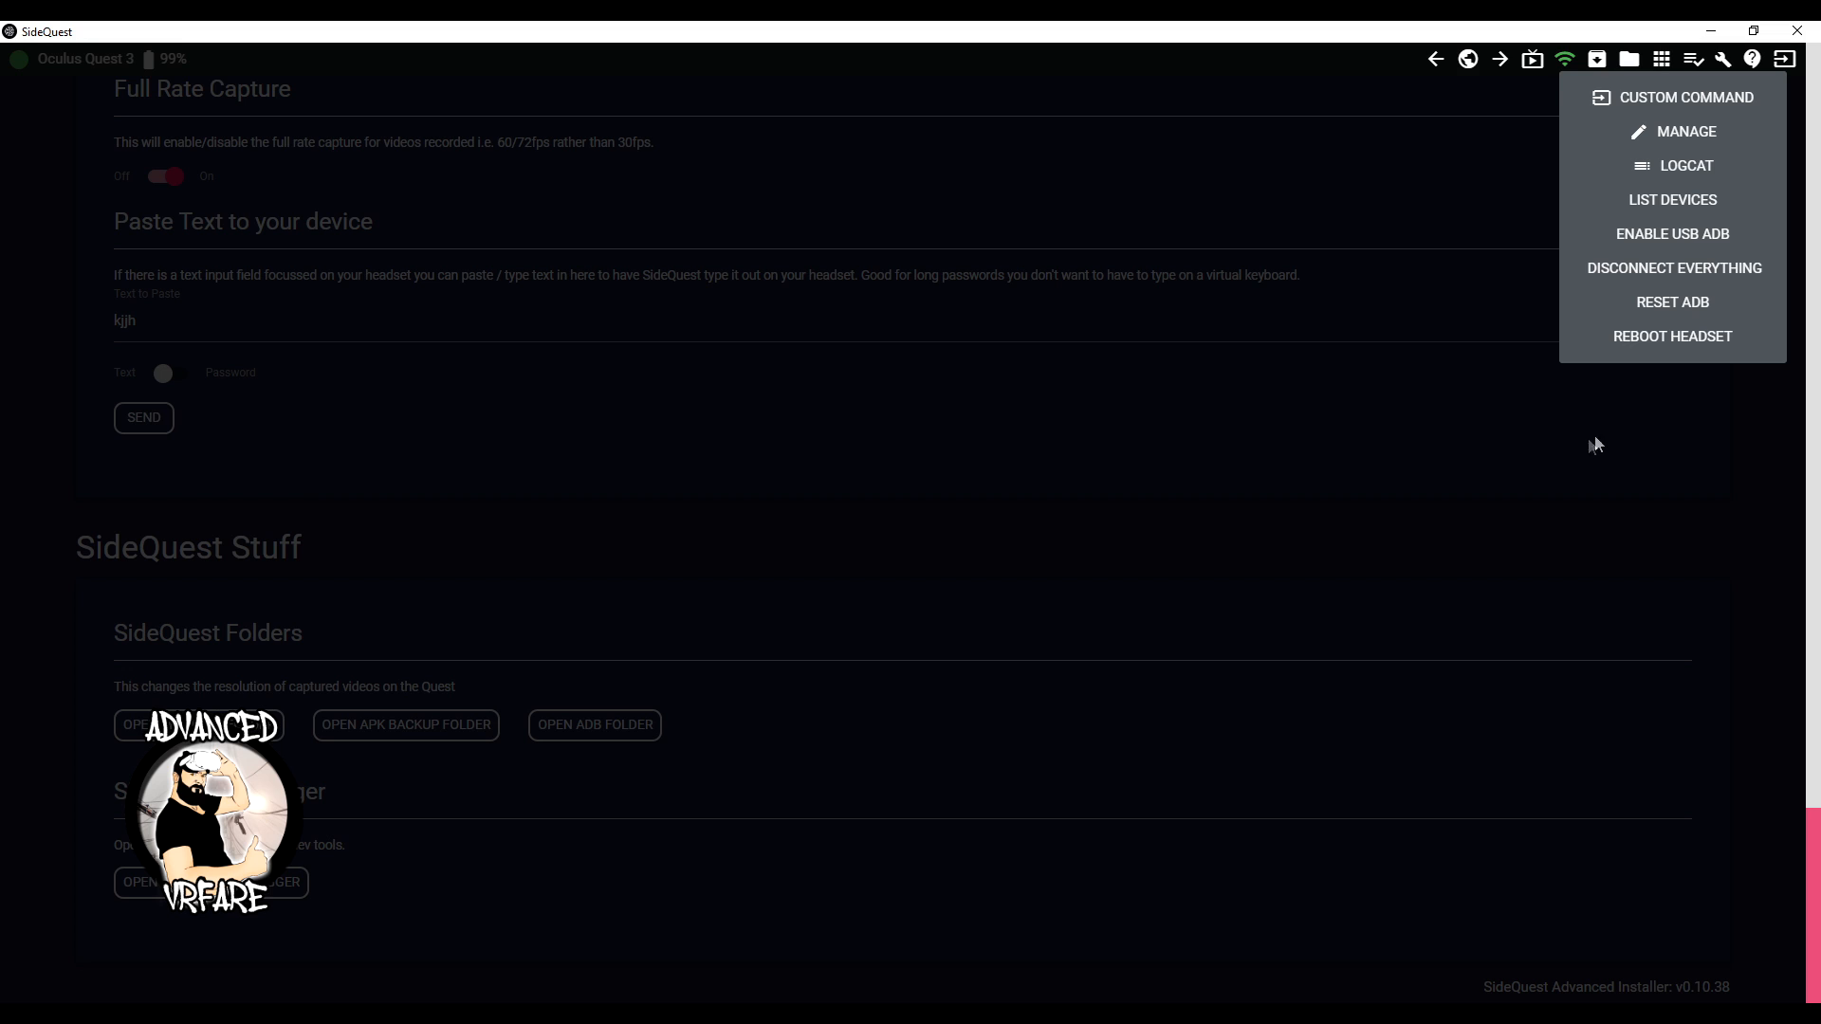
mouse_move(1666, 348)
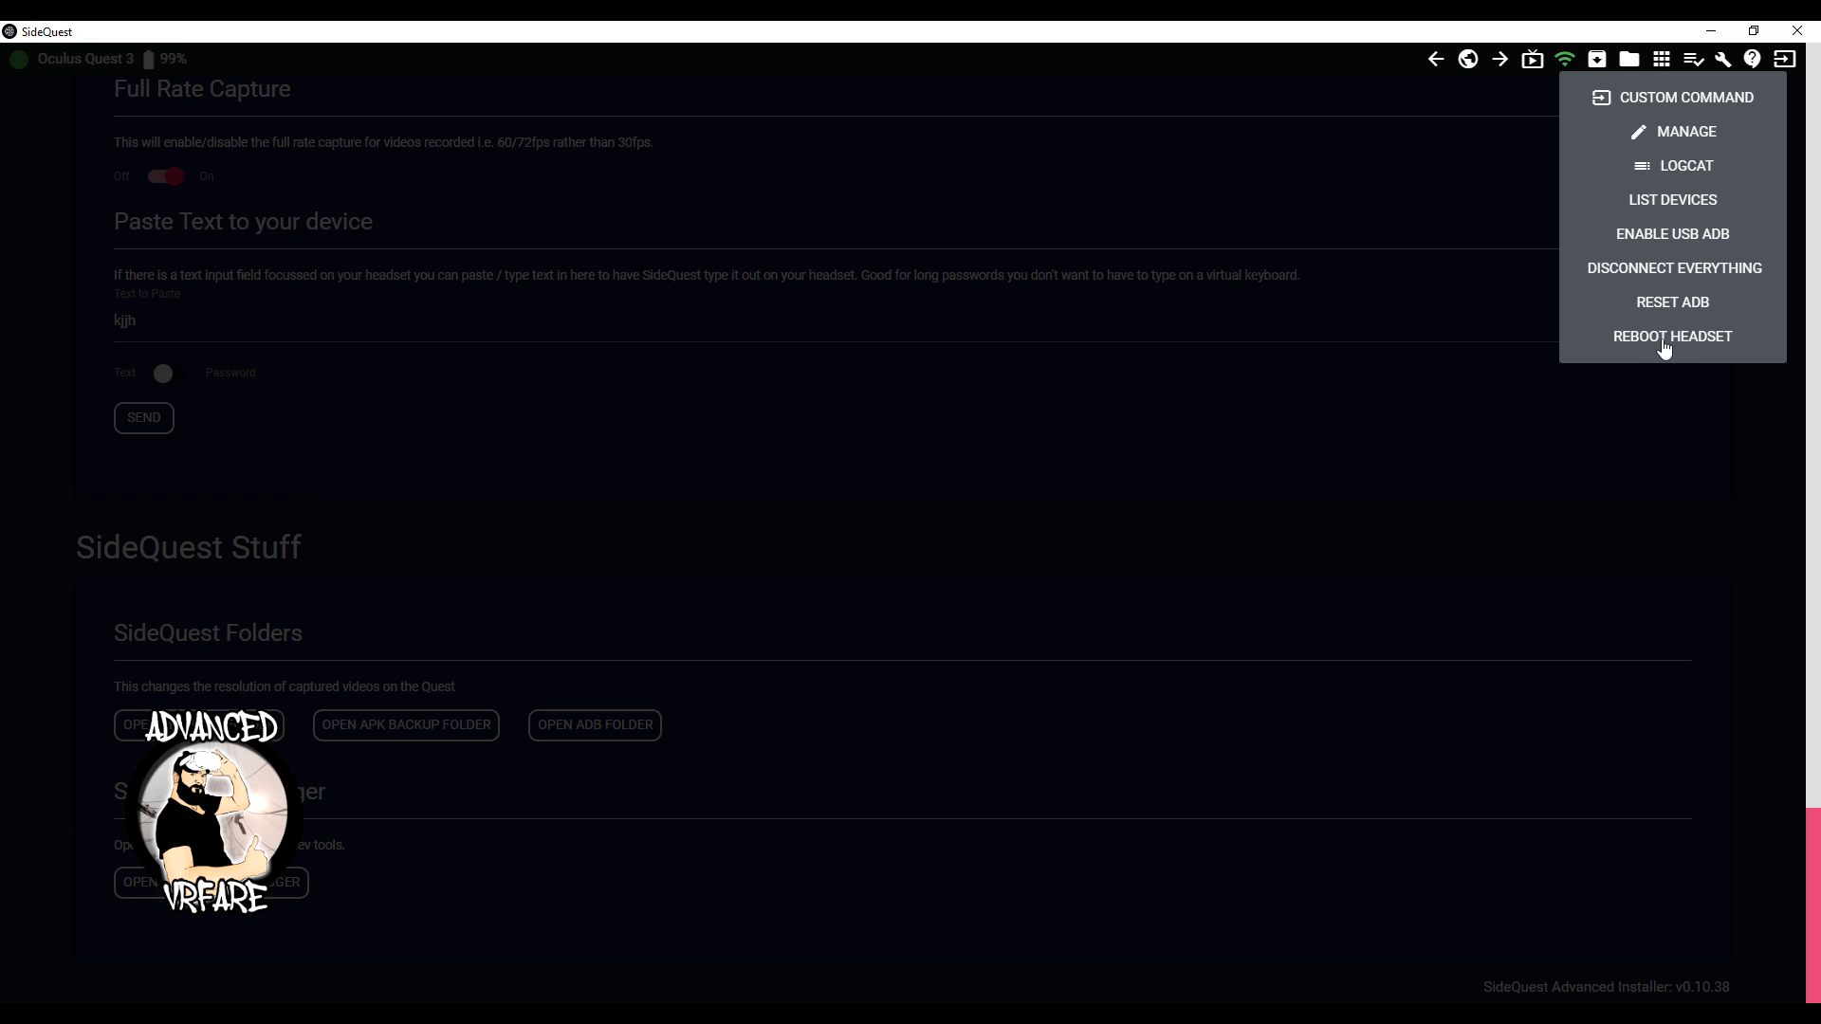
mouse_move(1673, 269)
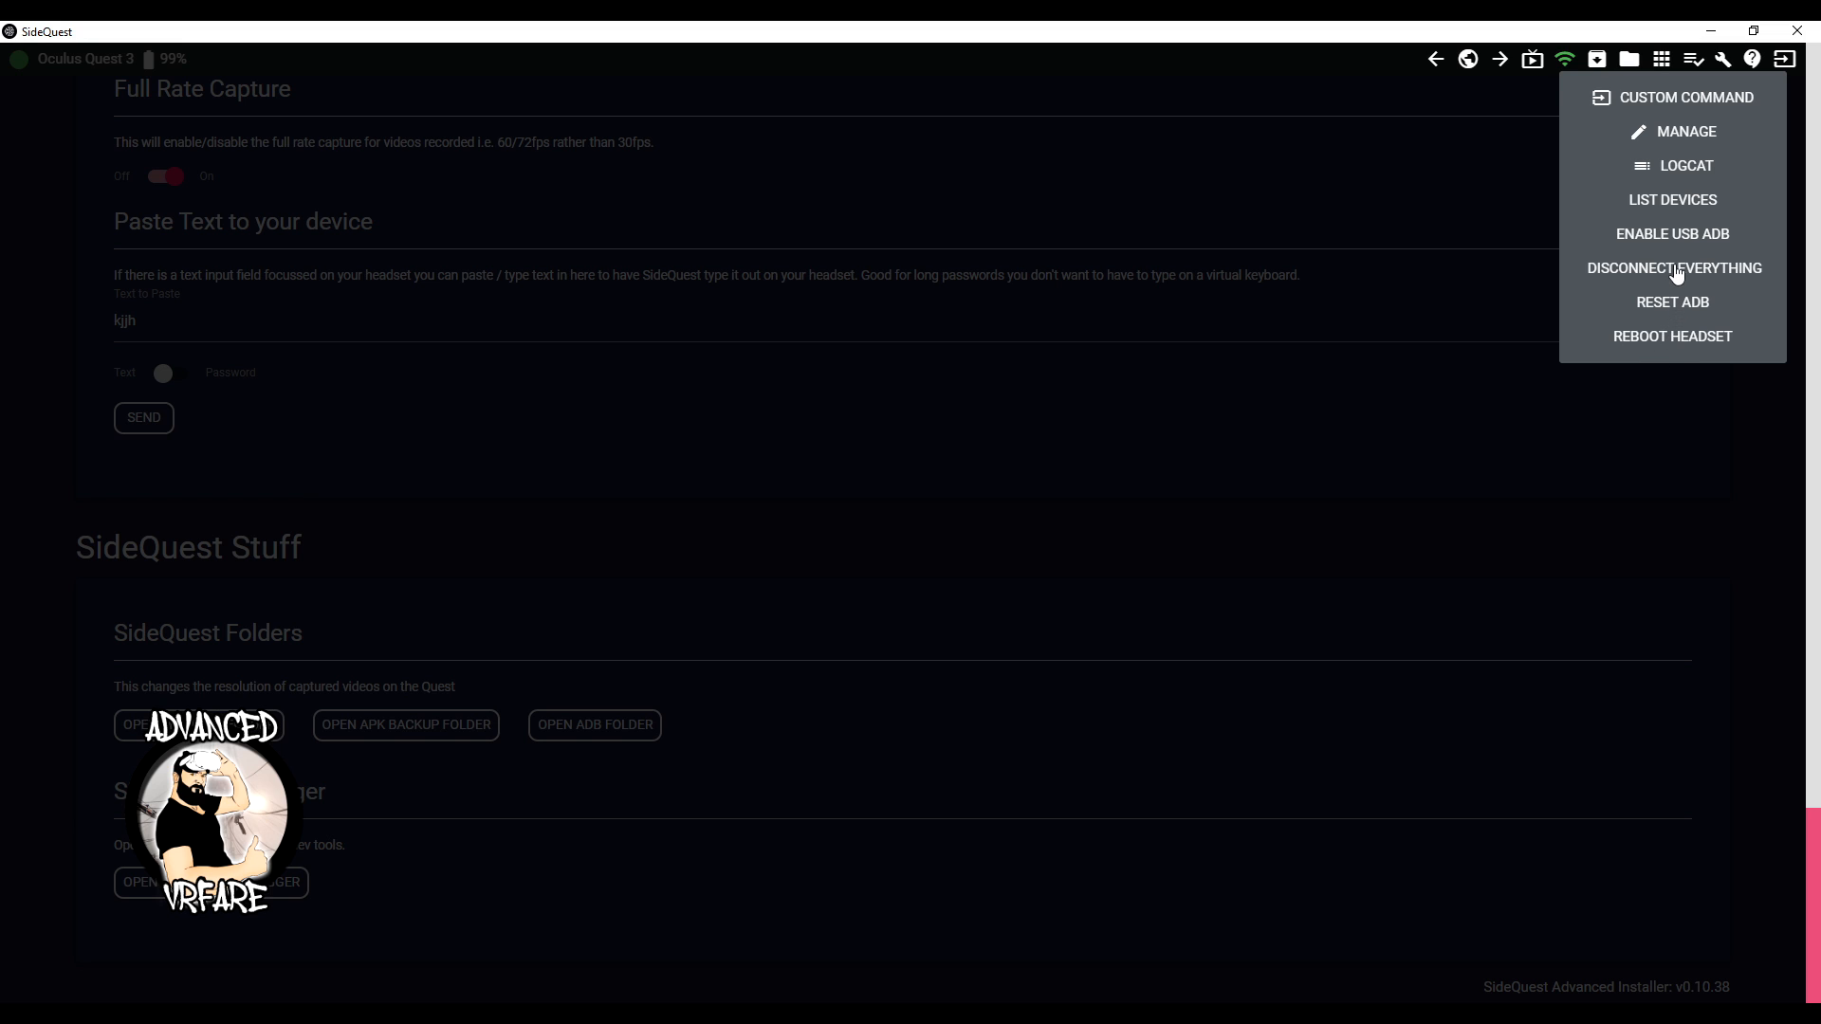
mouse_move(1679, 145)
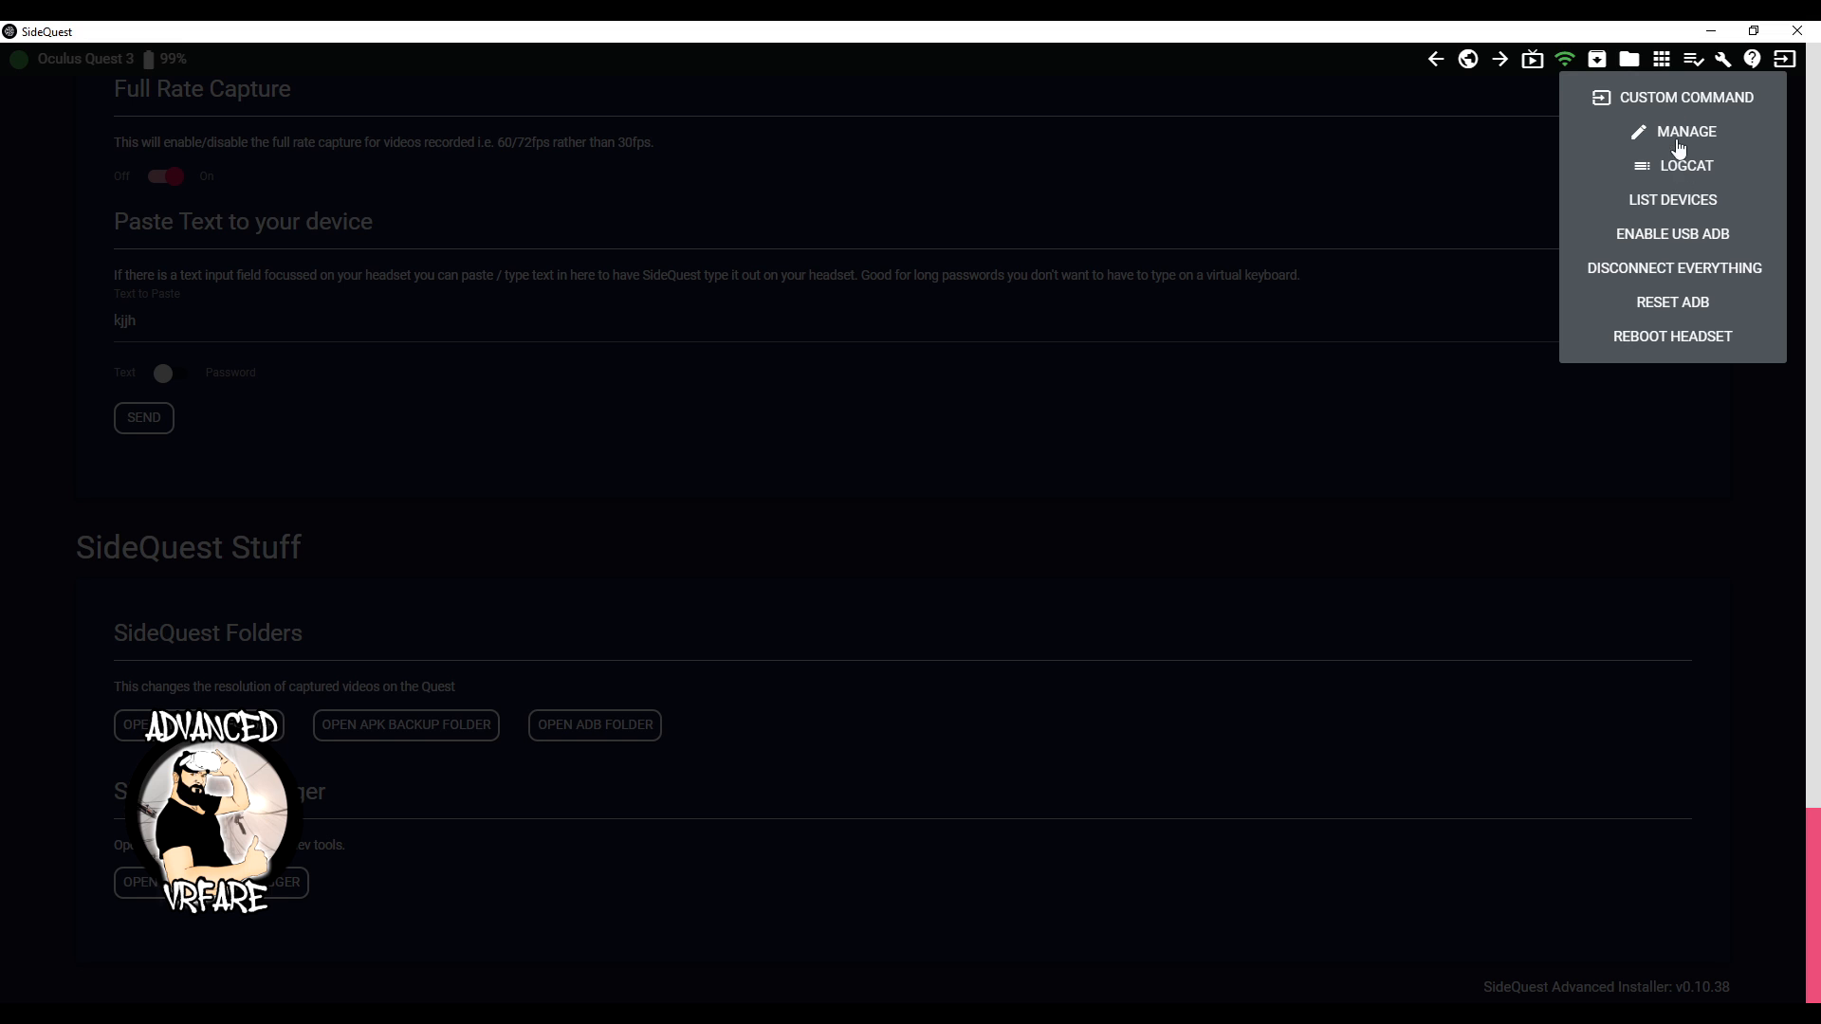
mouse_move(1693, 307)
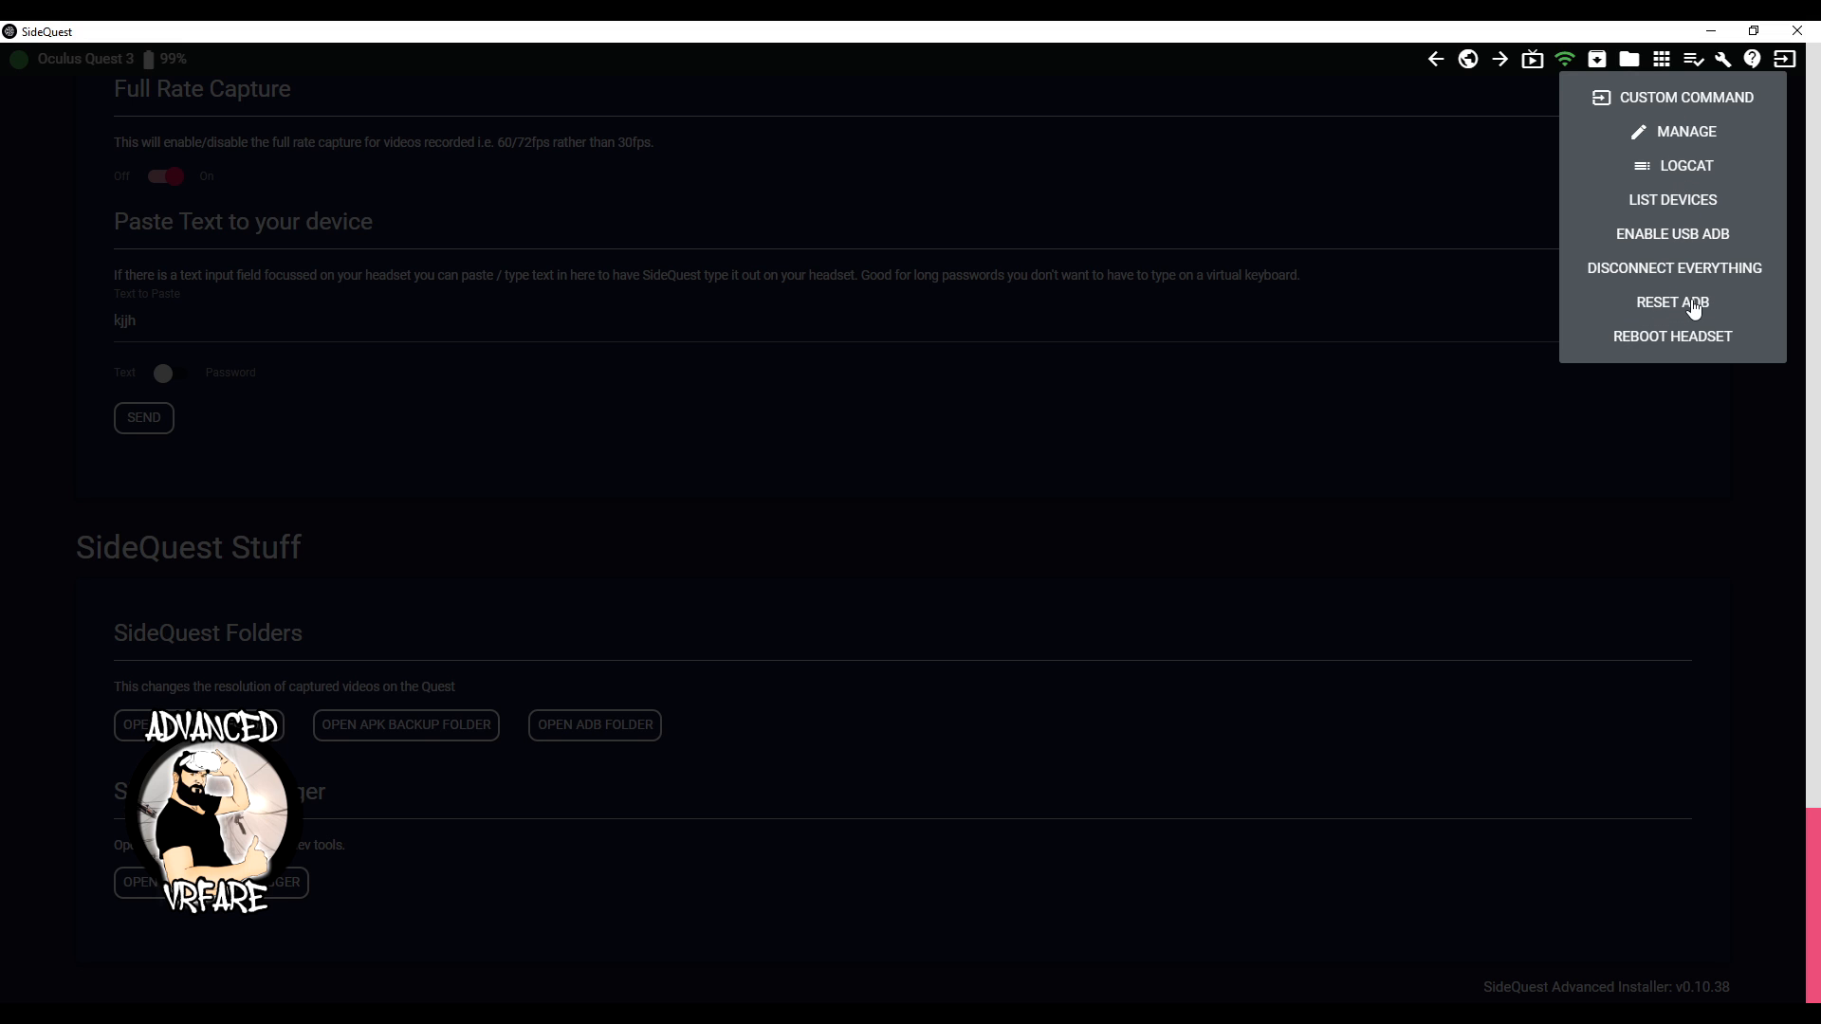
mouse_move(1697, 98)
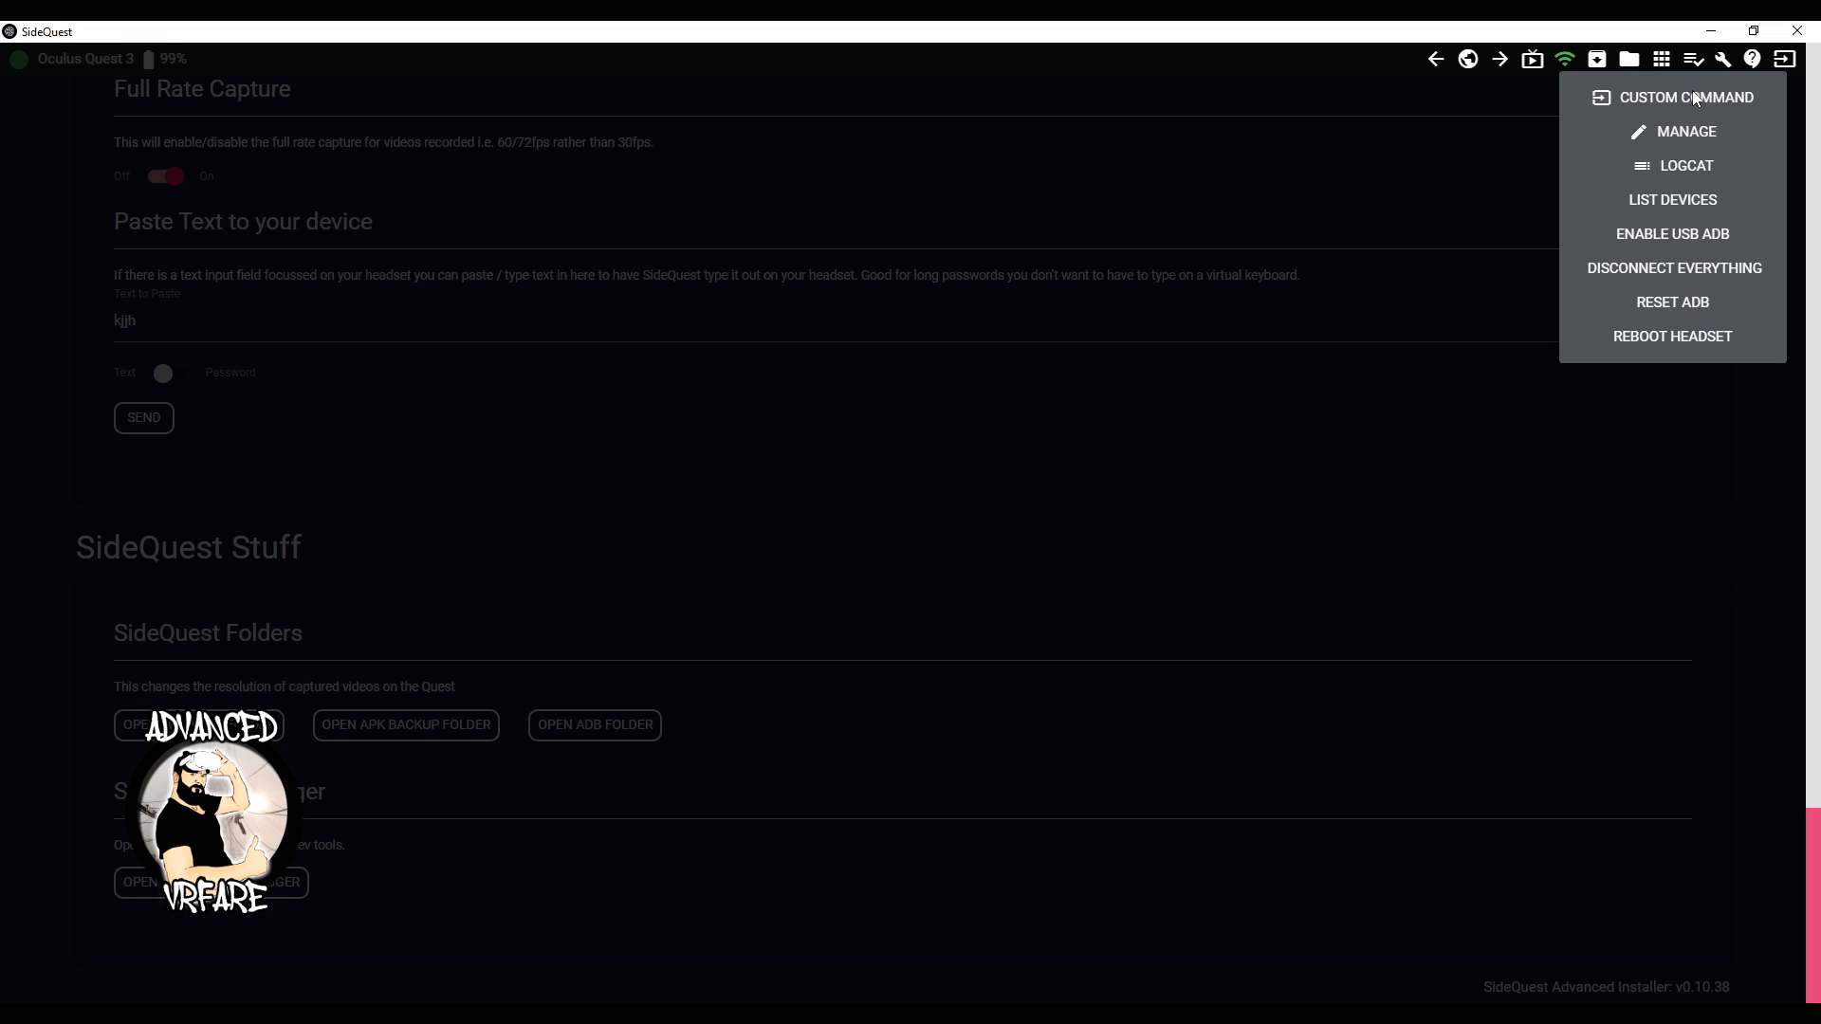
Choose Custom Command from the ADB command dropdown
left_click(1682, 97)
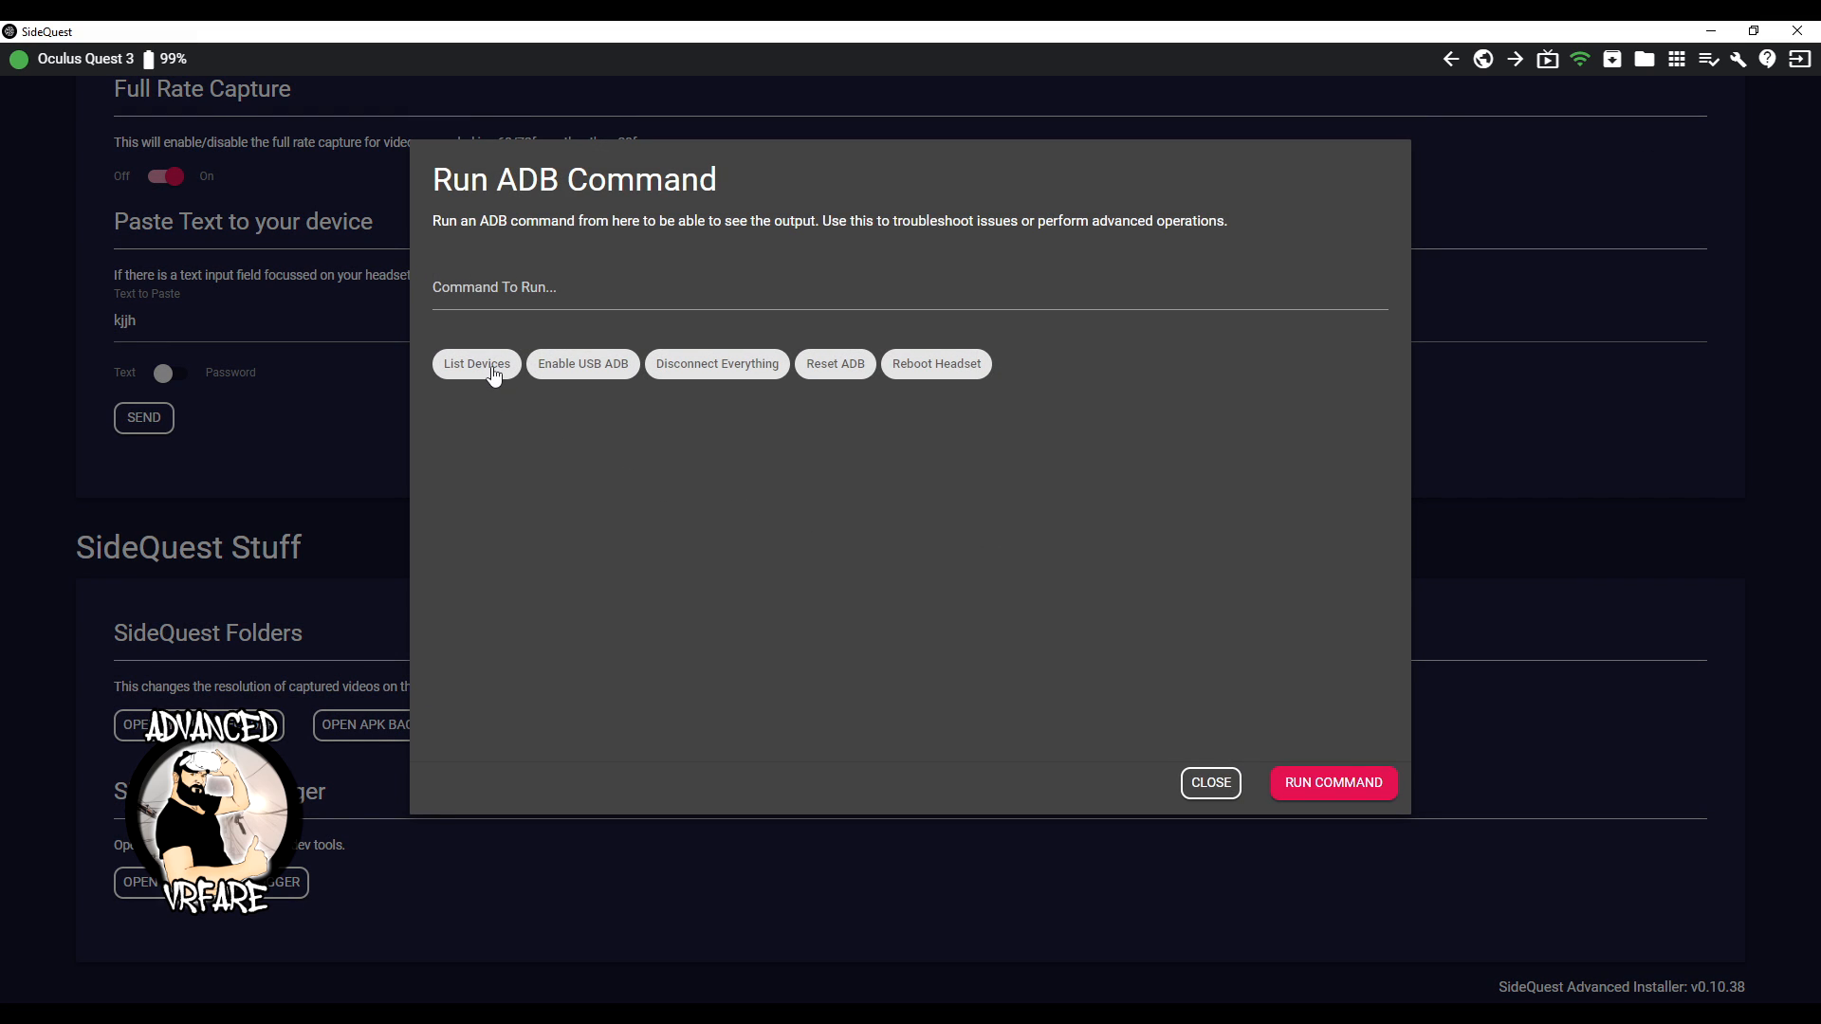
mouse_move(594, 375)
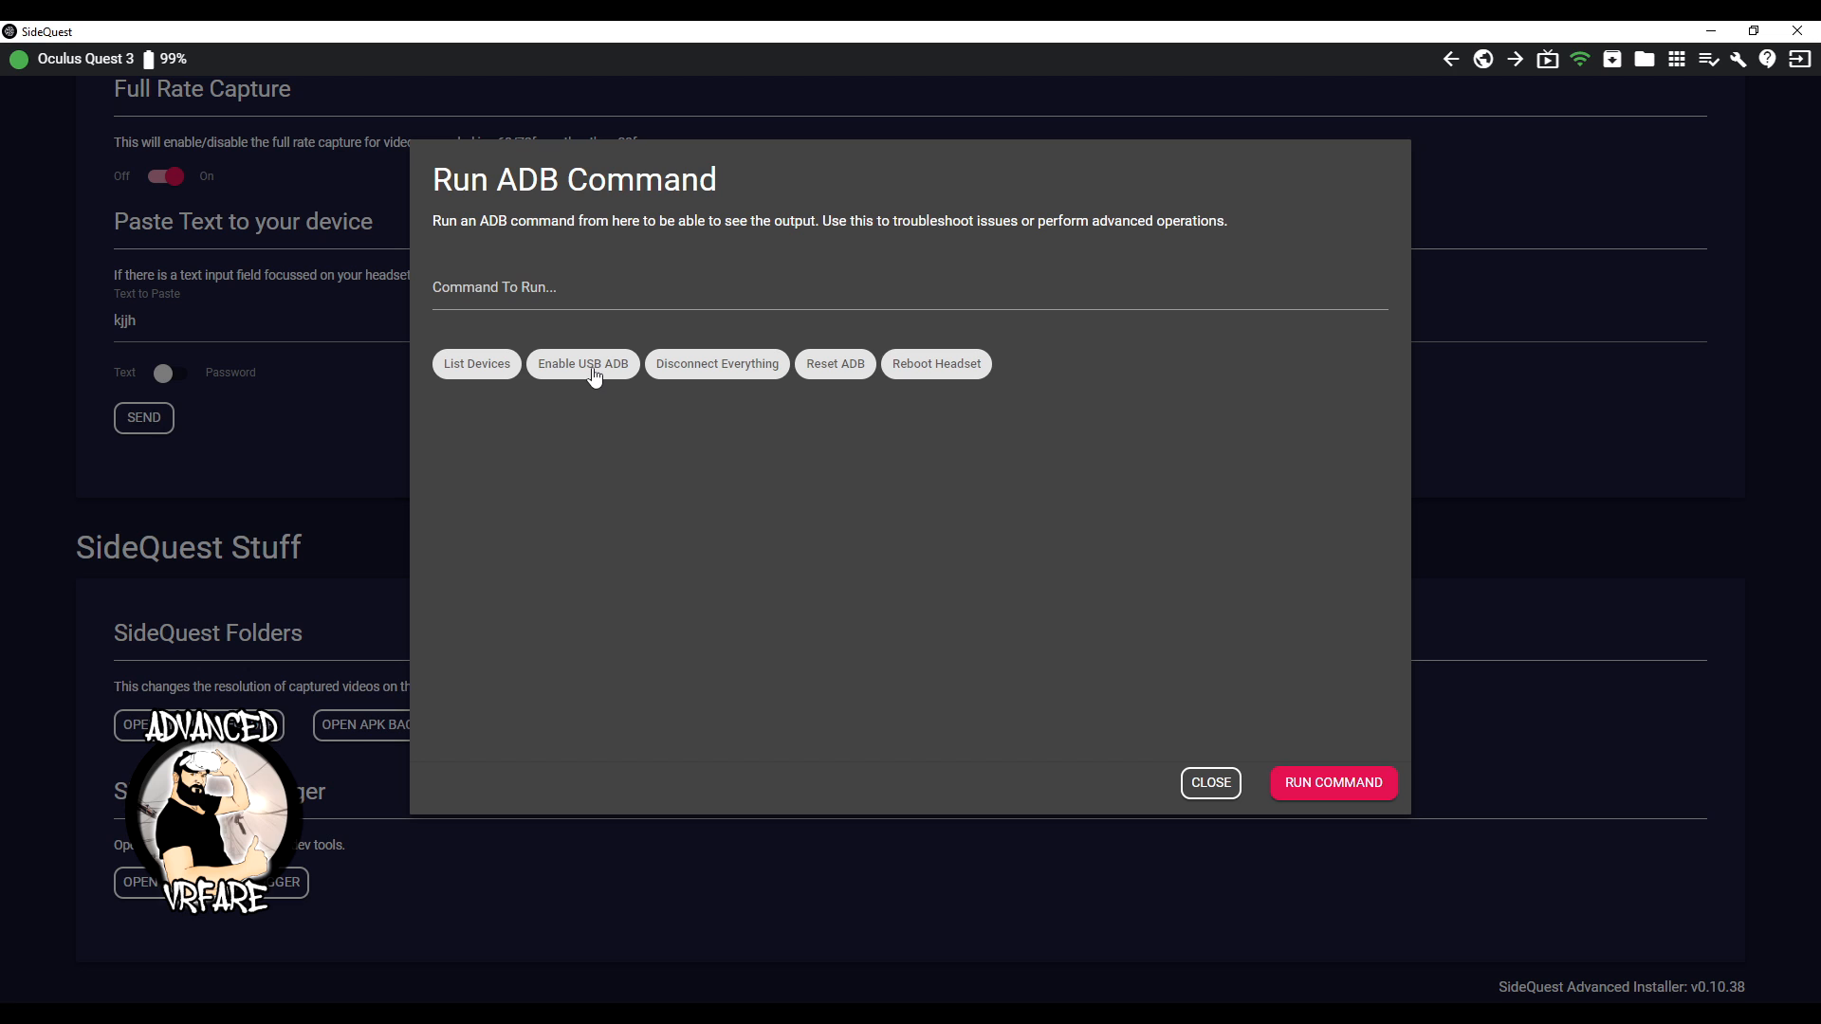
mouse_move(936, 374)
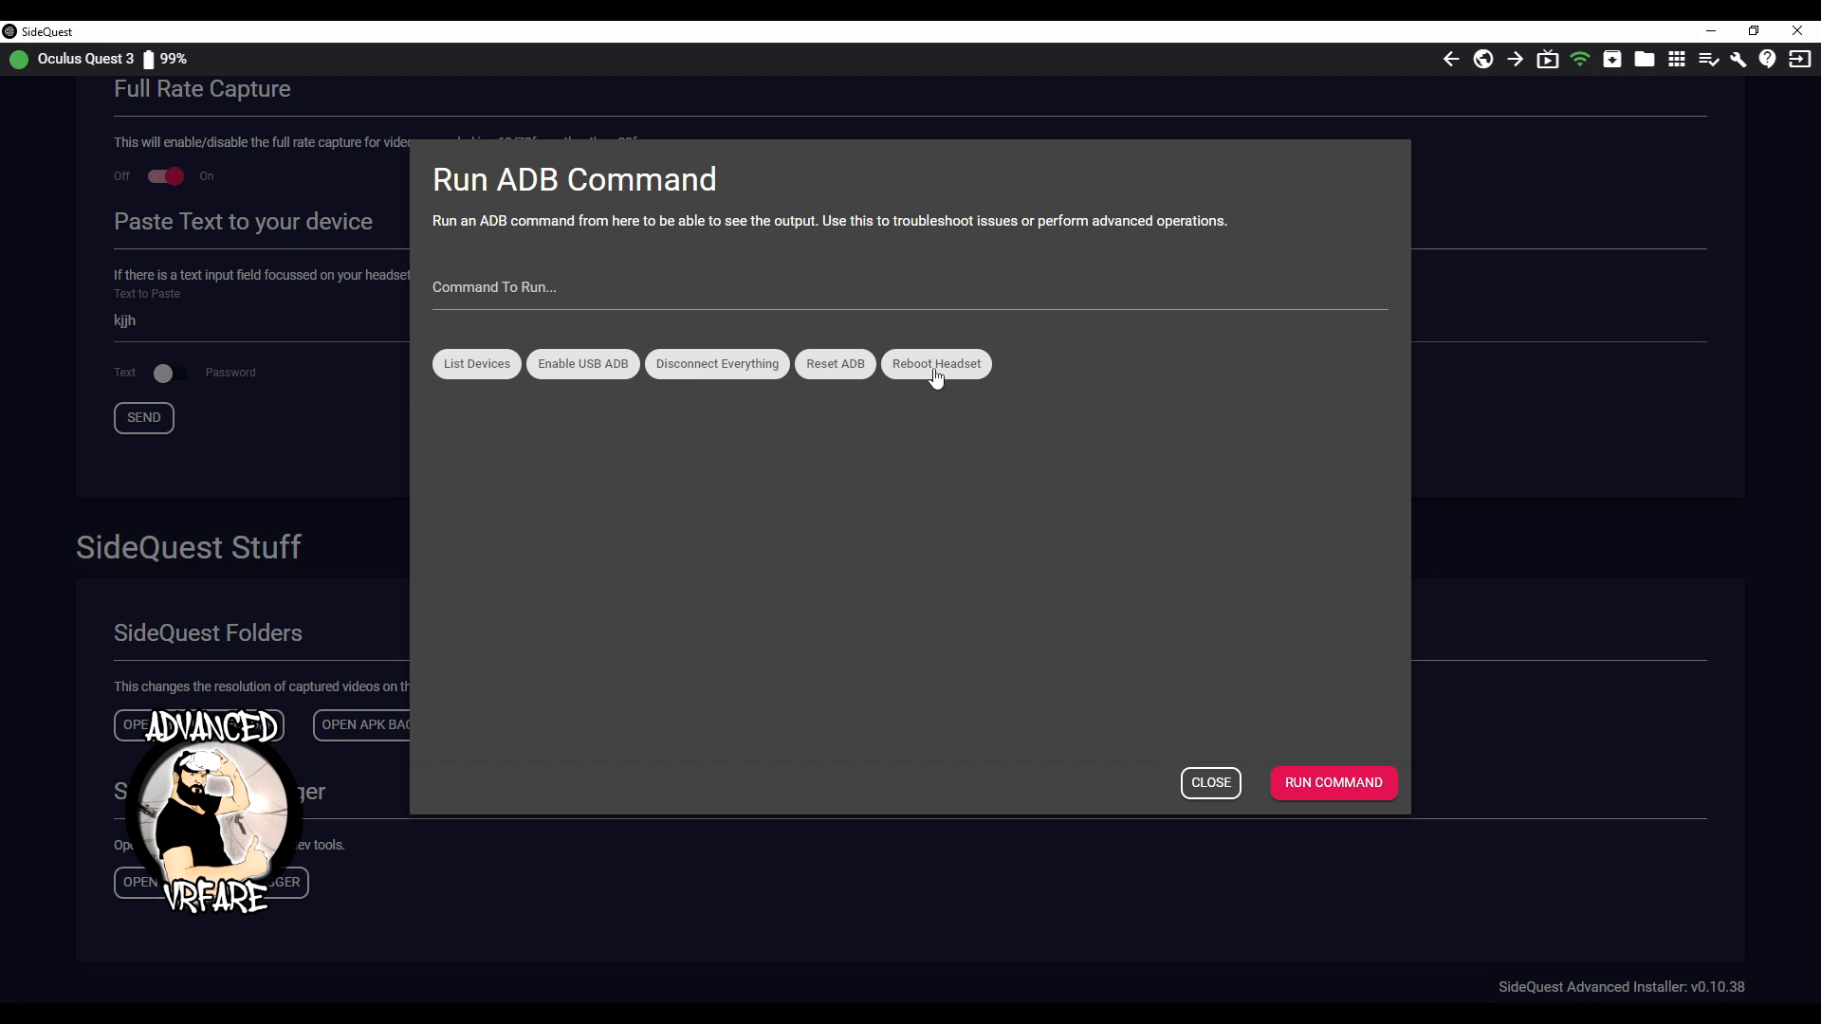